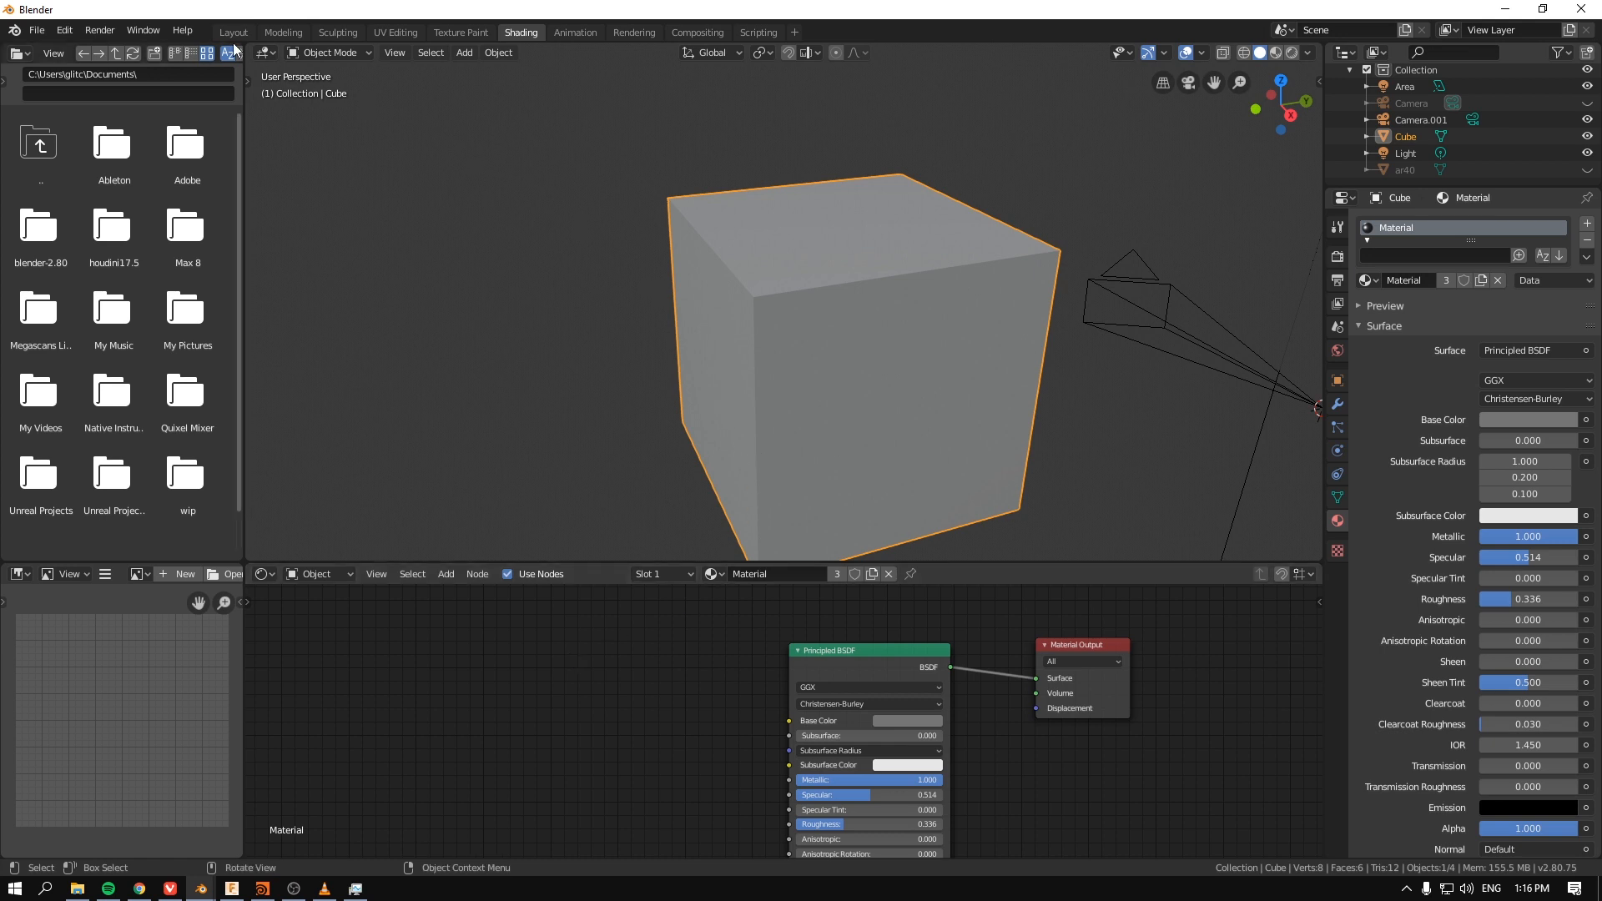
Step: Switch the Shading workspace viewport to Rendered shading to preview the cube's metal material
{"action": "left_click", "coordinate": [233, 32]}
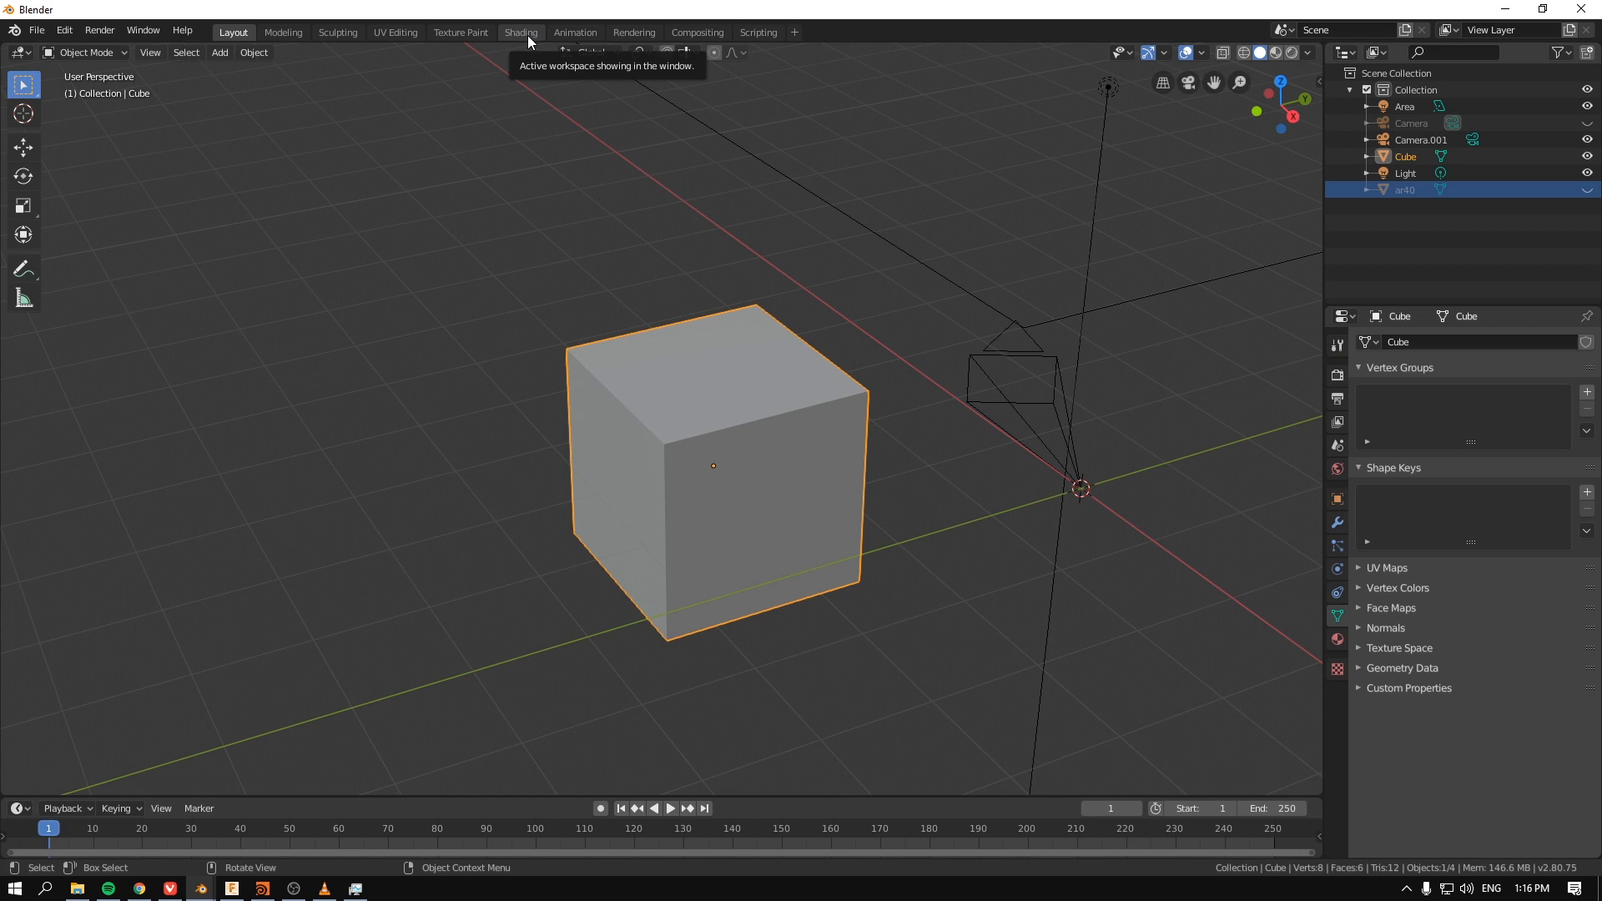
{"action": "left_click_drag", "start_coordinate": [715, 460], "coordinate": [869, 223]}
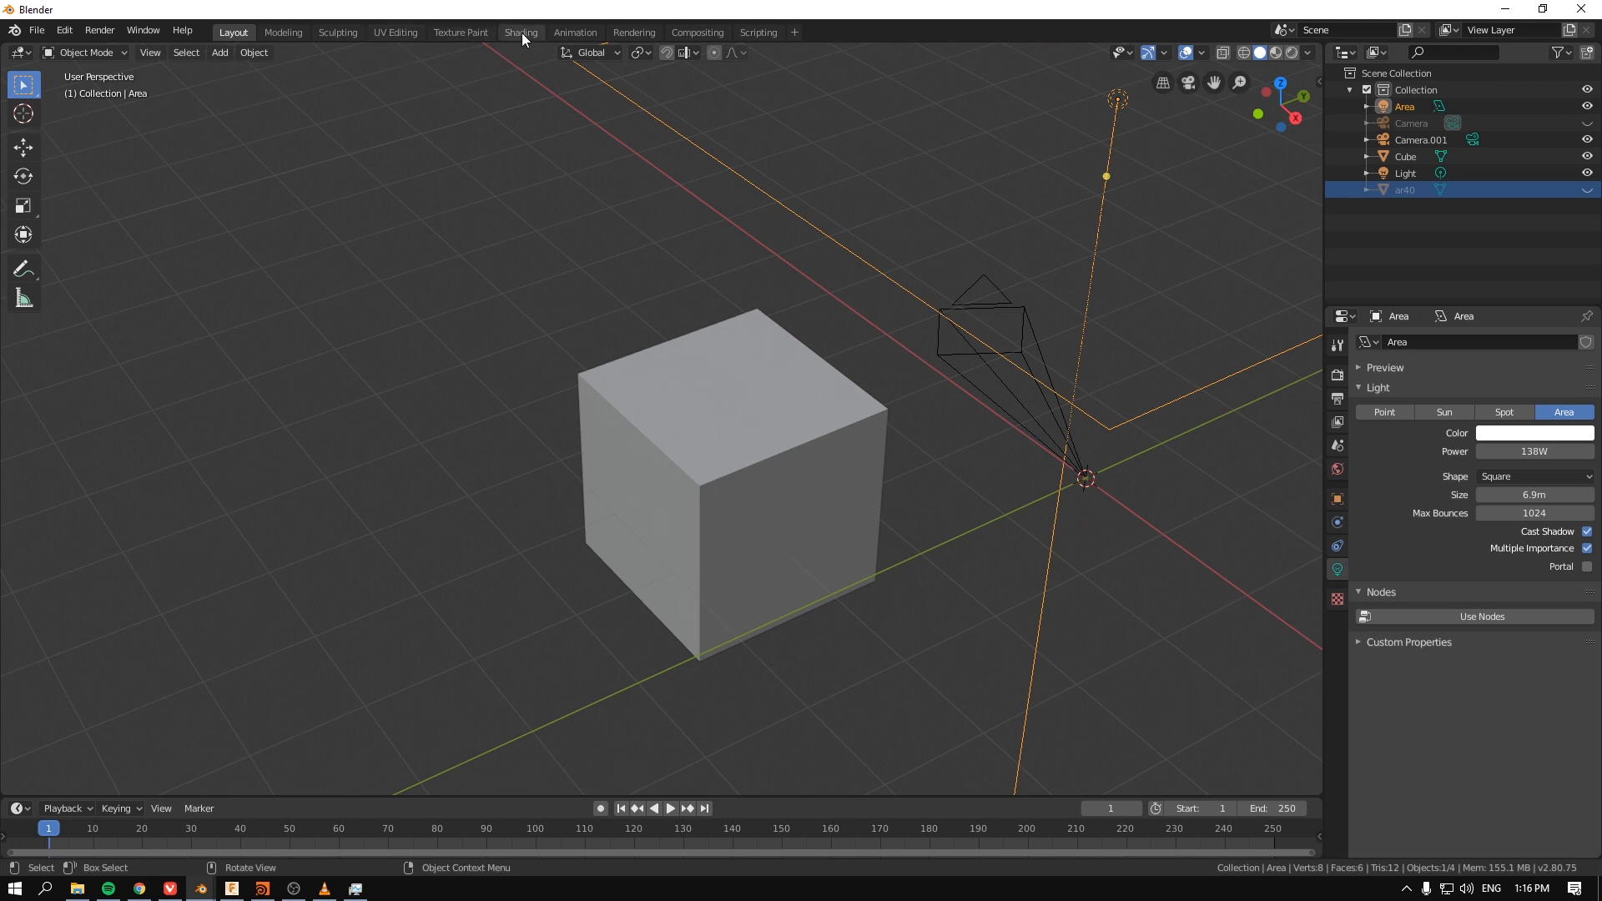
{"action": "left_click", "coordinate": [520, 32]}
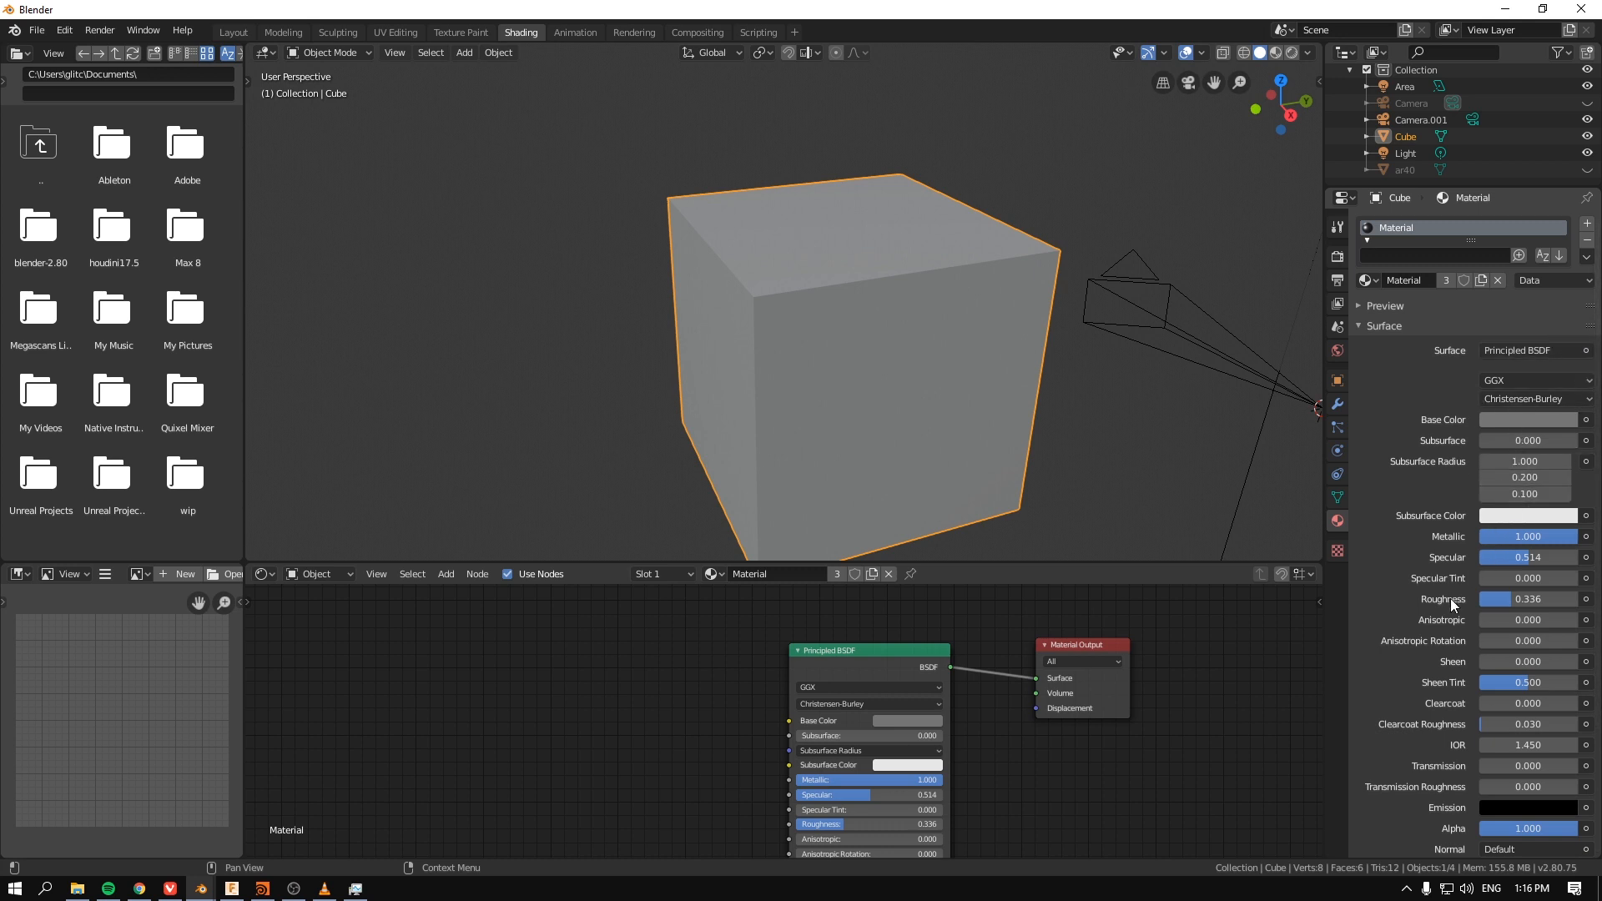
{"action": "mouse_move", "coordinate": [1478, 671]}
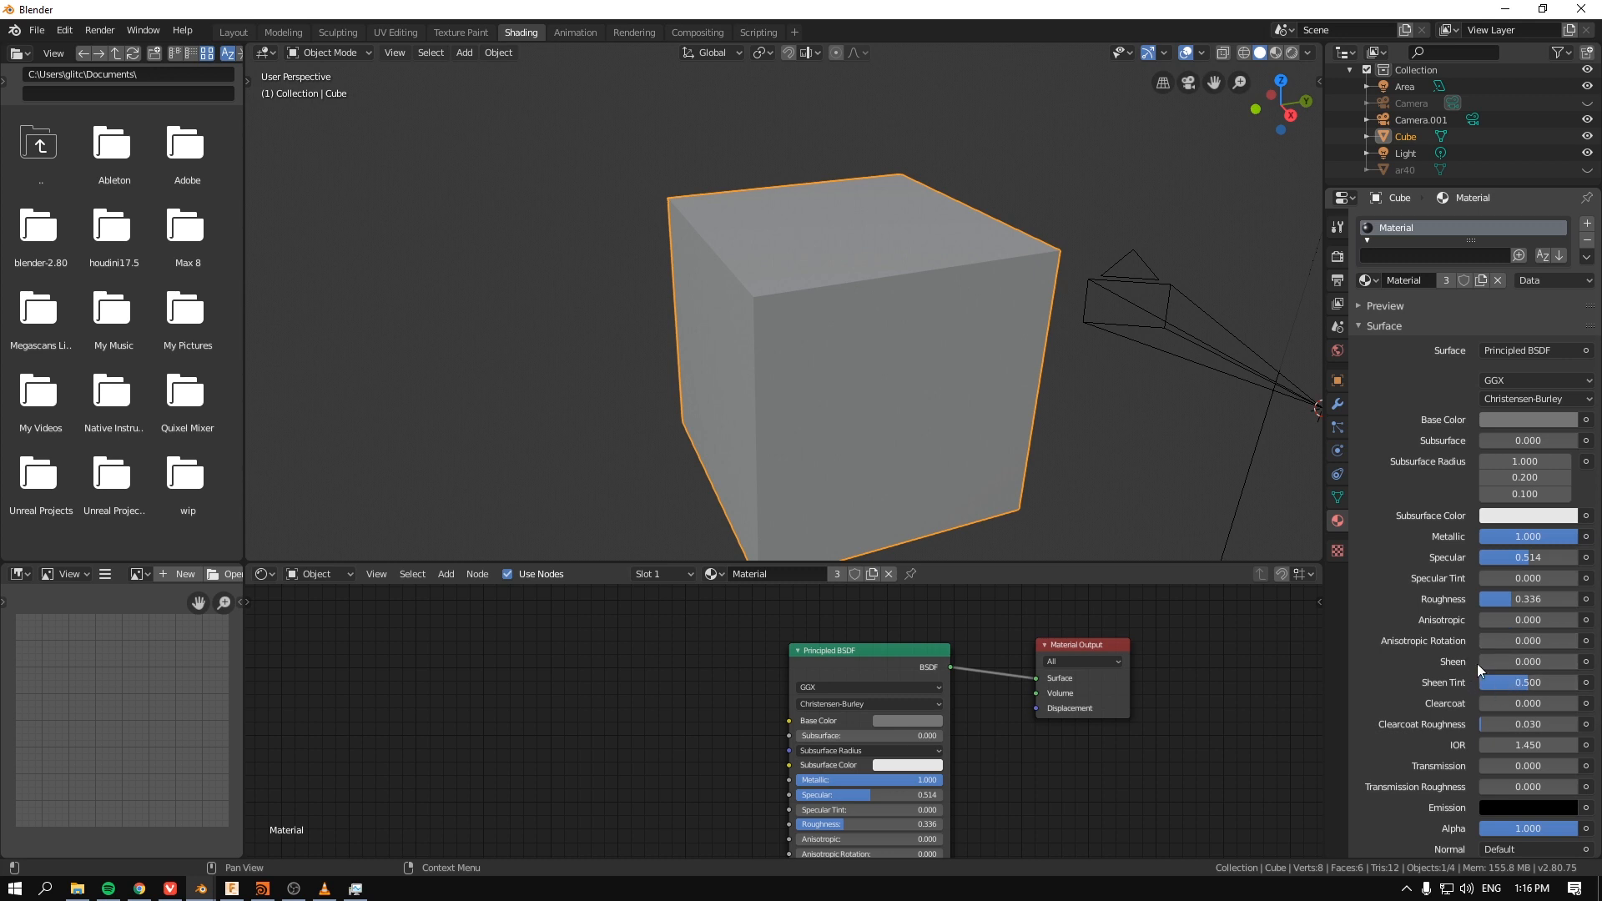
{"action": "key", "text": "Z"}
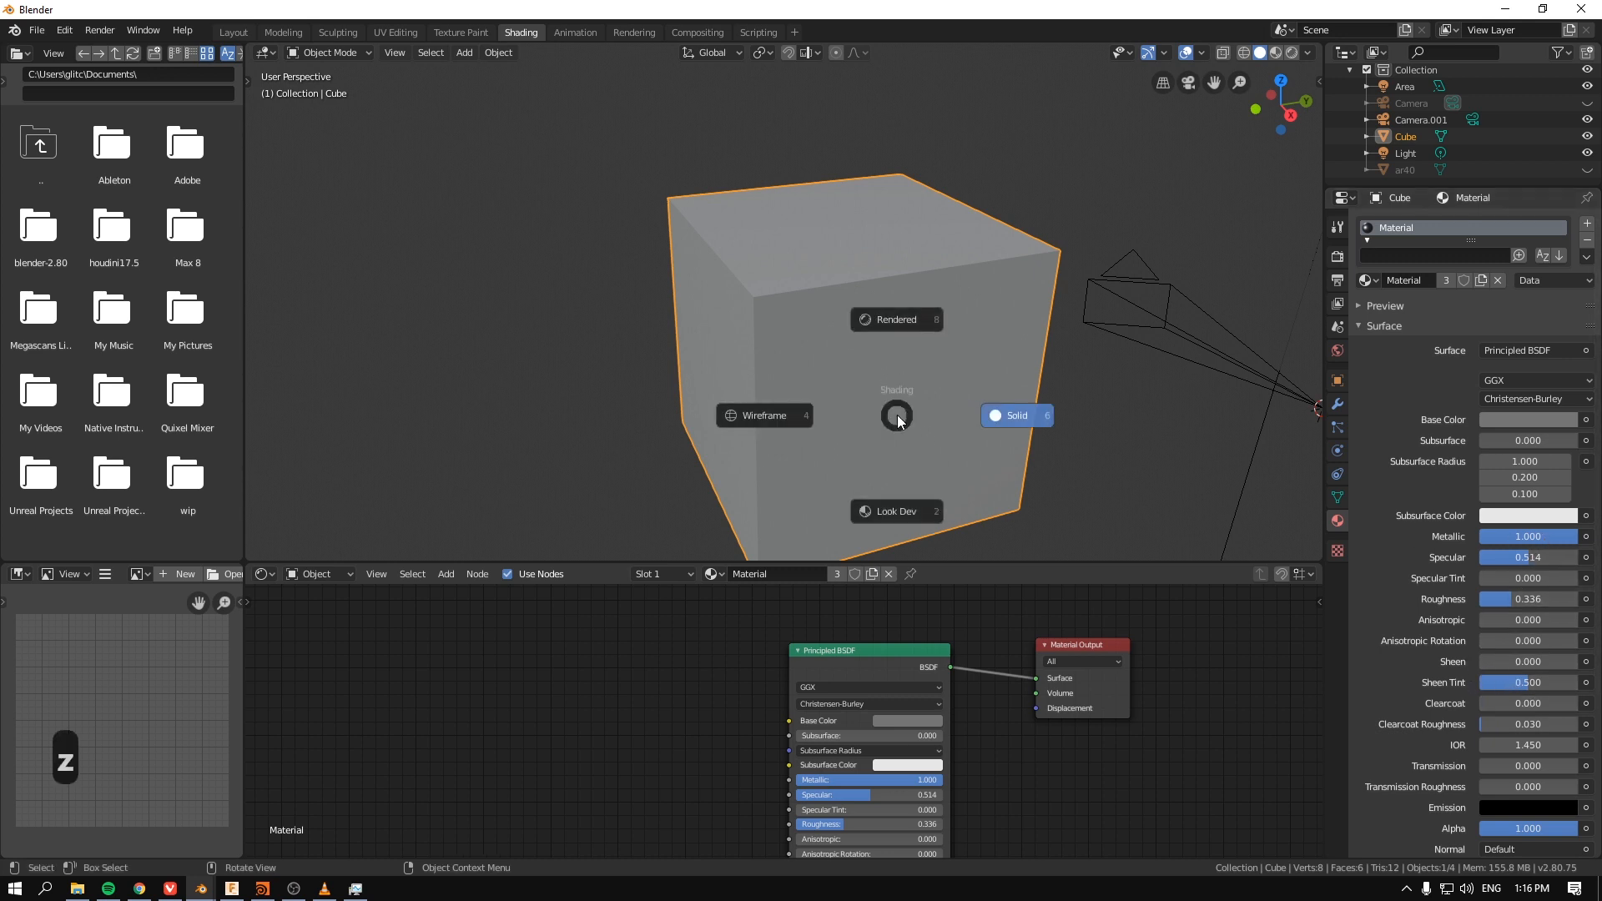
{"action": "left_click", "coordinate": [896, 319]}
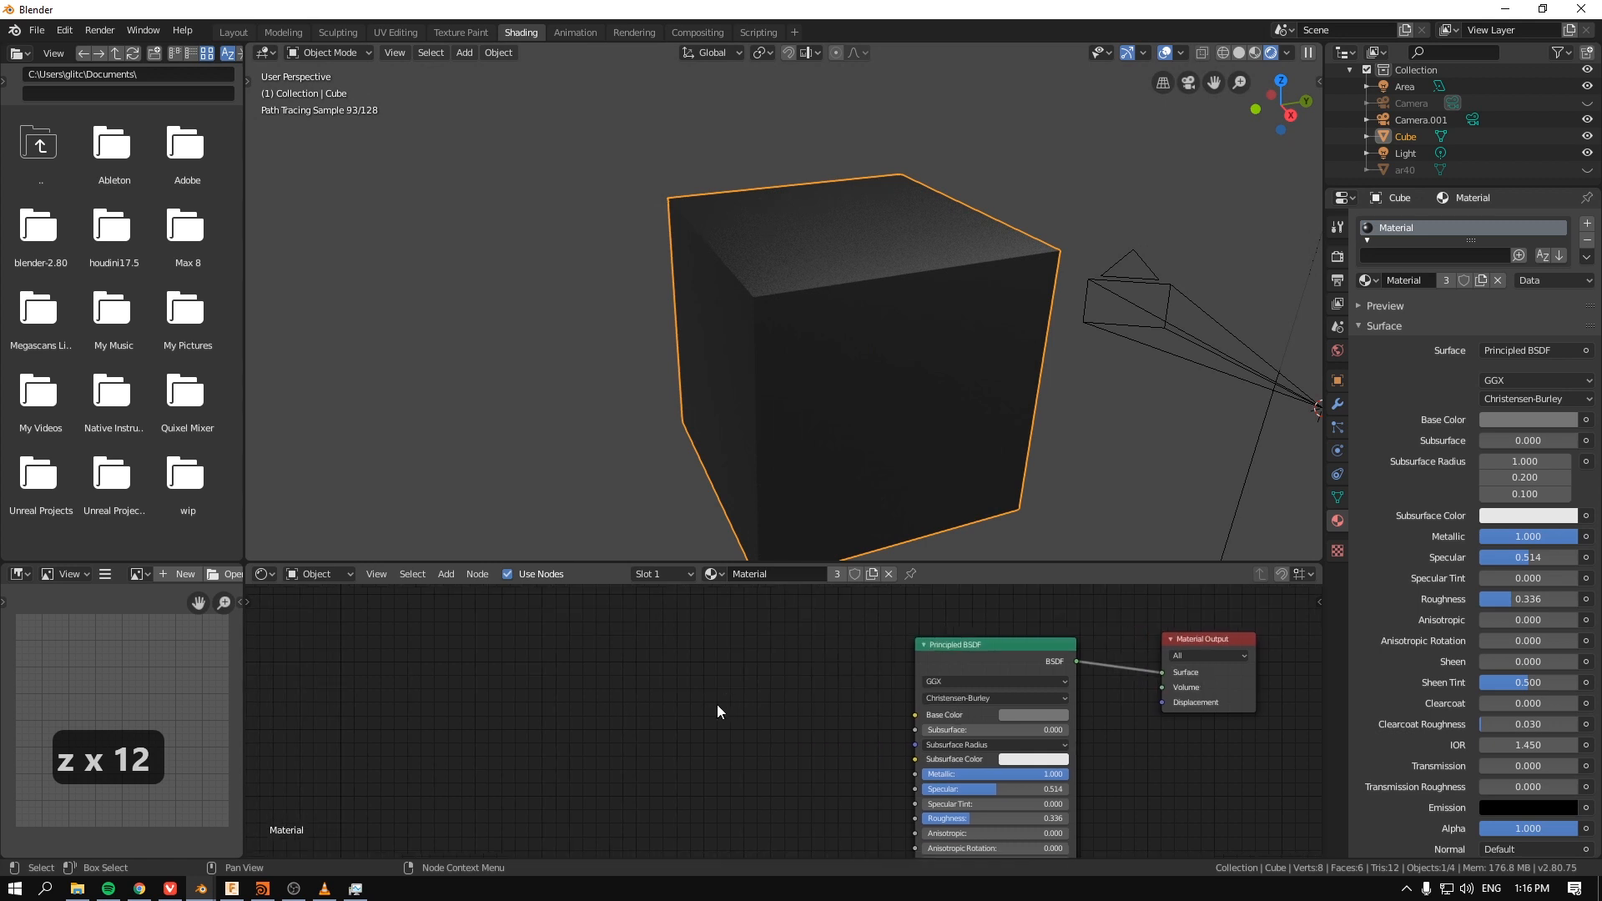
{"action": "left_click", "coordinate": [63, 31]}
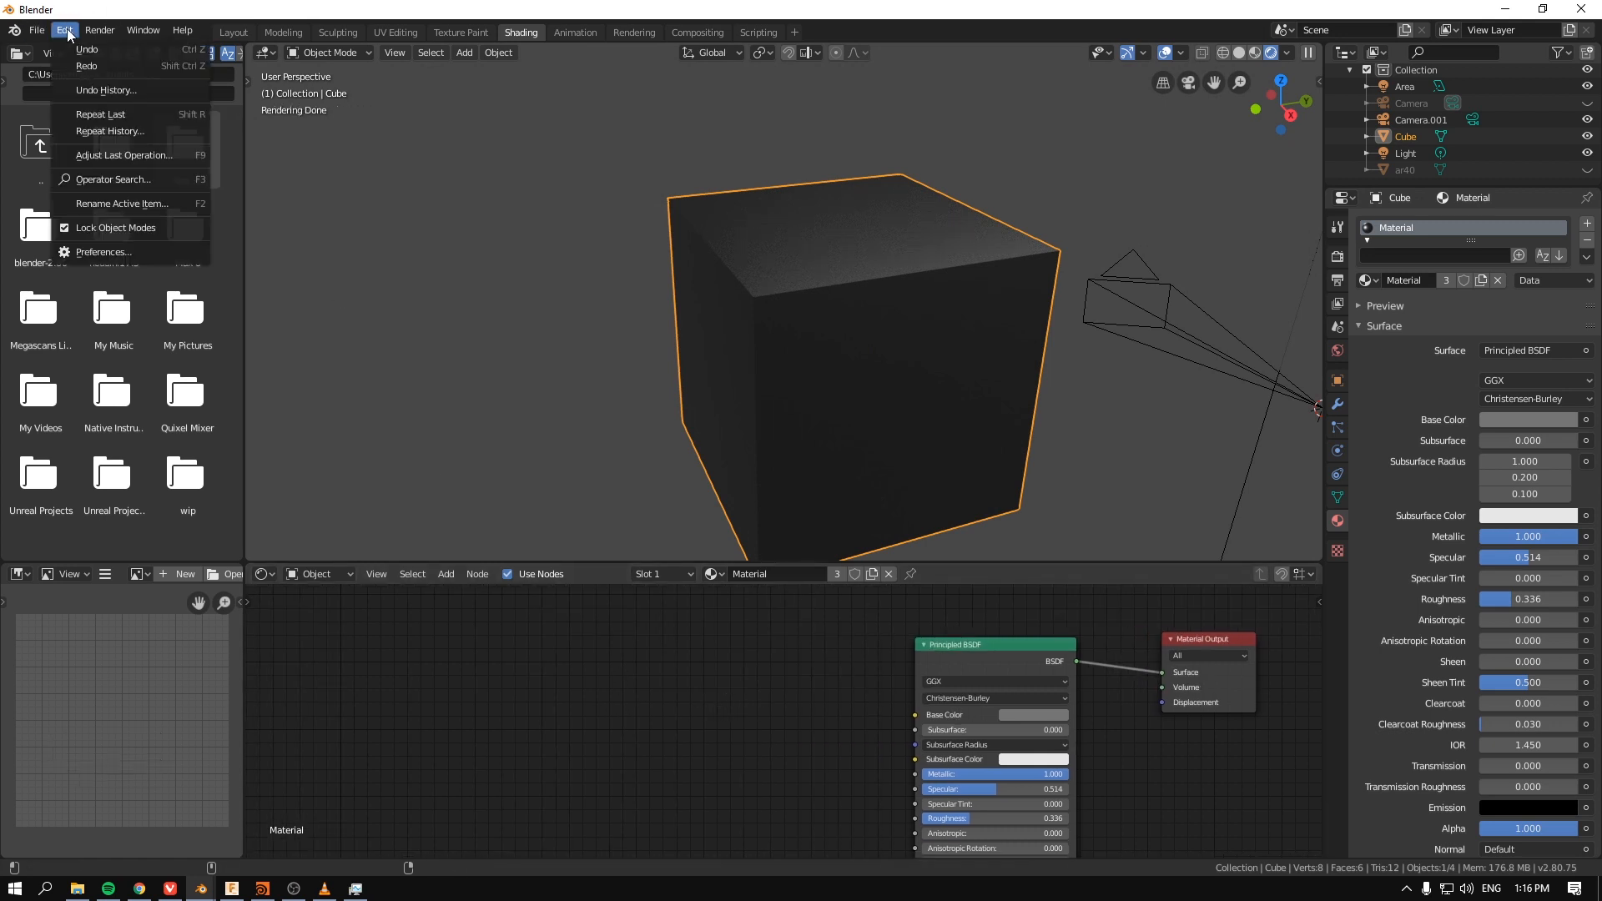
Step: Enable the Node Wrangler add-on in Blender Preferences
{"action": "left_click", "coordinate": [104, 252]}
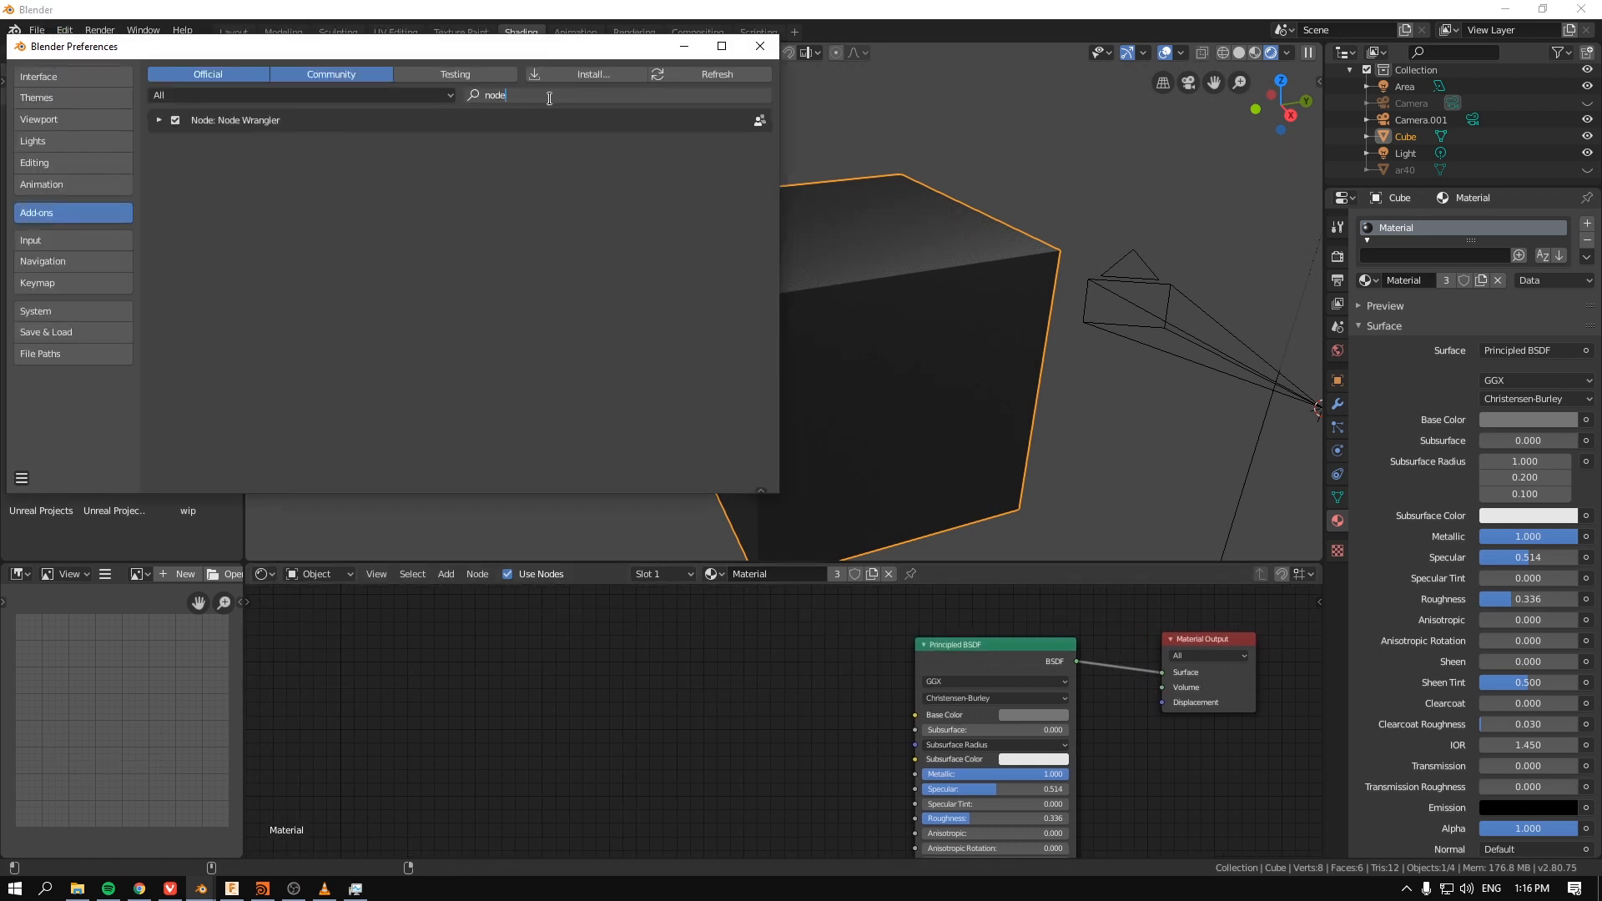
{"action": "left_click", "coordinate": [760, 46]}
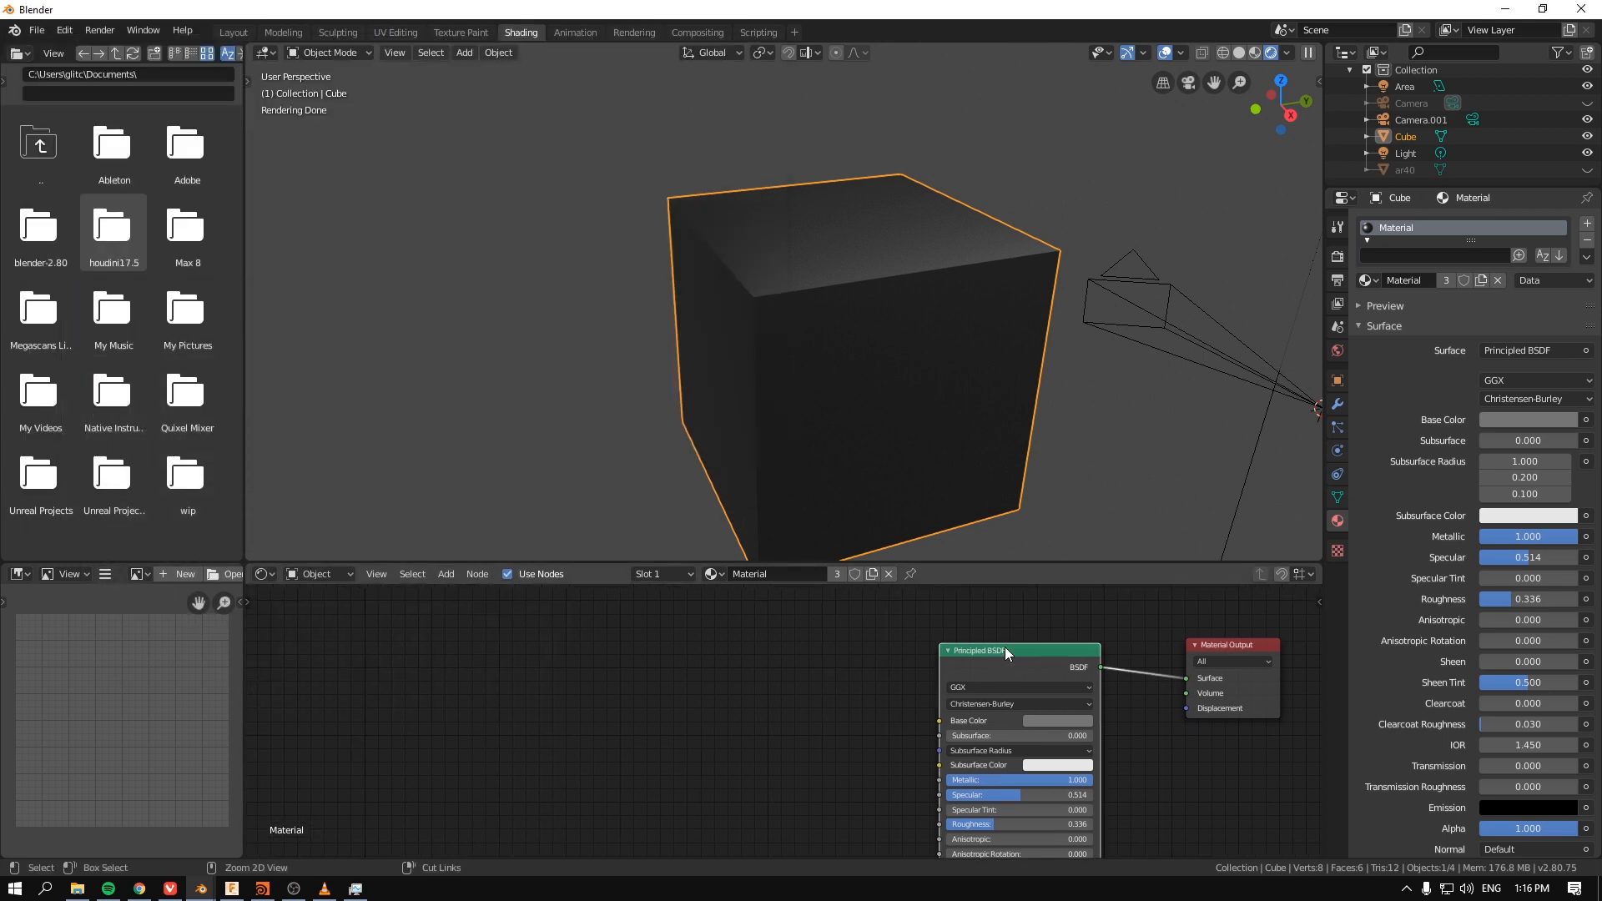
{"action": "key", "text": "ctrl+t"}
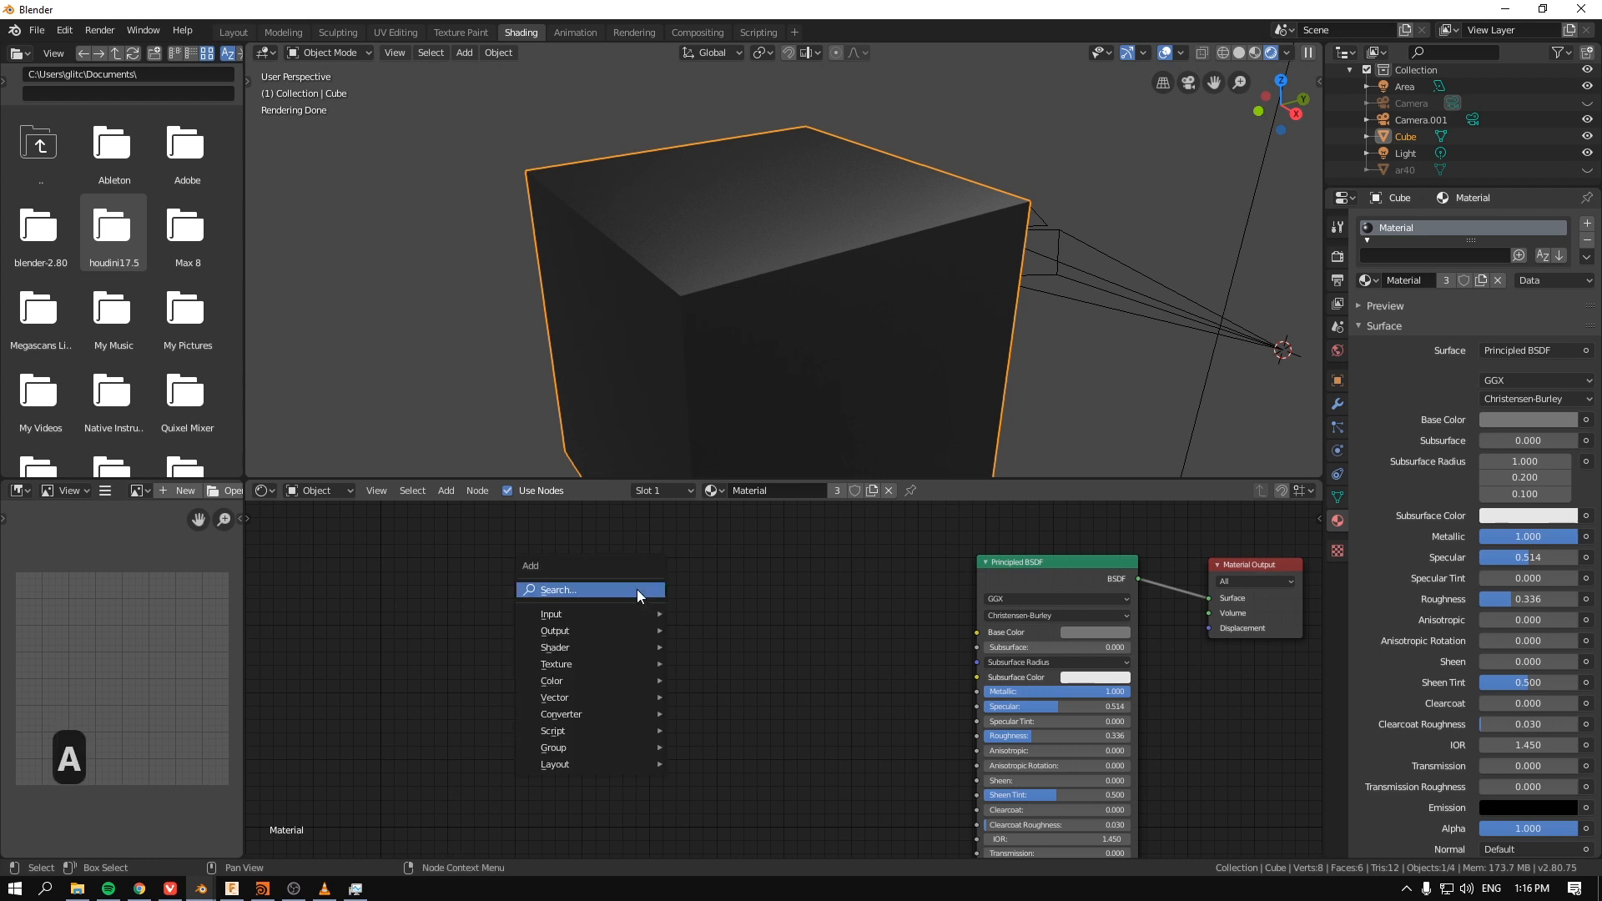
Step: Add a Bevel node to the cube's material and set its radius to 0.010
{"action": "left_click", "coordinate": [558, 590]}
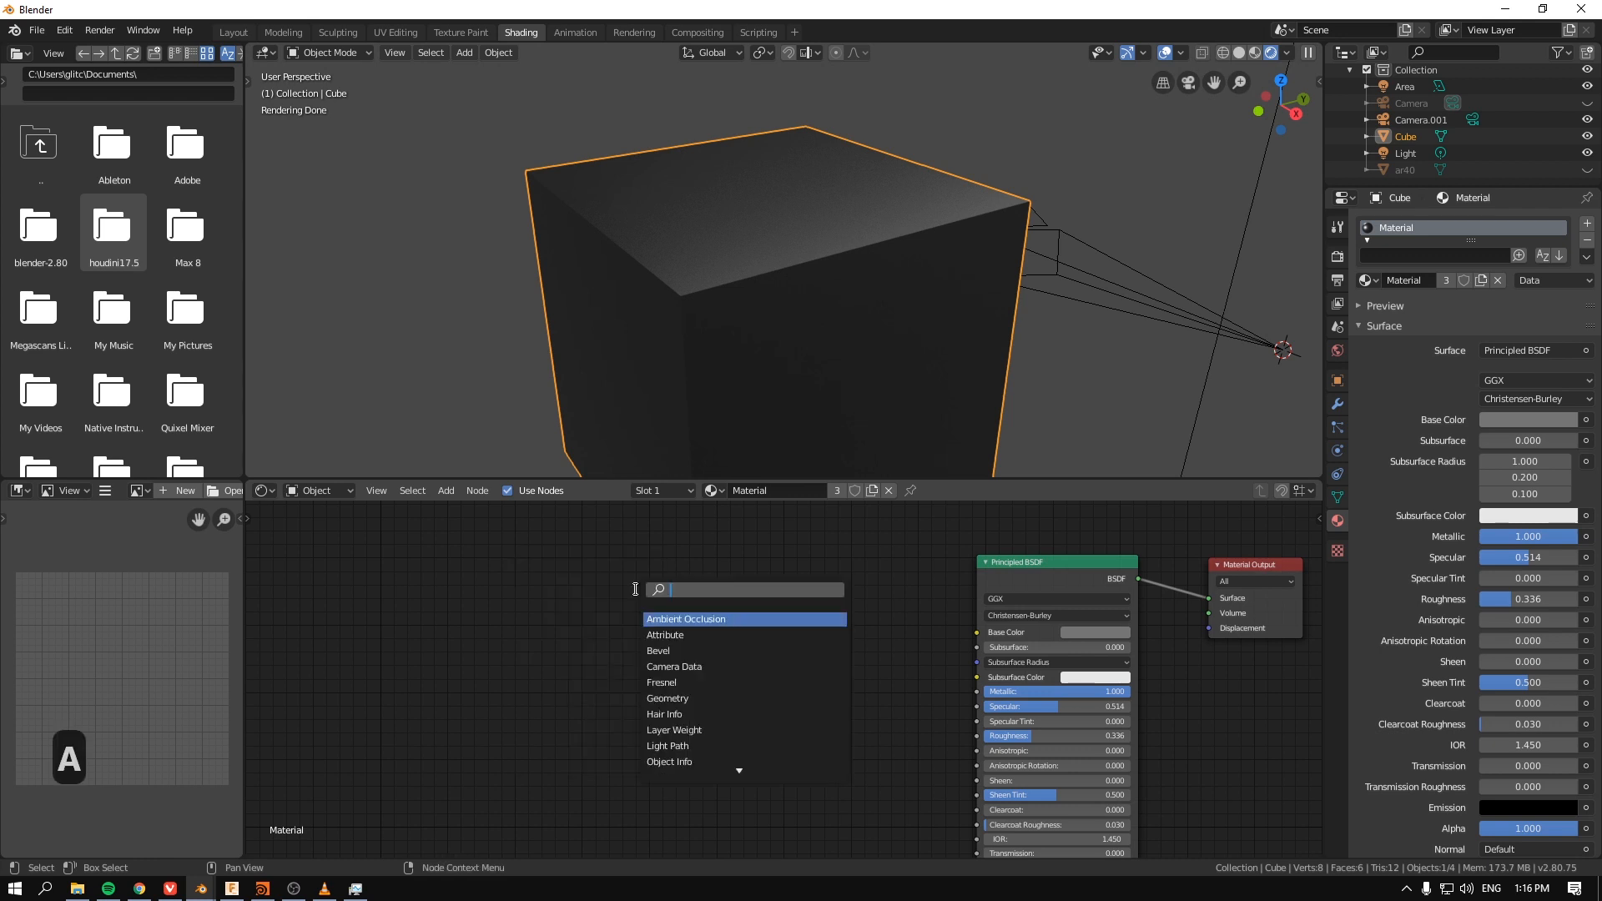
{"action": "type", "text": "beve"}
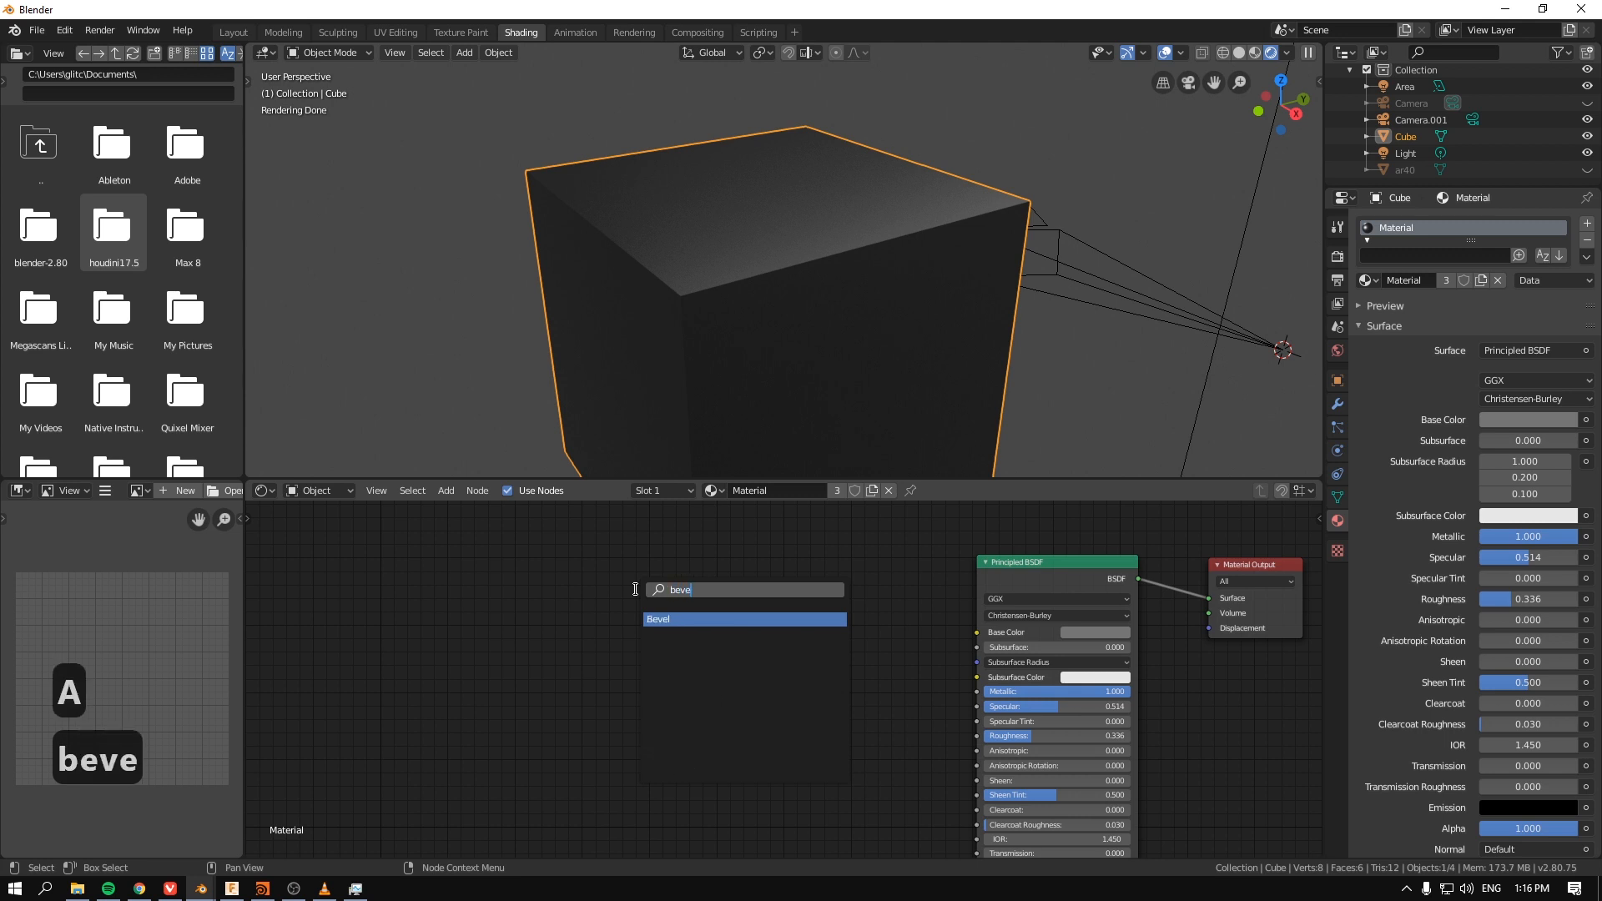
{"action": "left_click", "coordinate": [660, 619]}
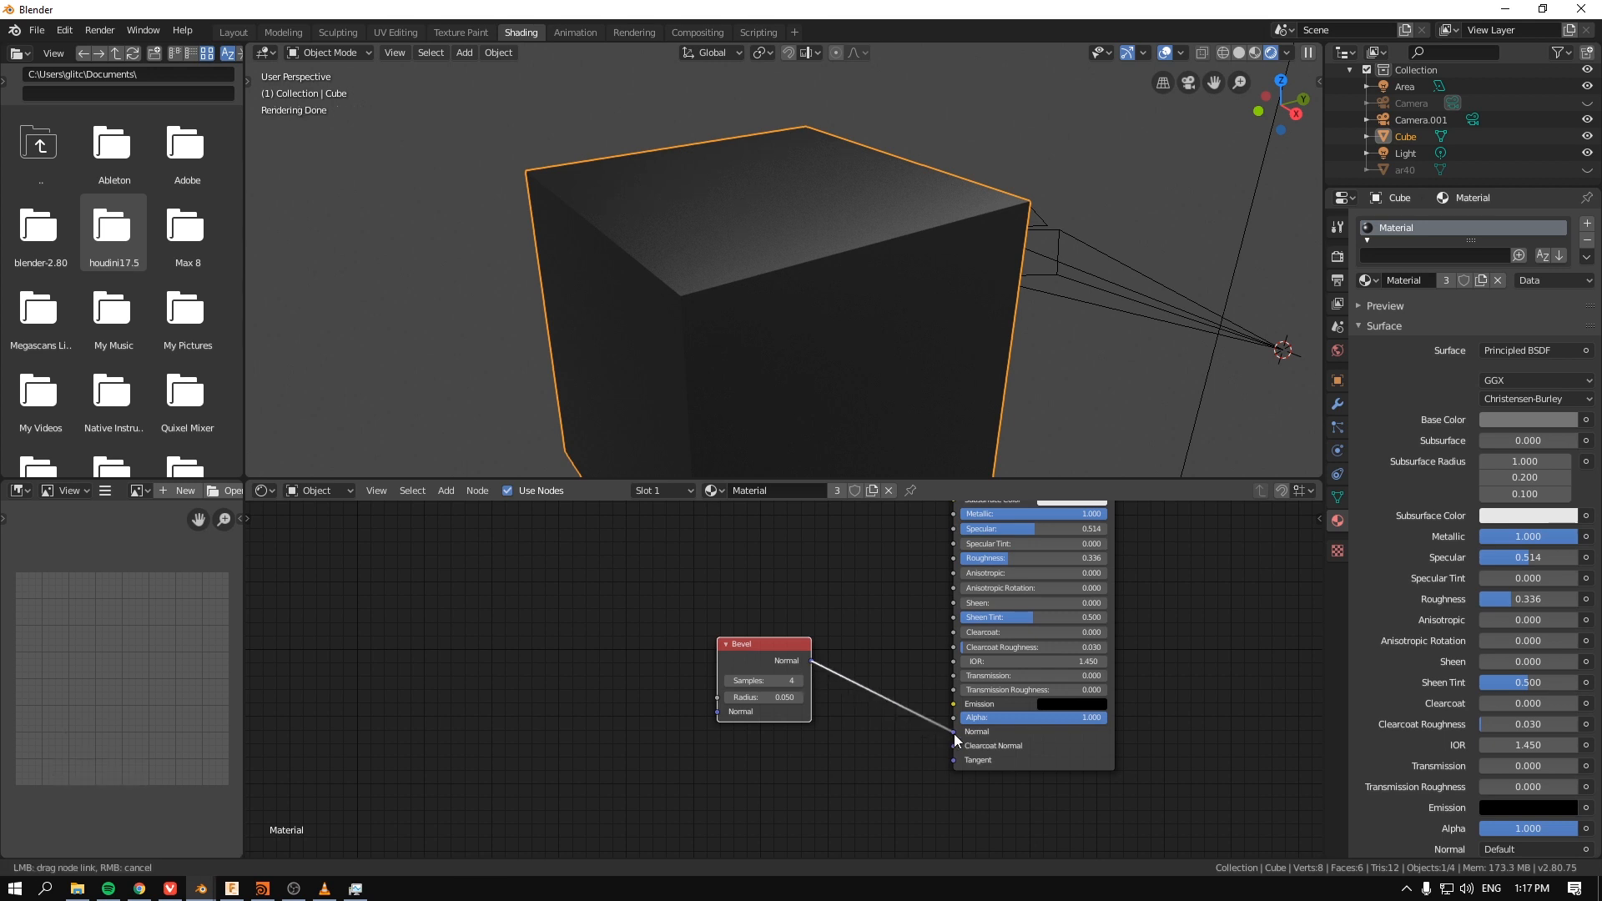
{"action": "left_click", "coordinate": [763, 697]}
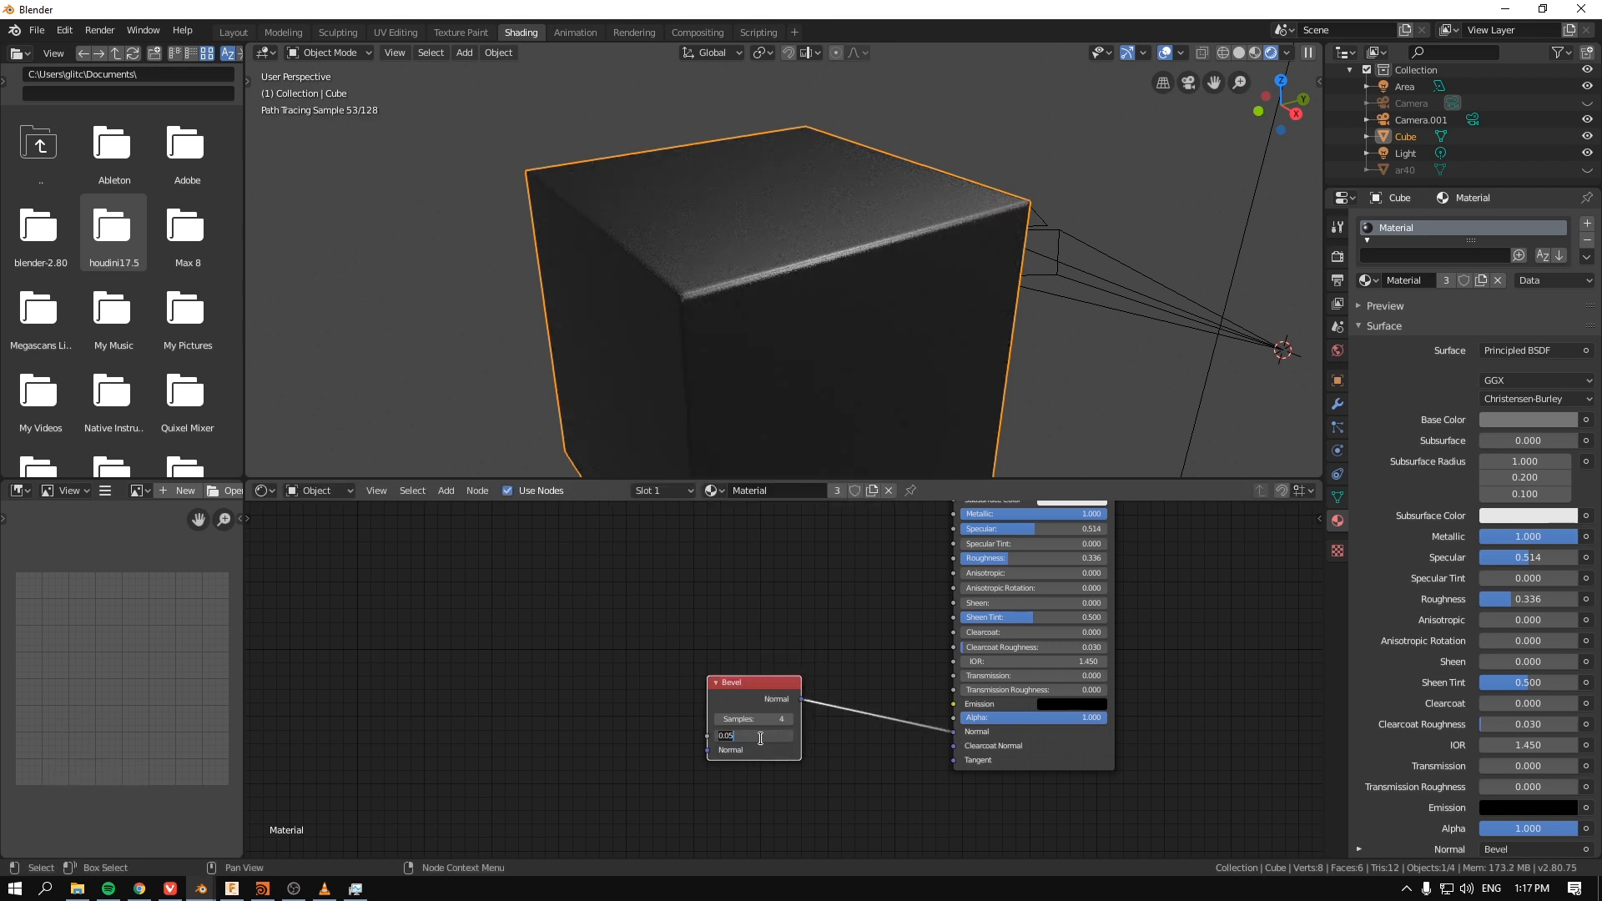
{"action": "key", "text": "Enter"}
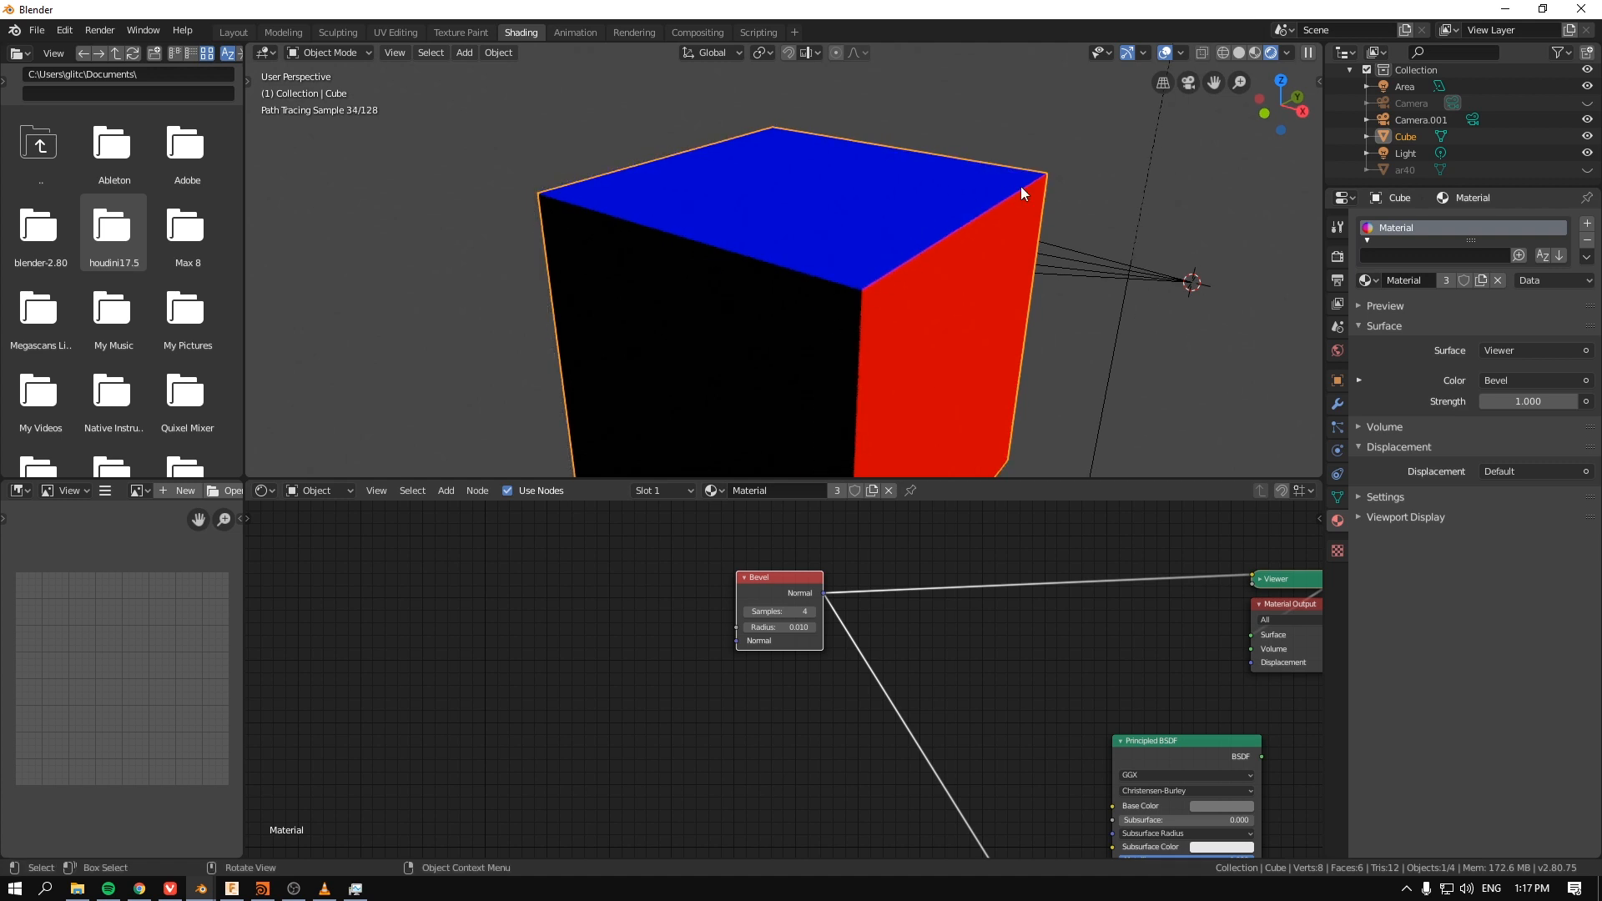
{"action": "left_click_drag", "start_coordinate": [1021, 195], "coordinate": [931, 374]}
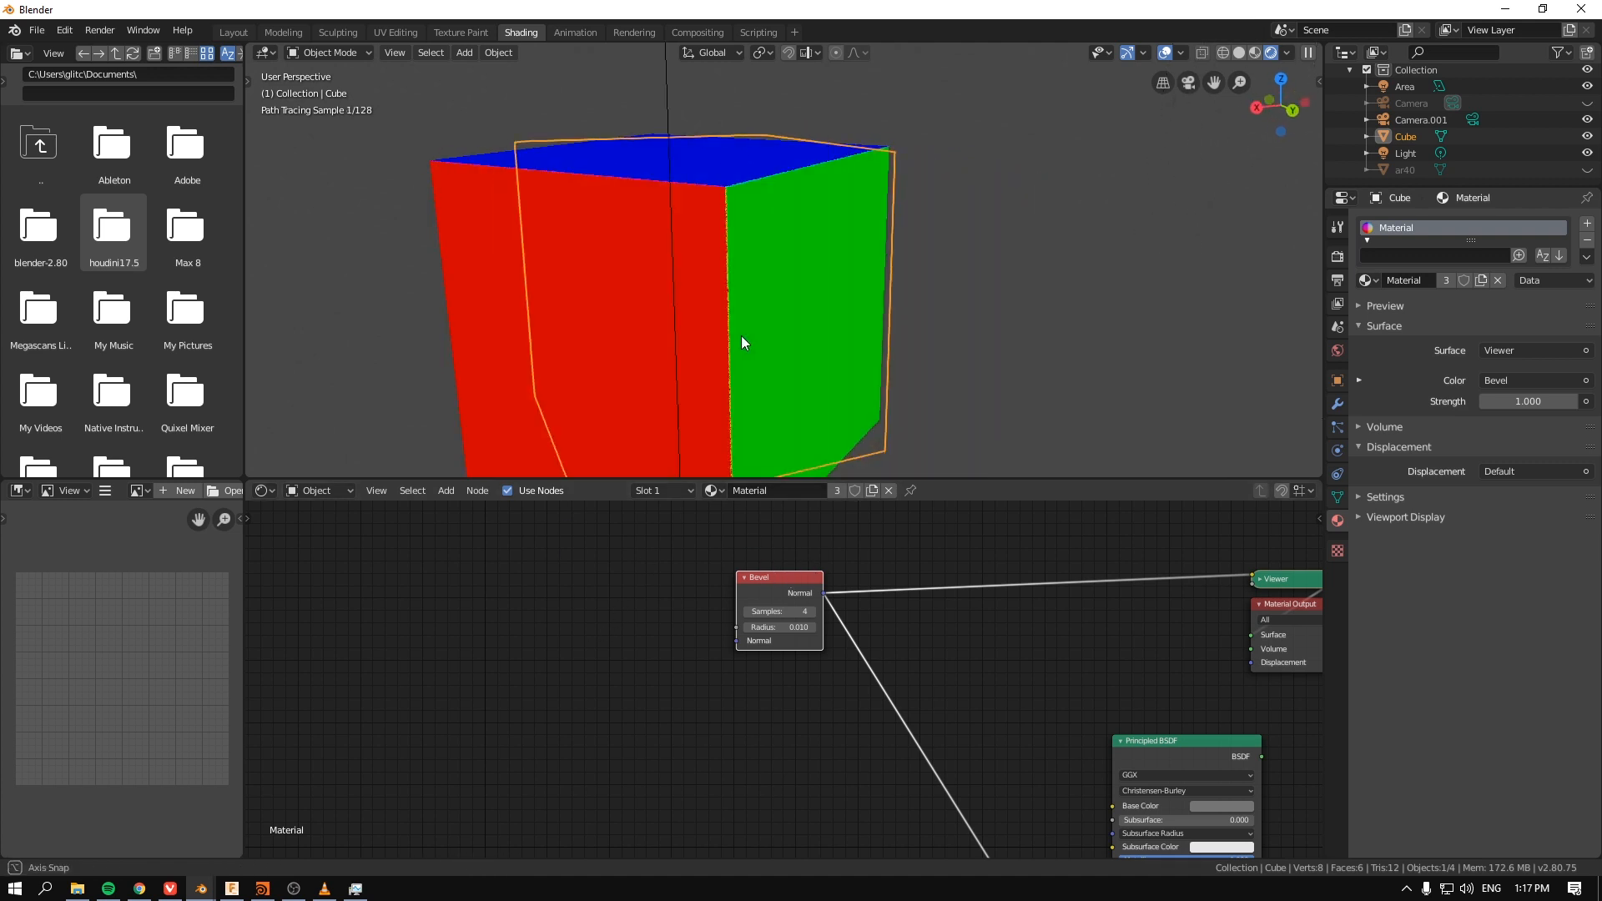
{"action": "left_click_drag", "start_coordinate": [743, 342], "coordinate": [776, 447]}
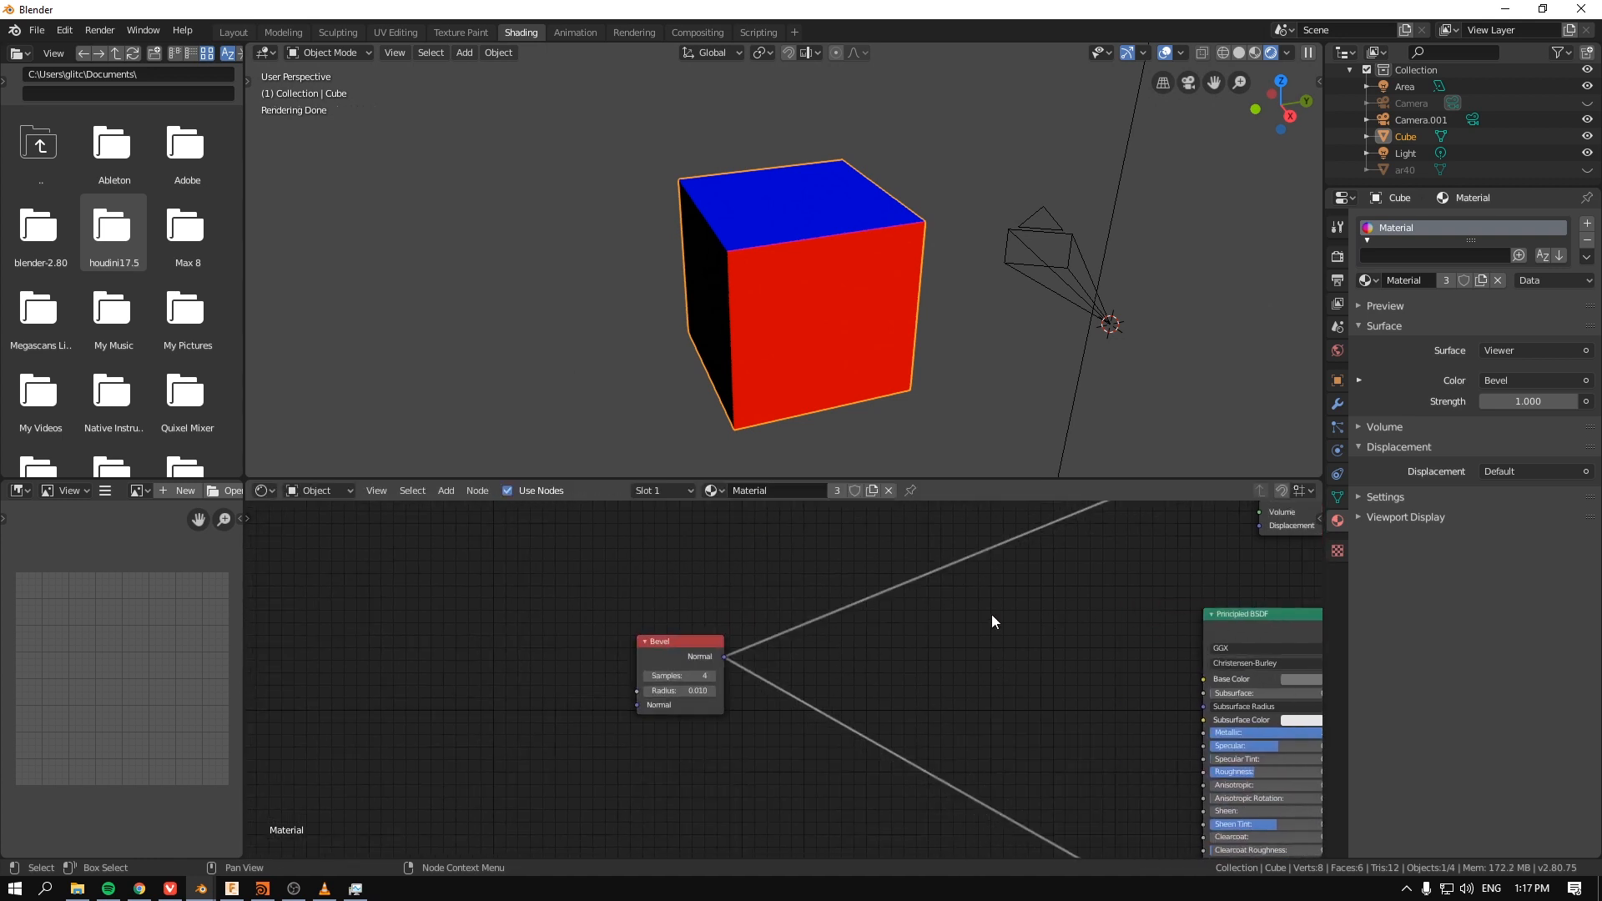
{"action": "mouse_move", "coordinate": [956, 656]}
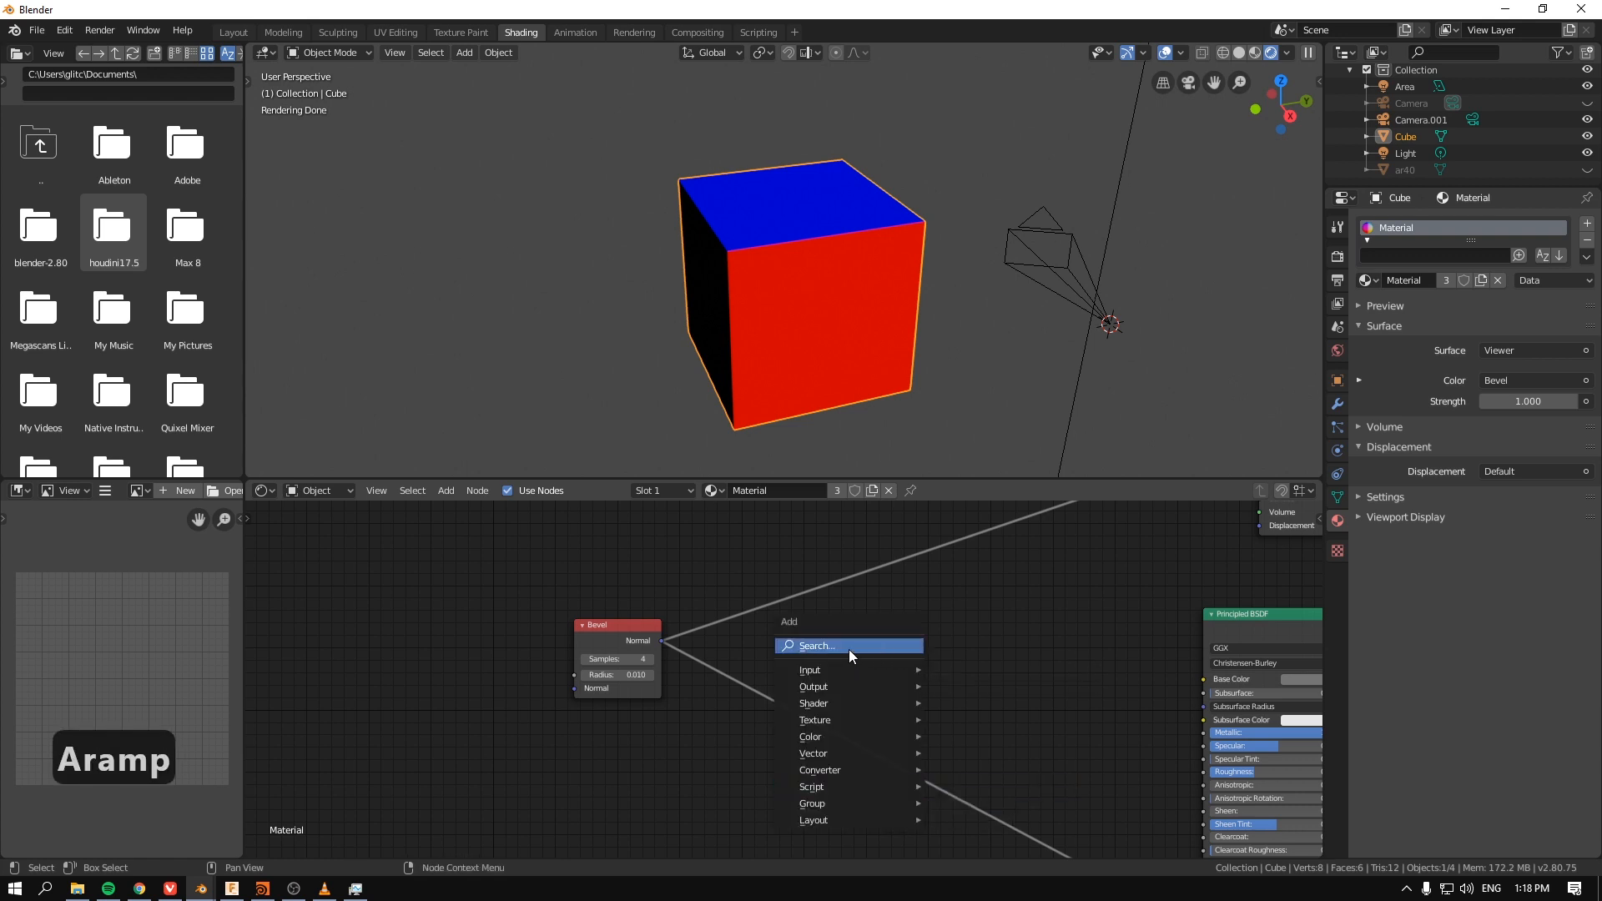
Step: Add a ColorRamp node after the Bevel node and pan the layout to make room
{"action": "left_click", "coordinate": [815, 646]}
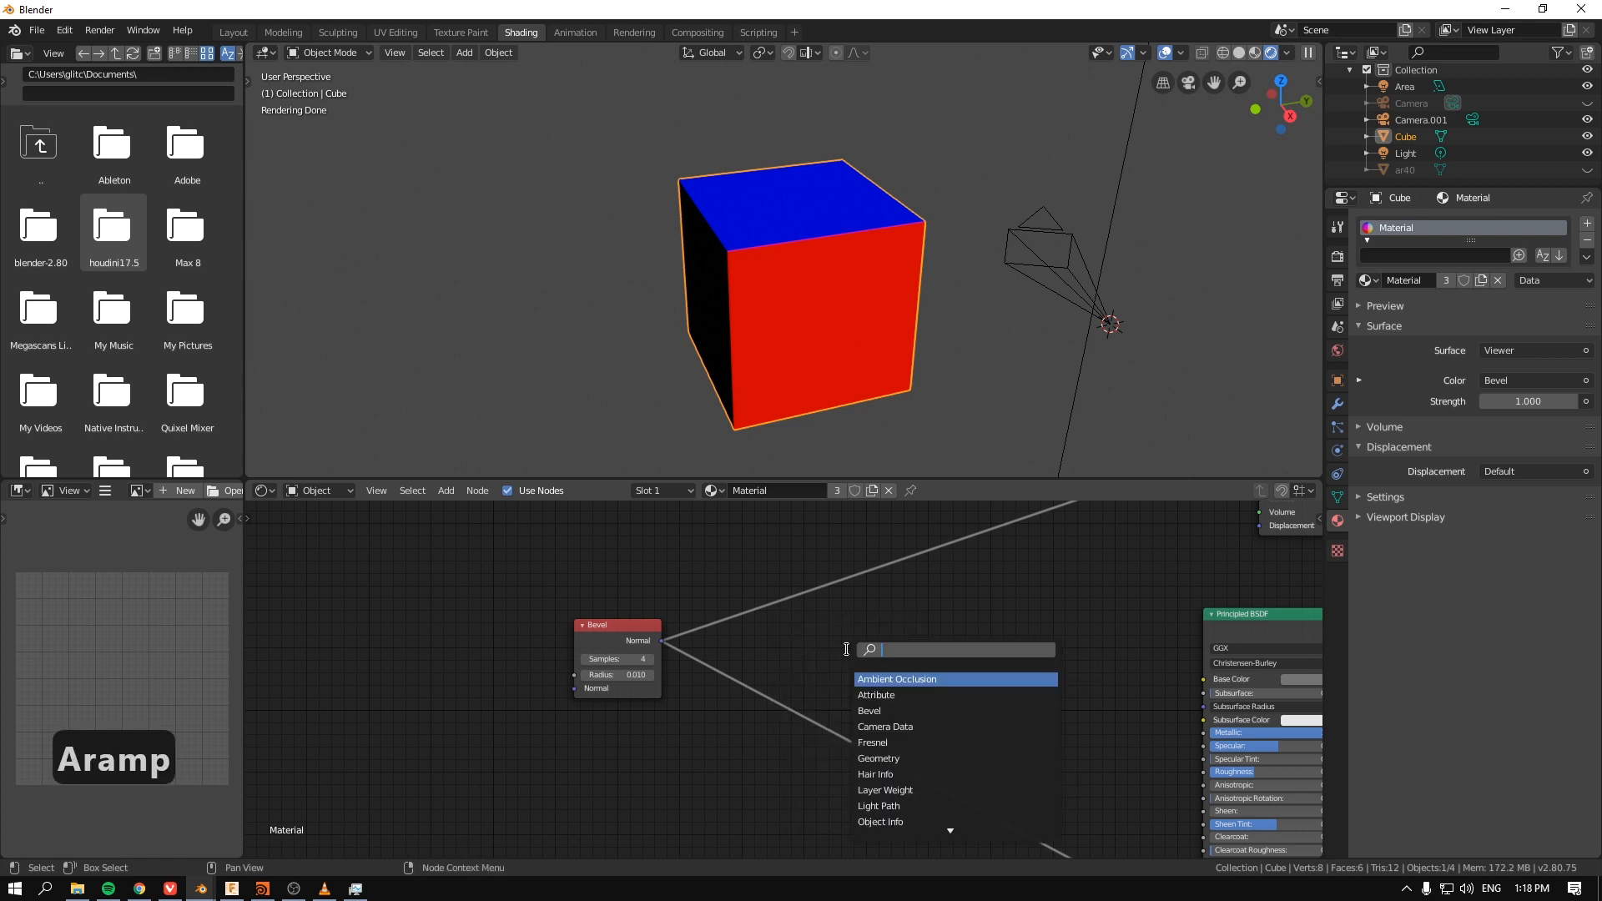
{"action": "type", "text": "ramp"}
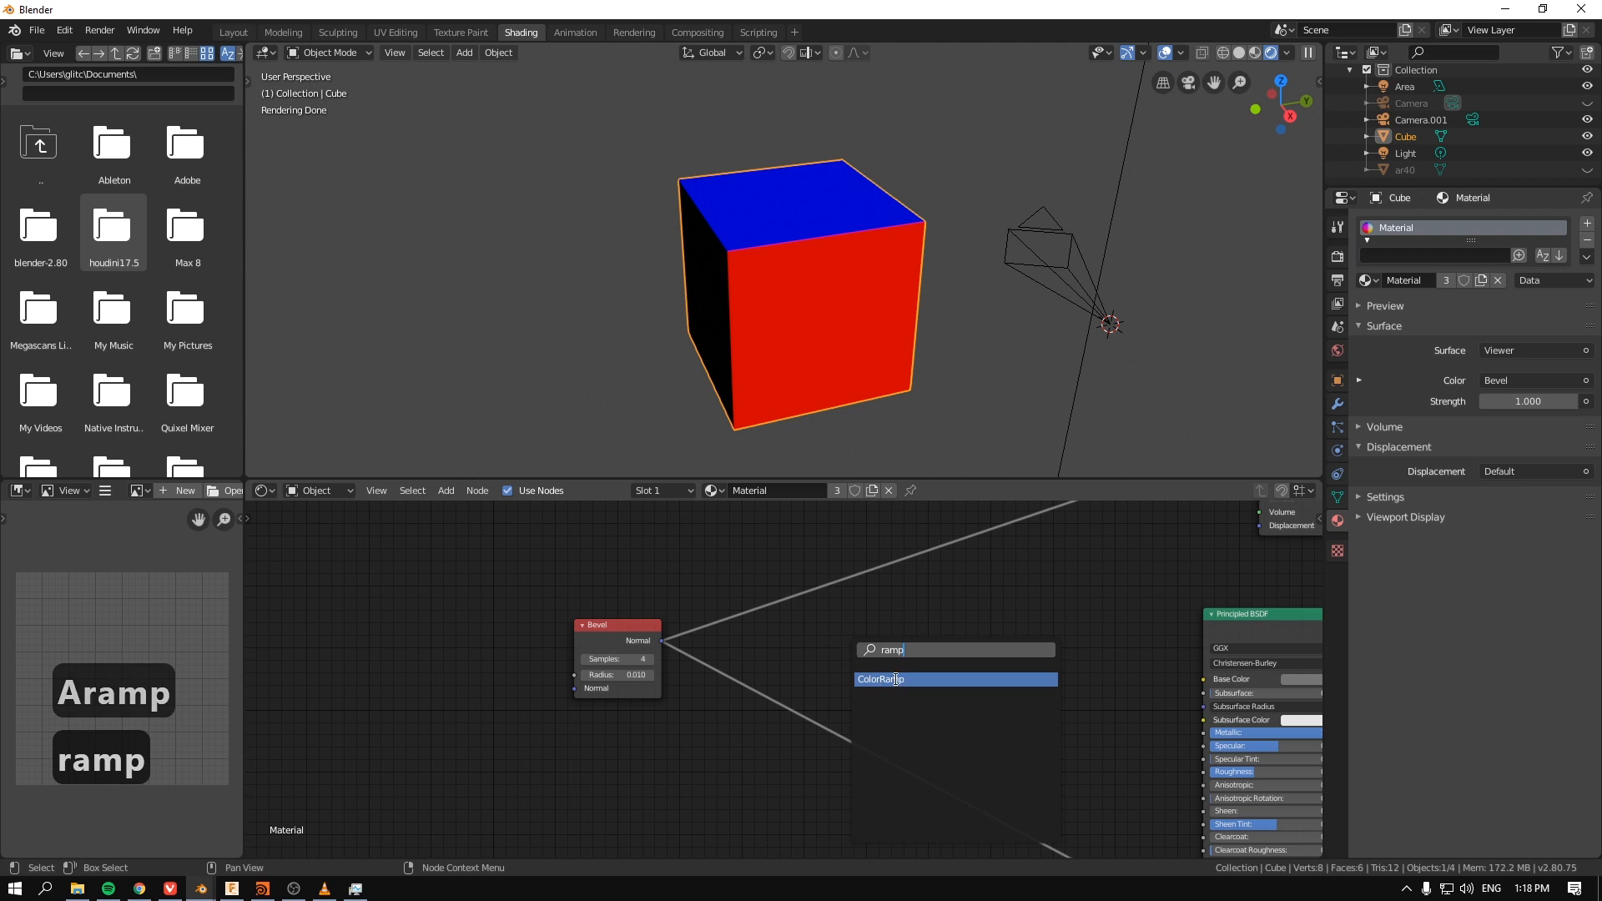
{"action": "left_click", "coordinate": [880, 679]}
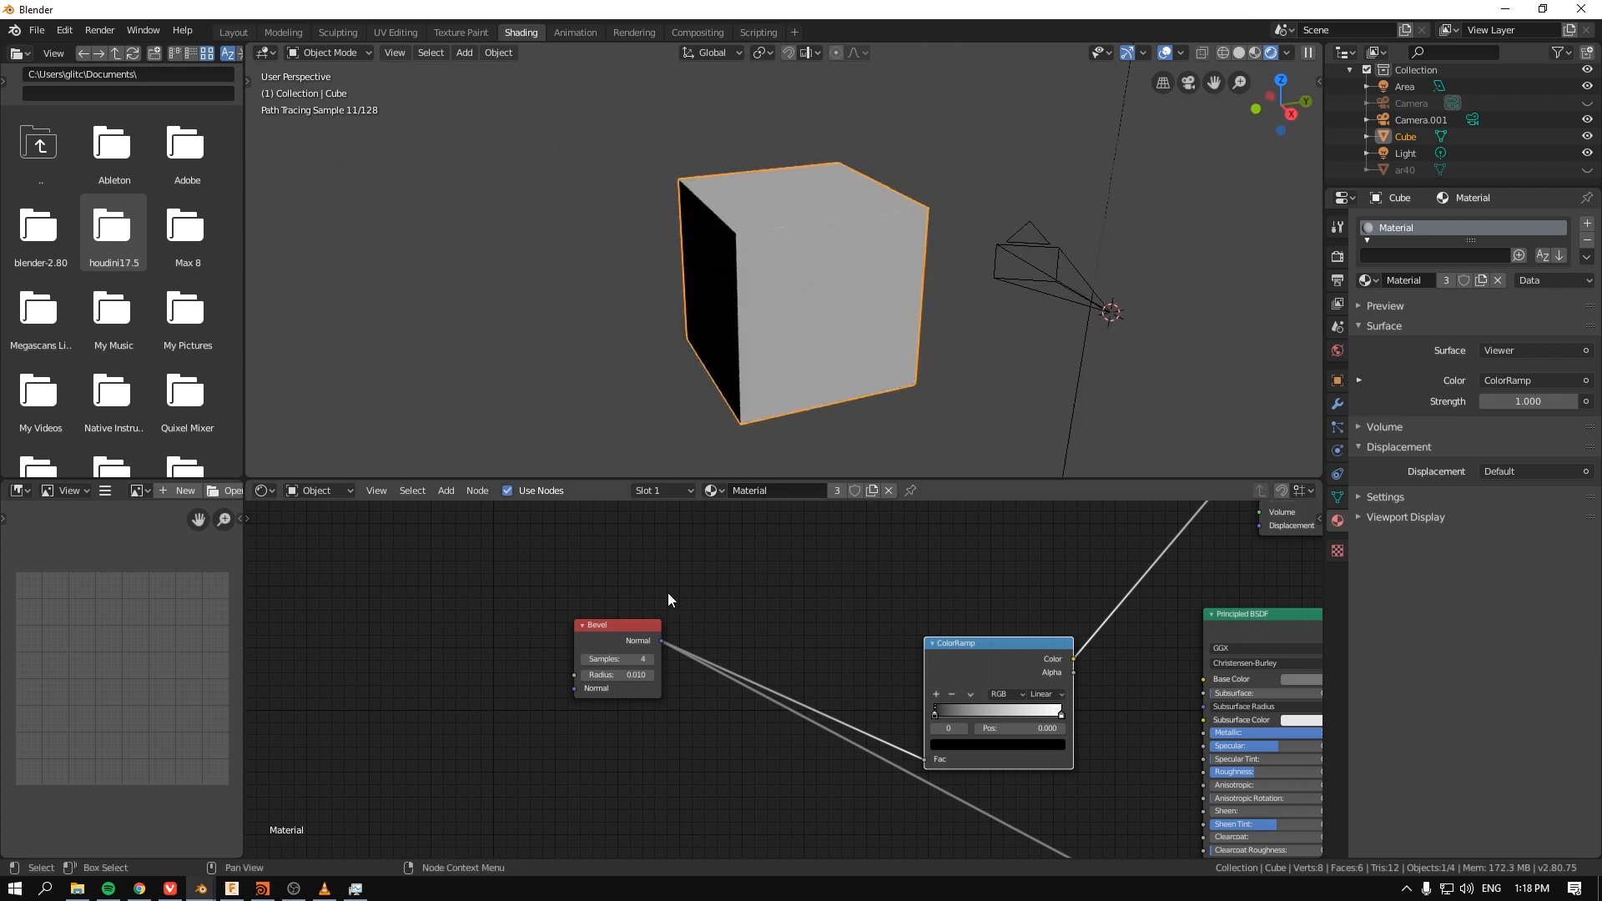
{"action": "left_click_drag", "start_coordinate": [669, 600], "coordinate": [781, 568]}
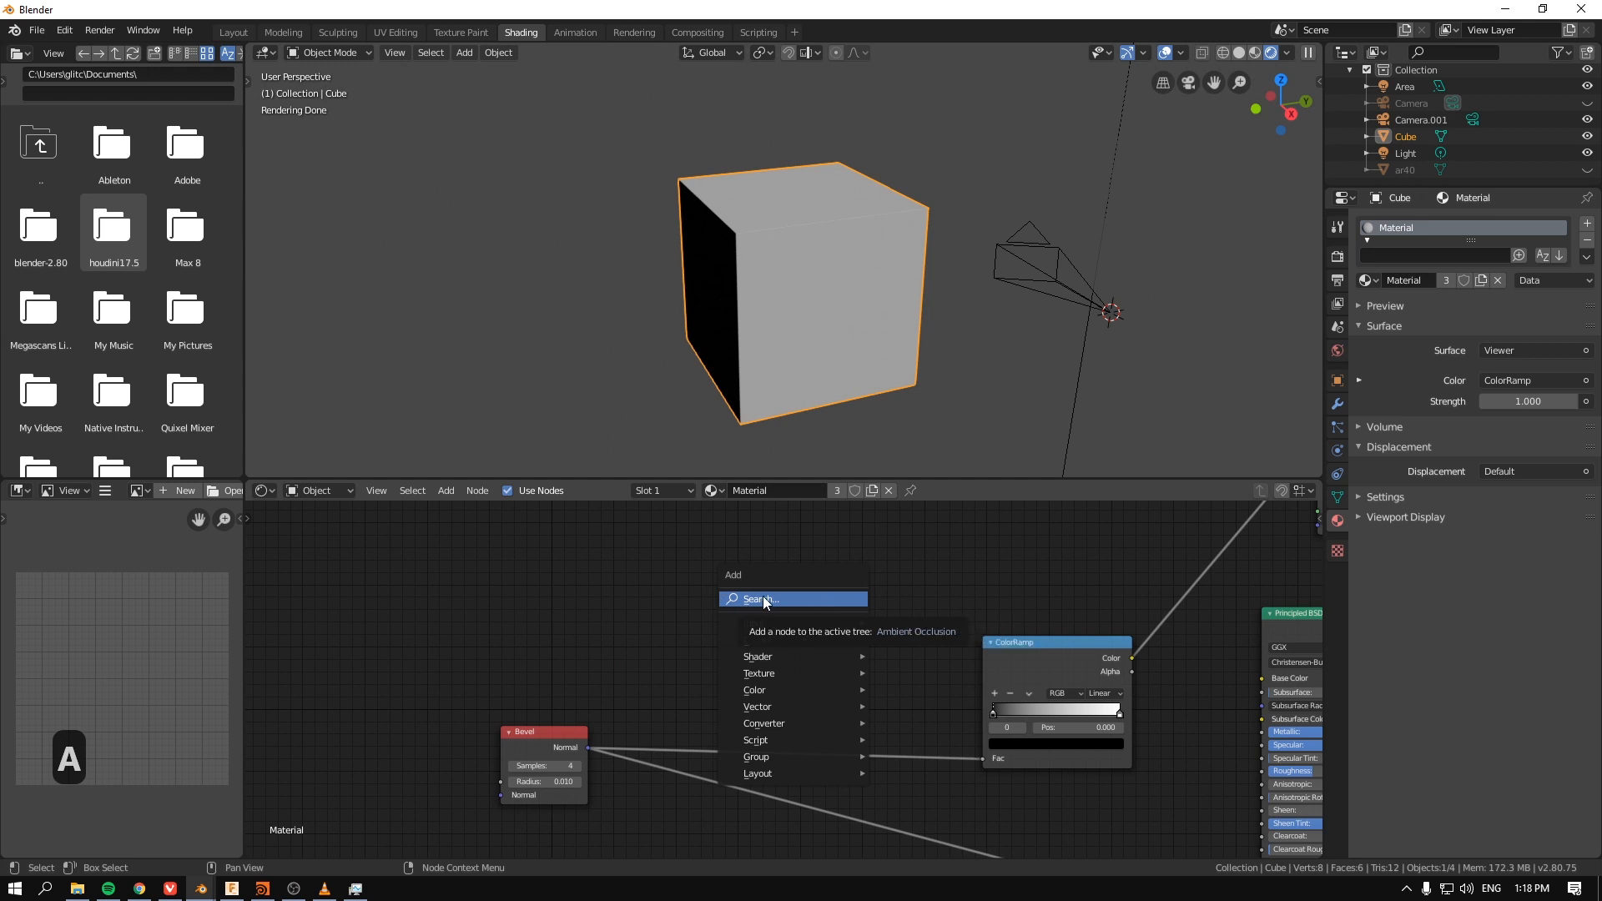
Step: Insert a Math node set to Absolute between Bevel and the ColorRamp Fac input
{"action": "type", "text": "mat"}
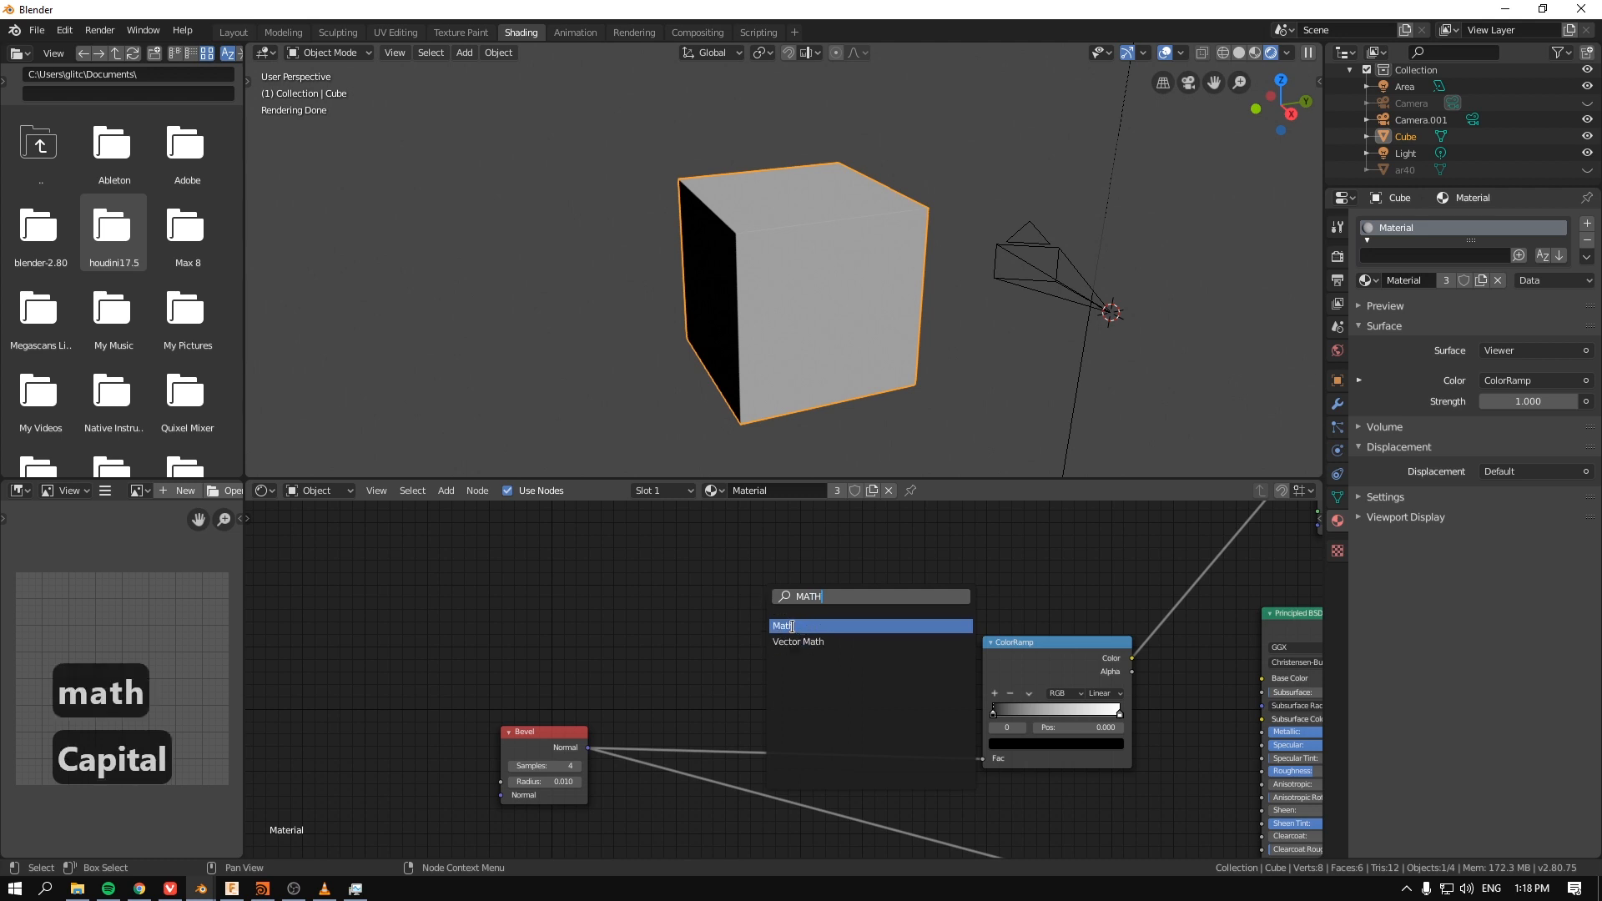
{"action": "left_click", "coordinate": [785, 626]}
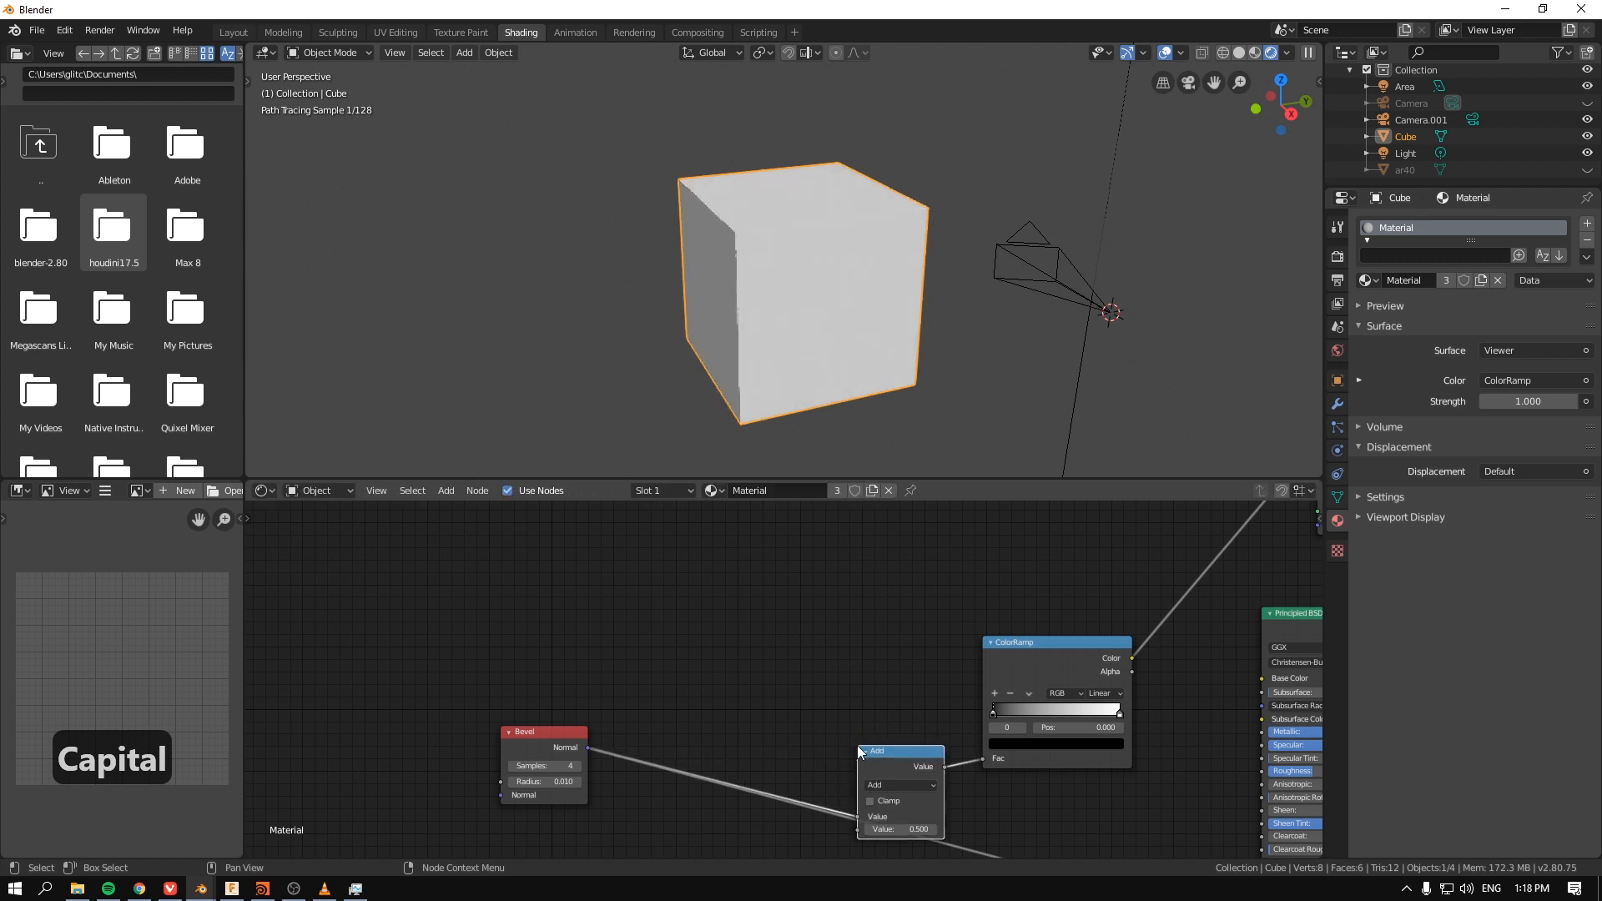
{"action": "left_click_drag", "start_coordinate": [878, 751], "coordinate": [768, 588]}
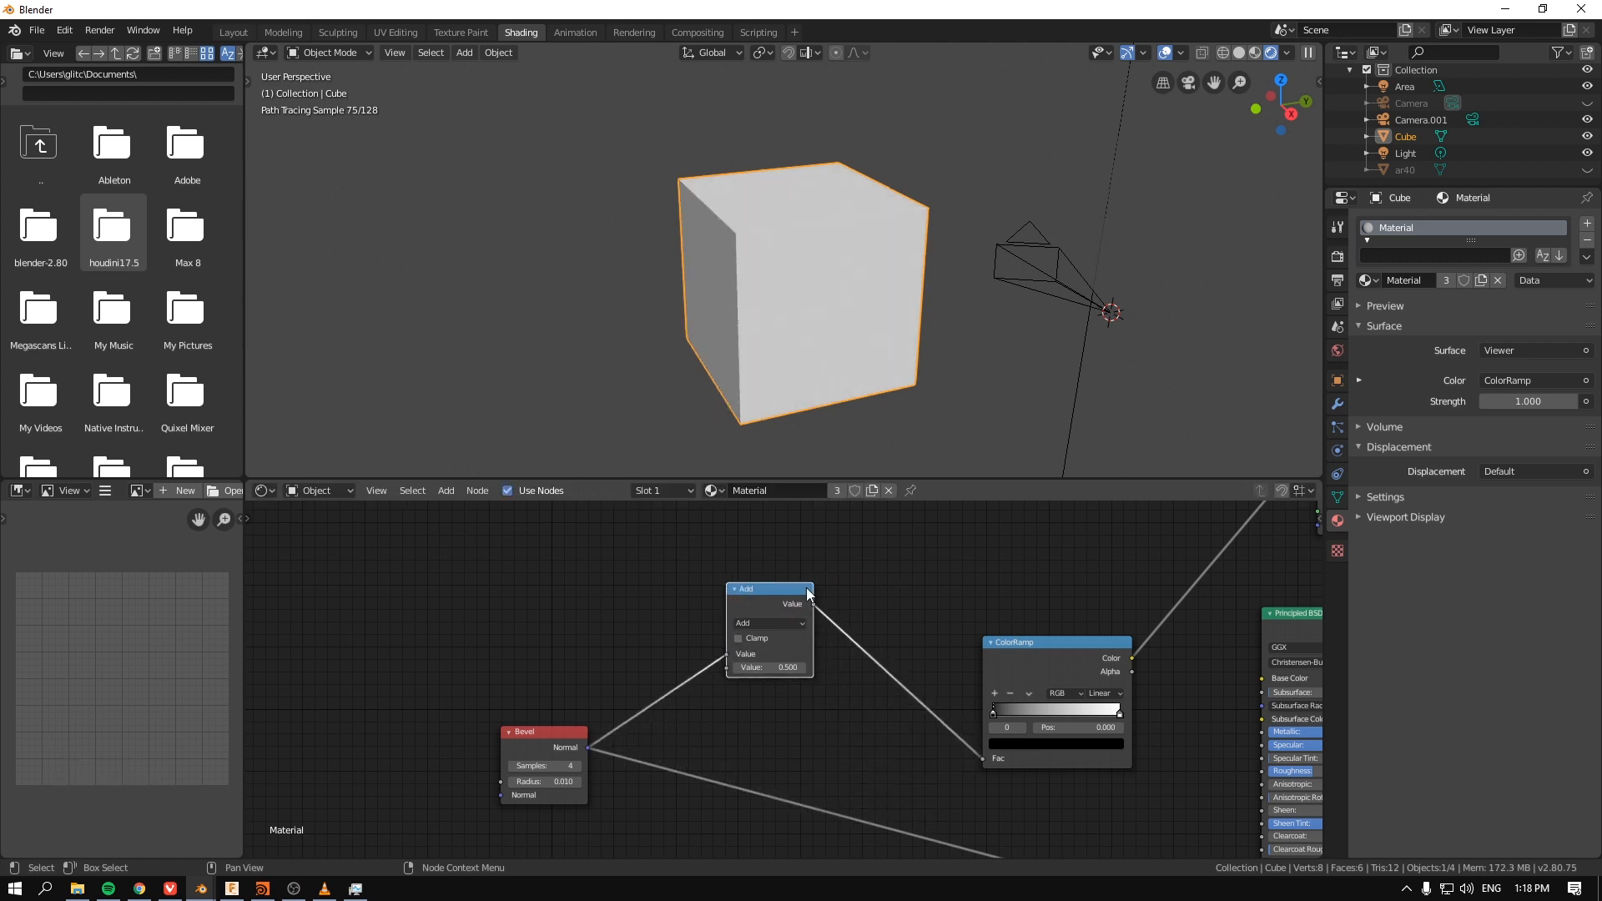
{"action": "left_click", "coordinate": [769, 623]}
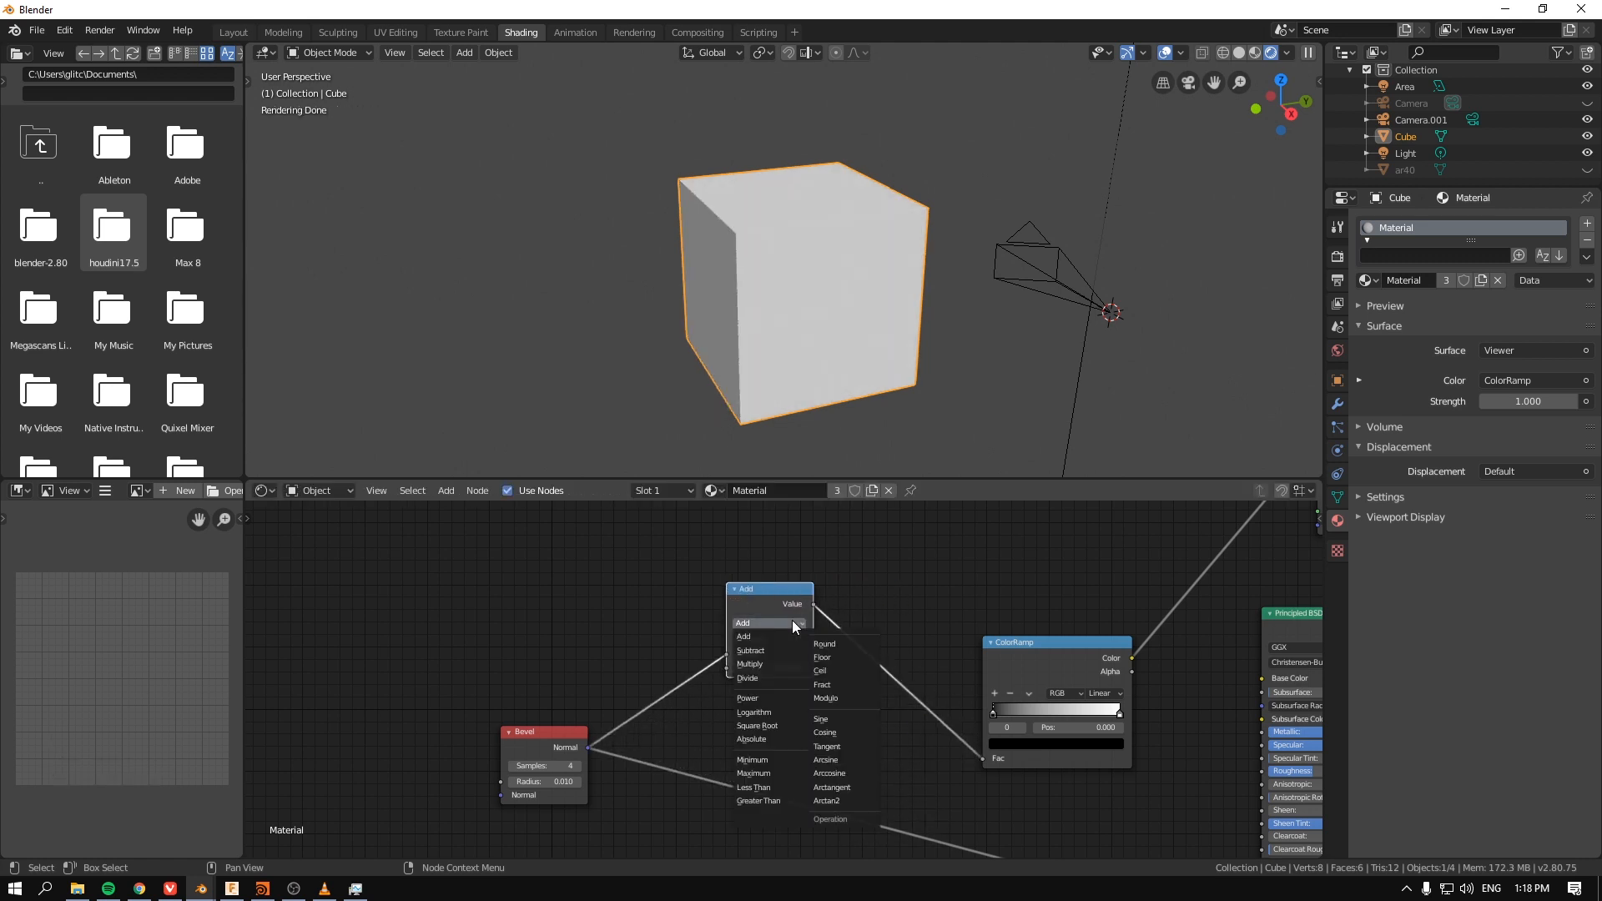
{"action": "left_click", "coordinate": [742, 636]}
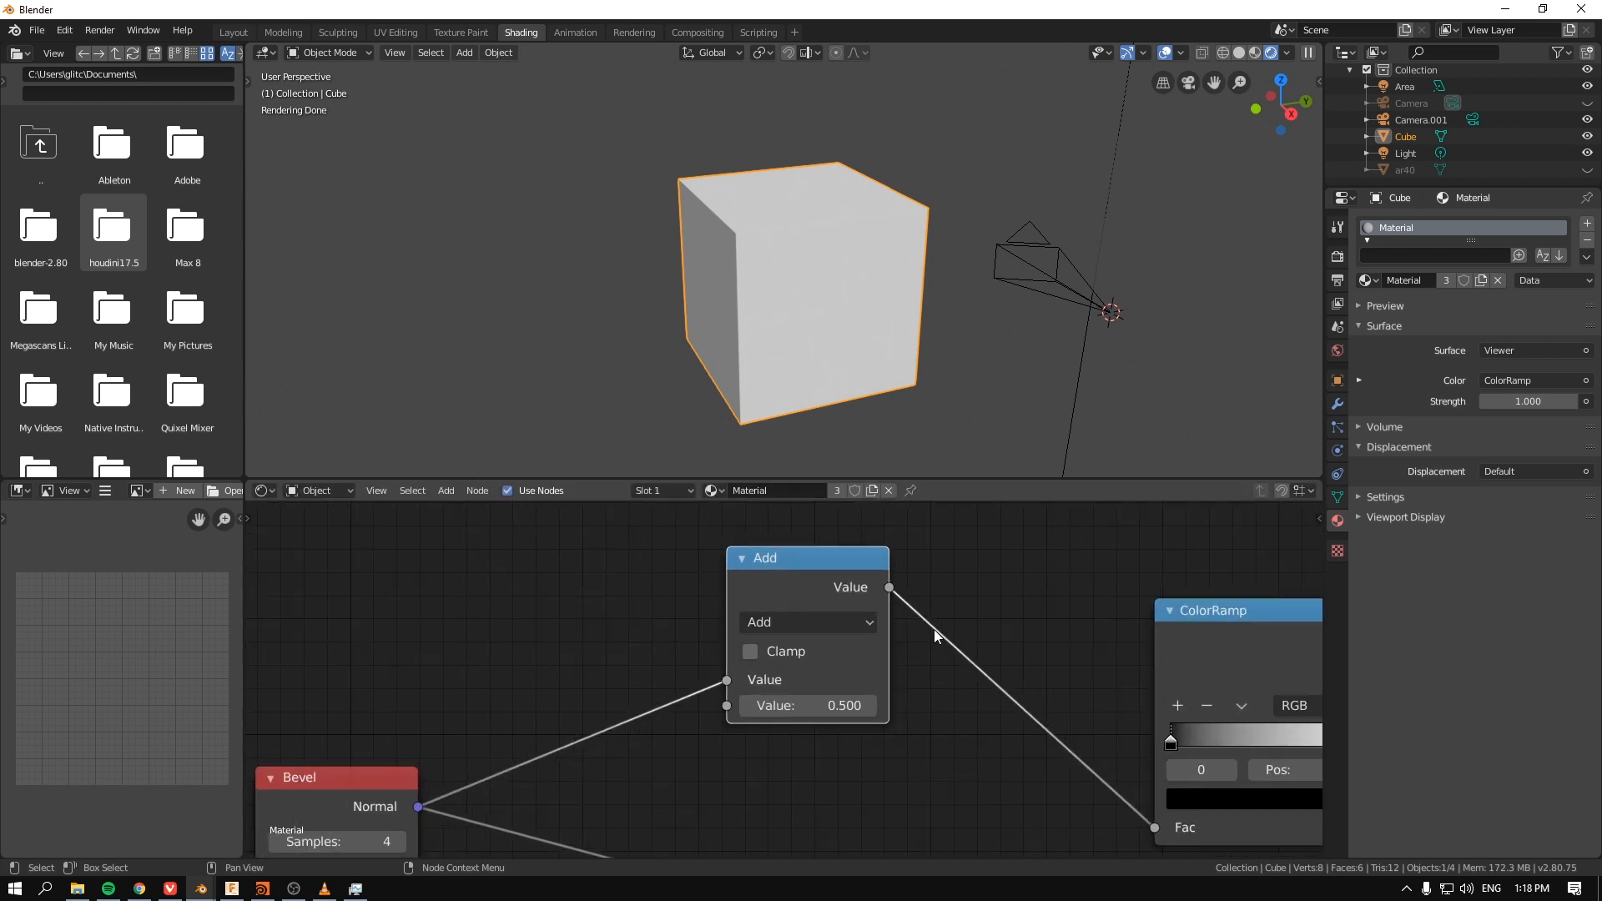
{"action": "left_click", "coordinate": [806, 622]}
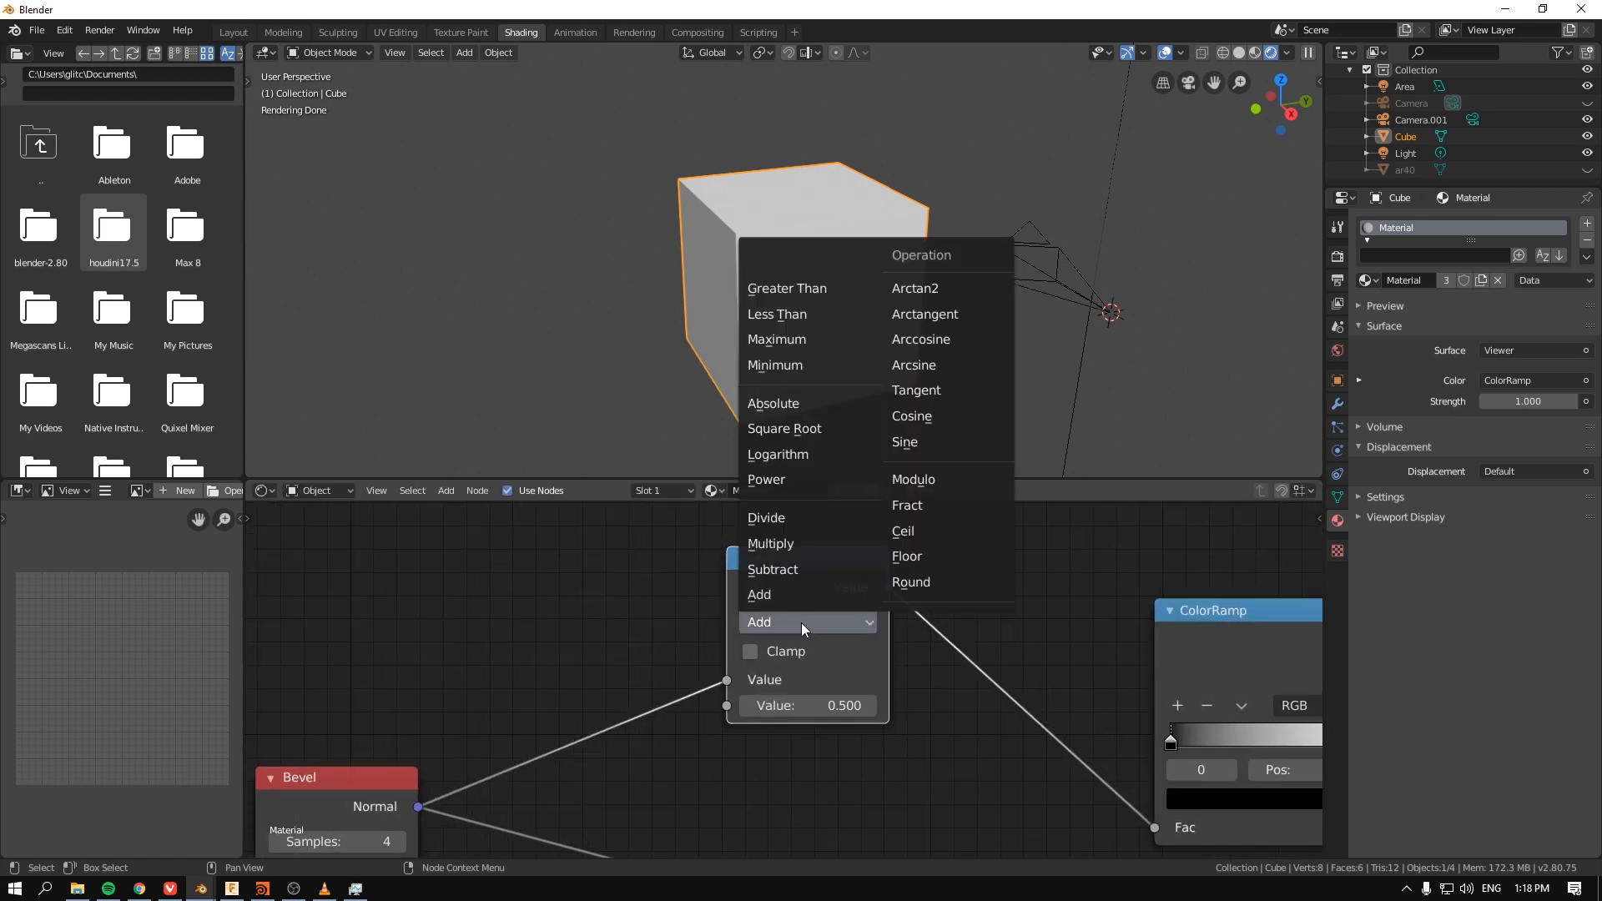
{"action": "left_click", "coordinate": [774, 403]}
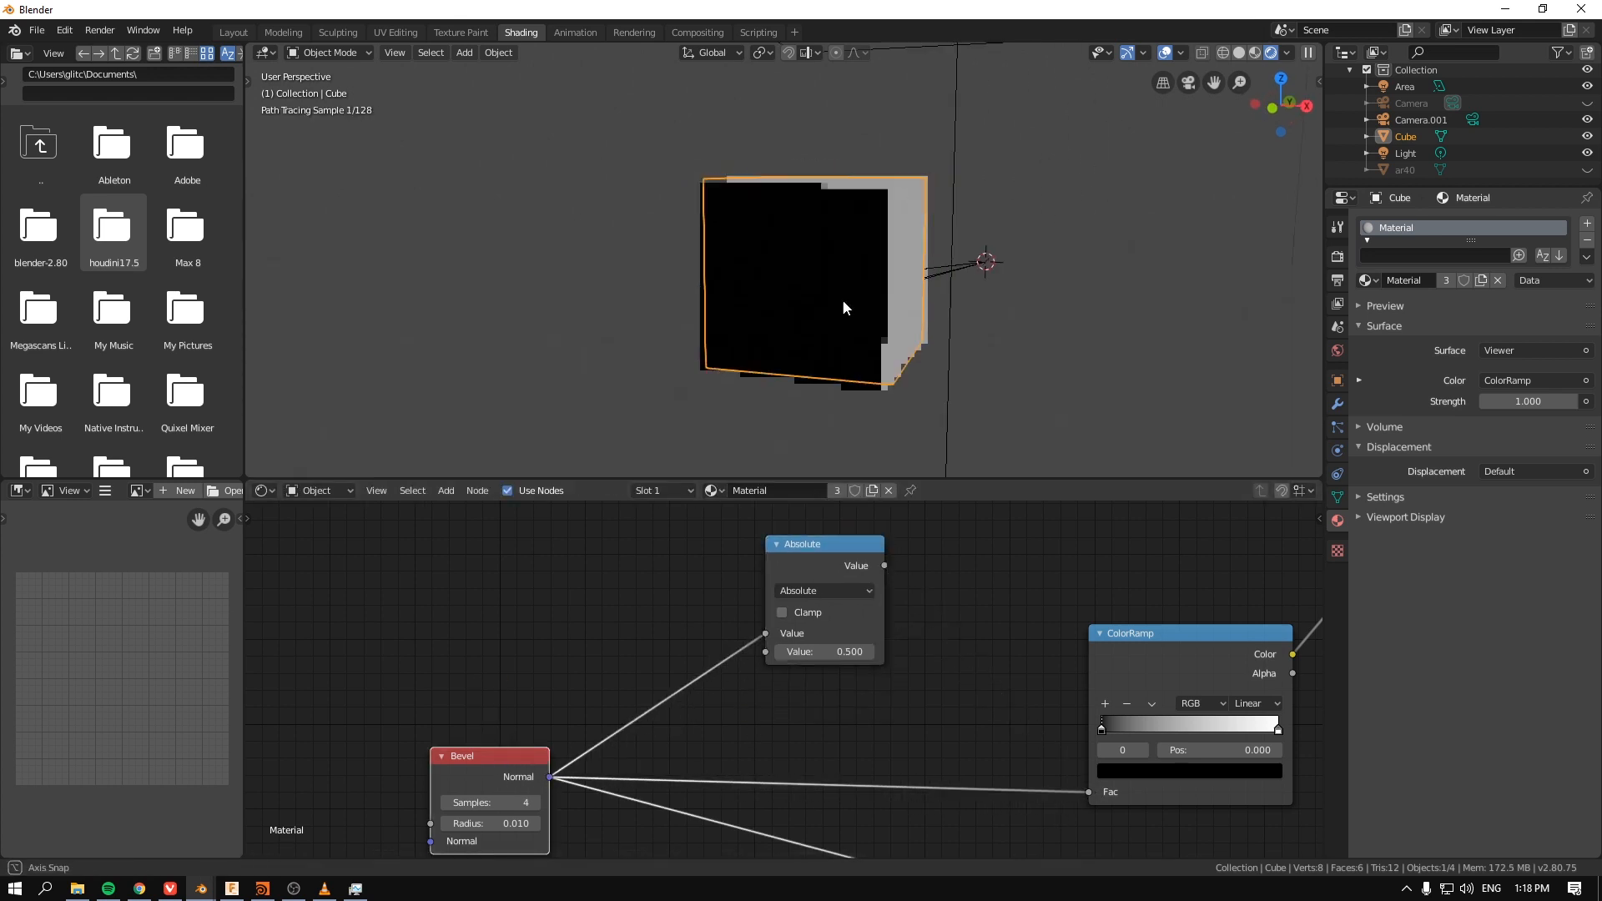
{"action": "left_click_drag", "start_coordinate": [842, 307], "coordinate": [680, 383]}
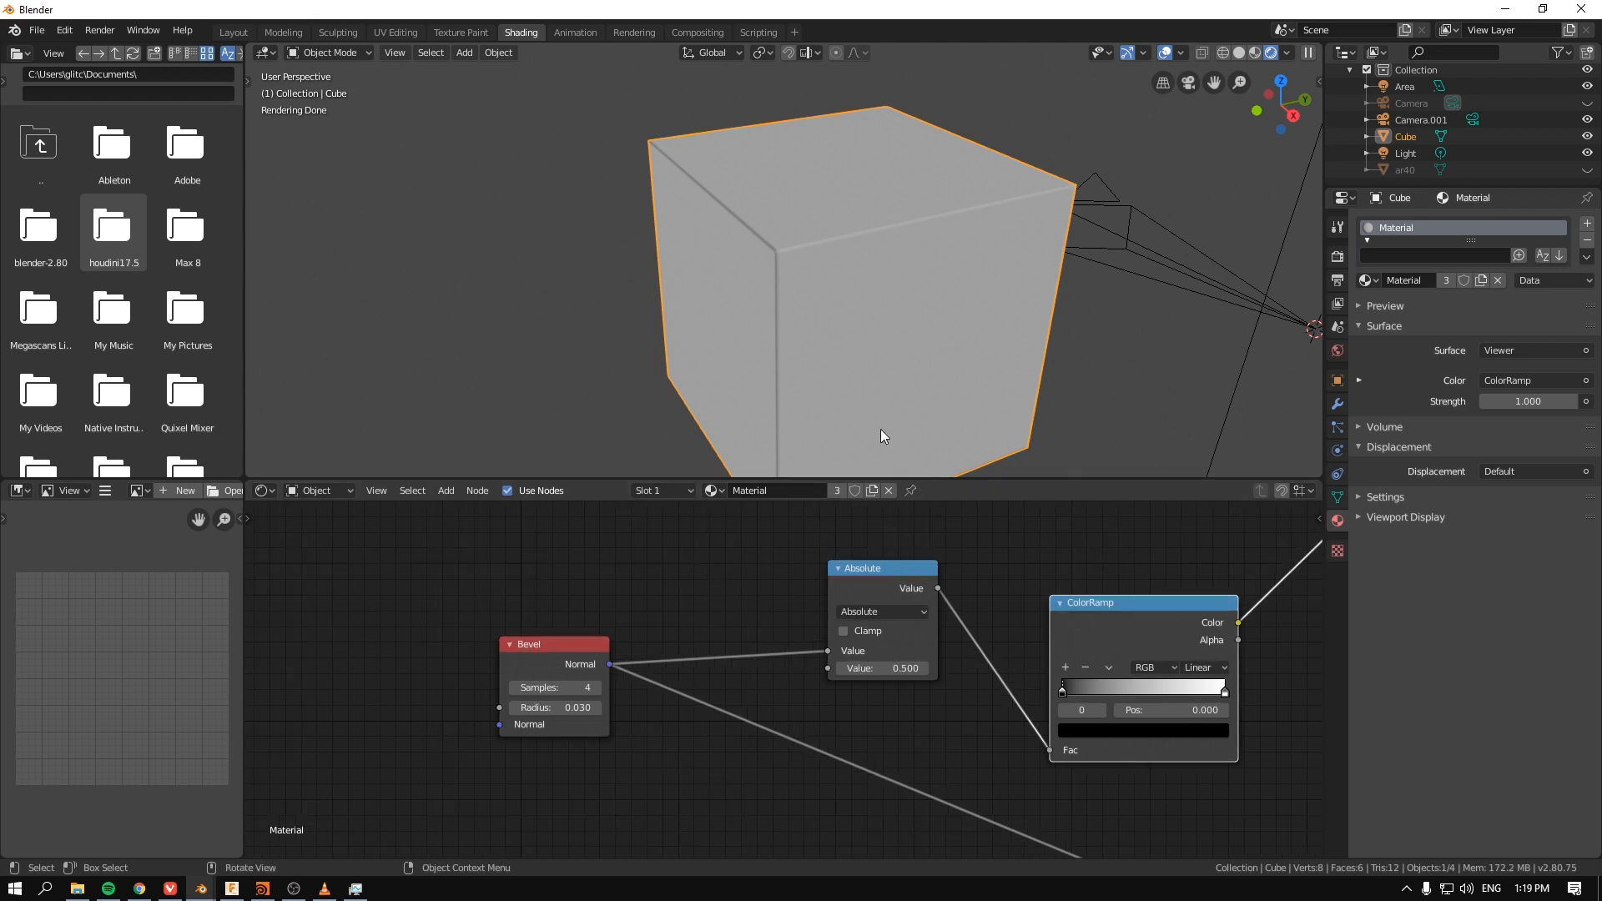
{"action": "mouse_move", "coordinate": [754, 537]}
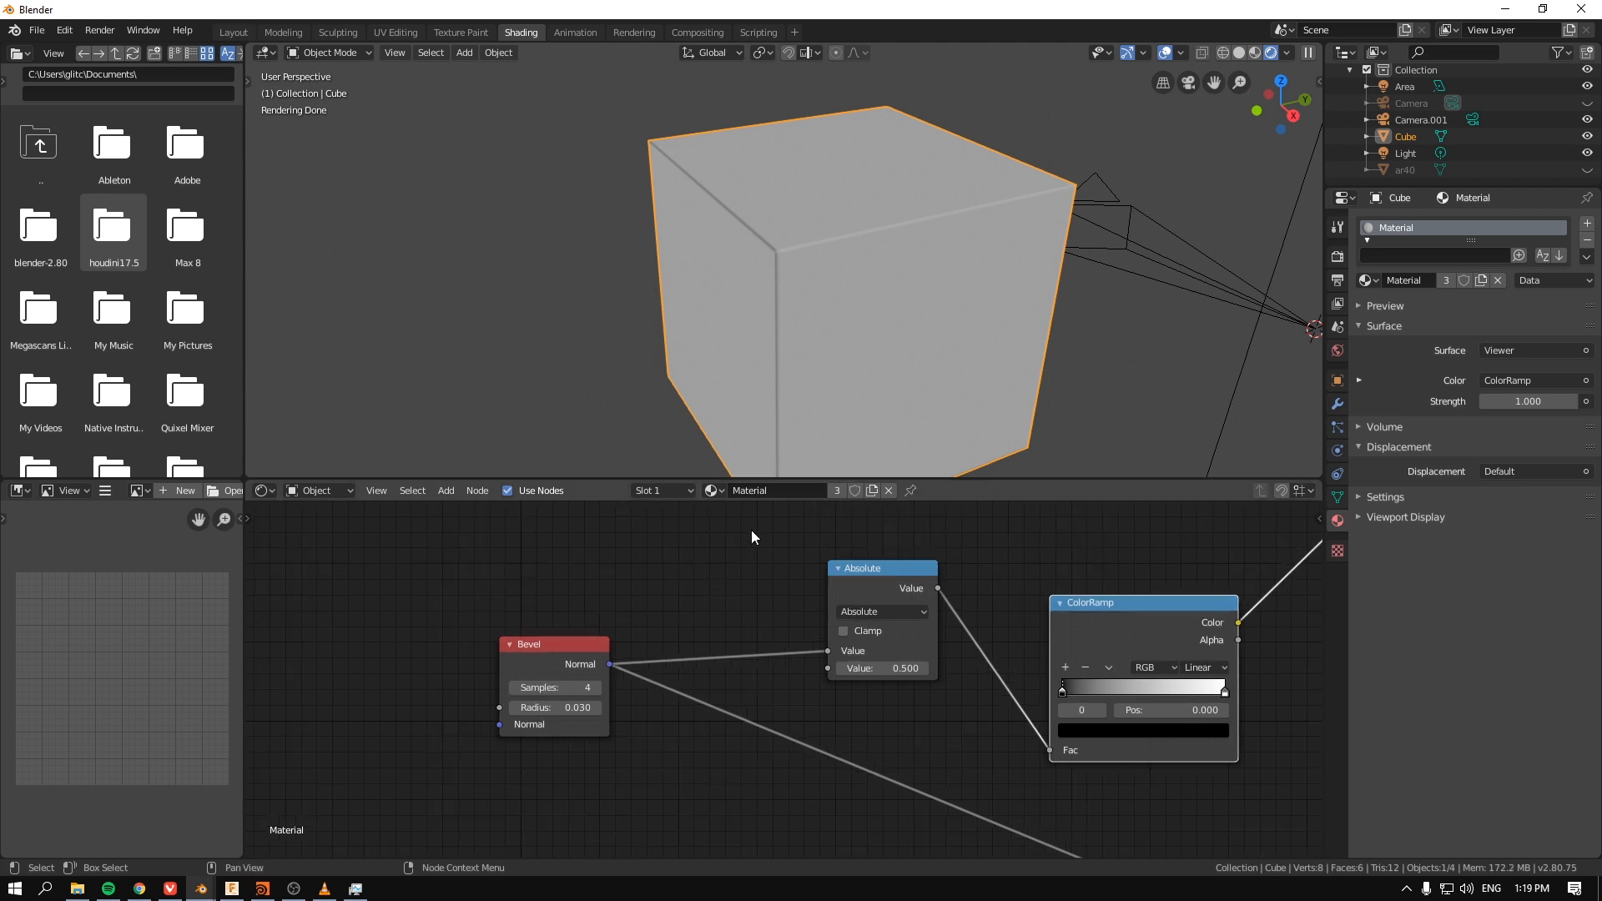
{"action": "mouse_move", "coordinate": [1074, 193]}
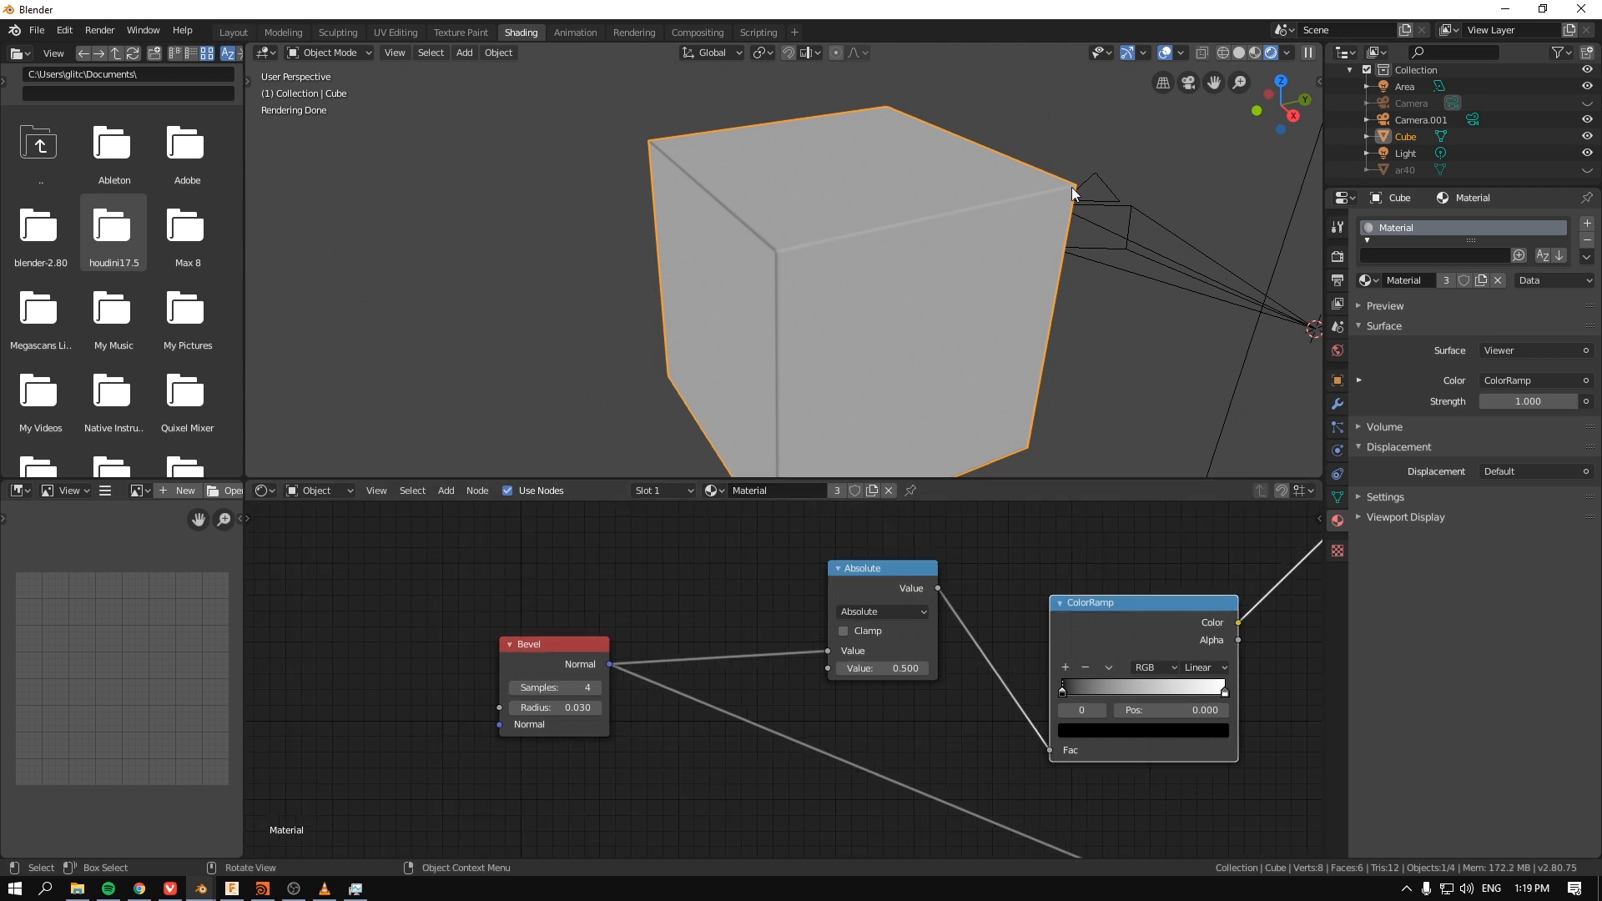
Step: Slide the first ColorRamp's dark stop to about 0.077 to isolate the cube's edges
{"action": "left_click", "coordinate": [1123, 603]}
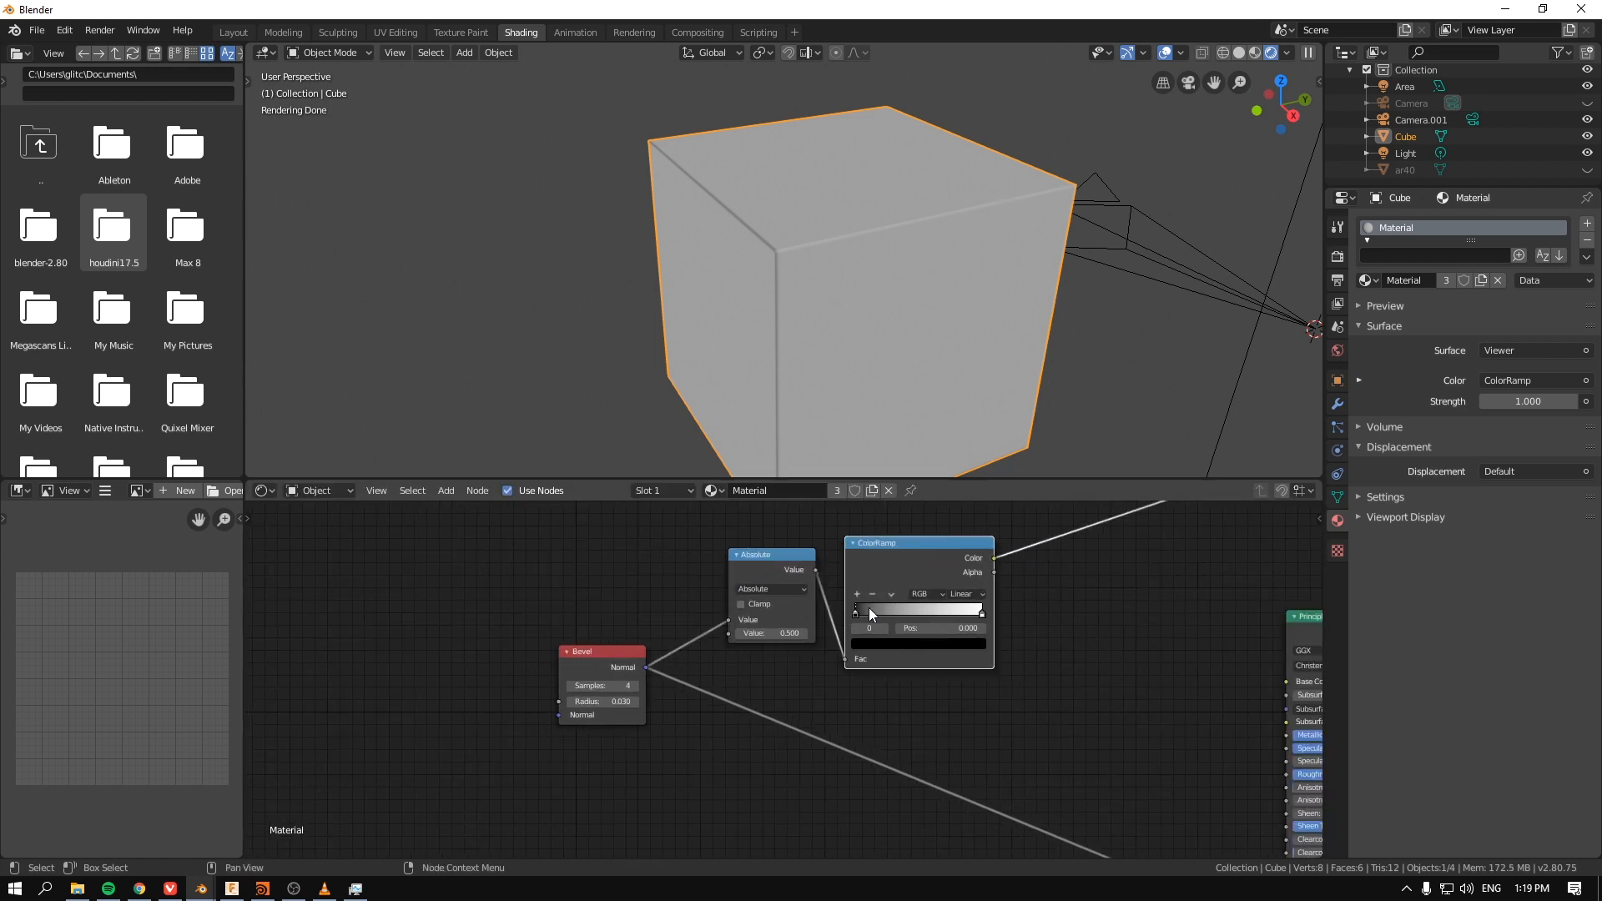
{"action": "left_click_drag", "start_coordinate": [870, 609], "coordinate": [870, 620]}
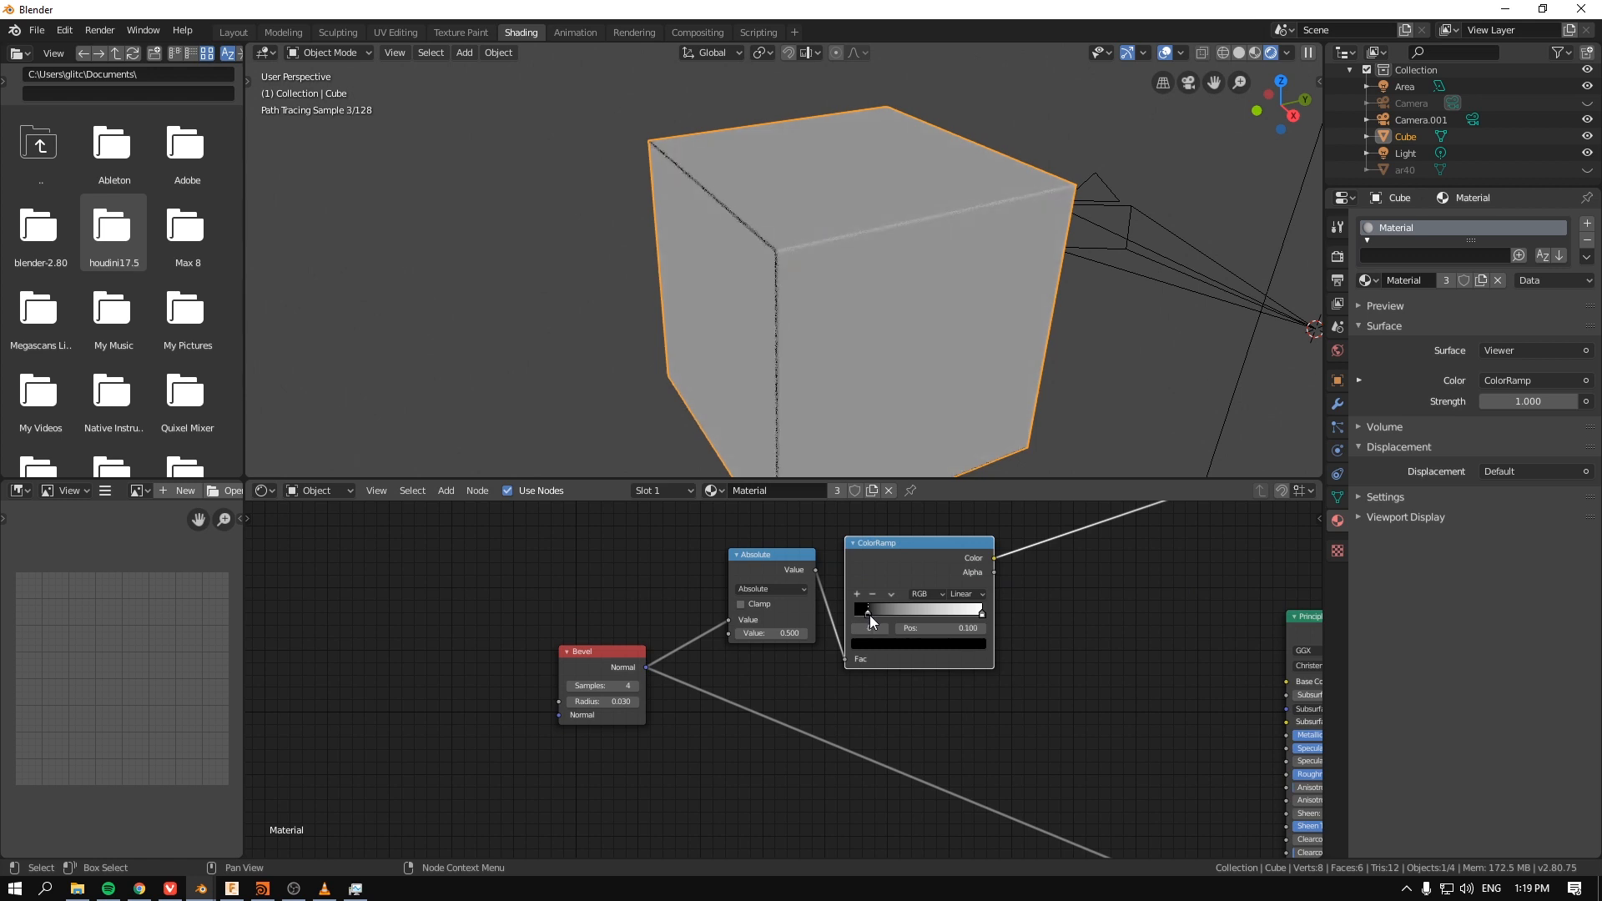
{"action": "left_click_drag", "start_coordinate": [868, 610], "coordinate": [965, 610]}
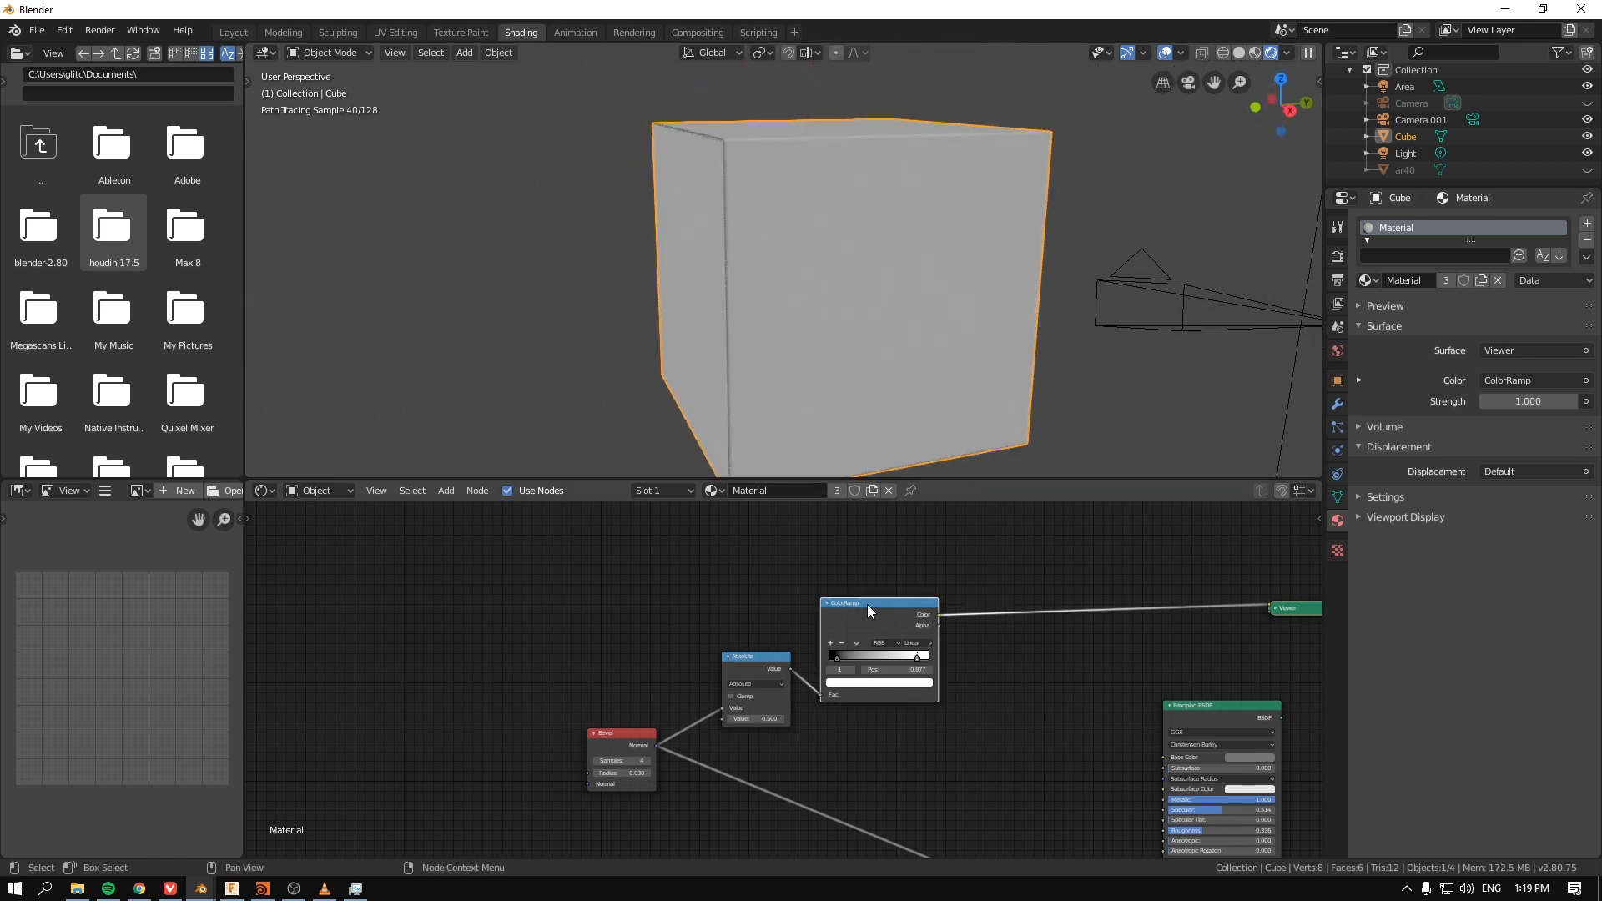
{"action": "mouse_move", "coordinate": [967, 570]}
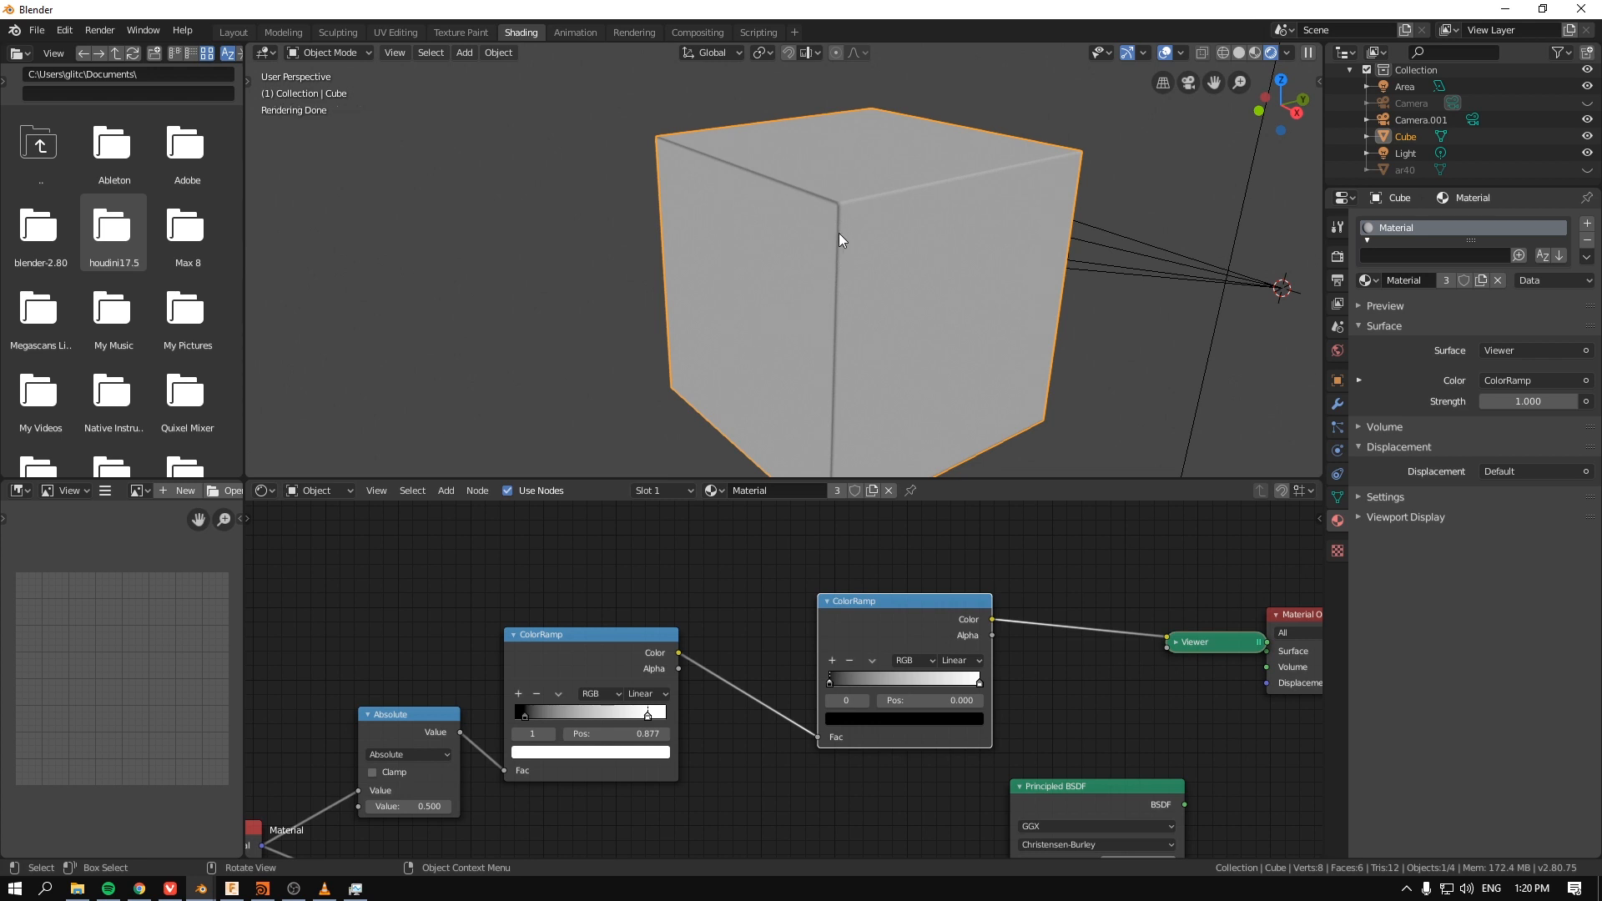
{"action": "mouse_move", "coordinate": [871, 208]}
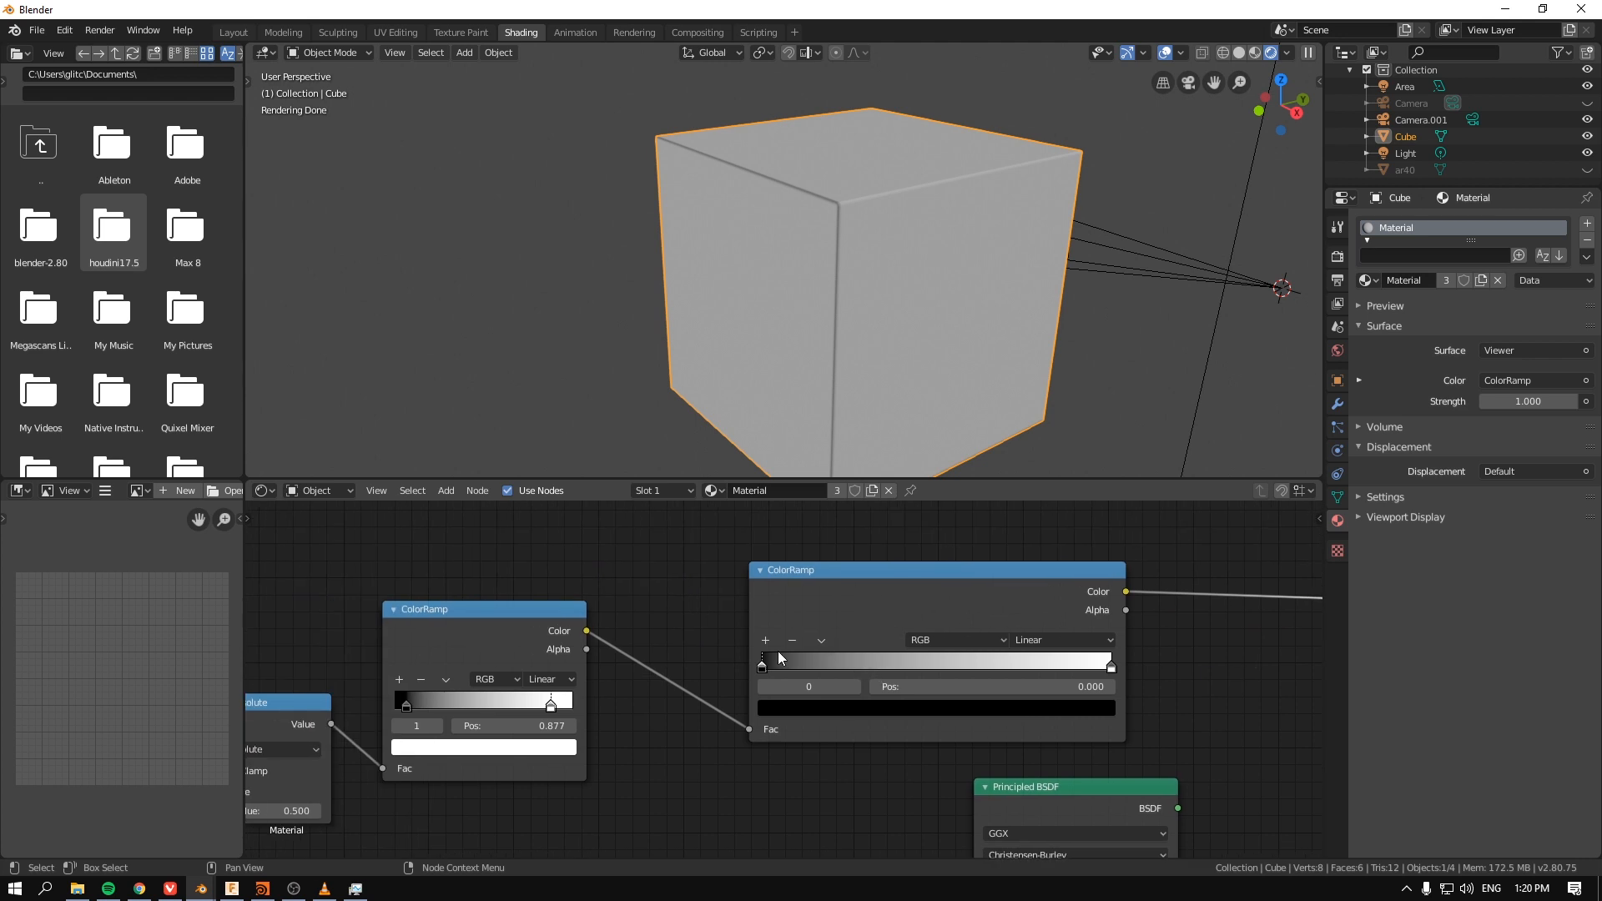
Step: Add a dark stop to the second ColorRamp and narrow the stops to thin white edges
{"action": "left_click_drag", "start_coordinate": [761, 665], "coordinate": [937, 665]}
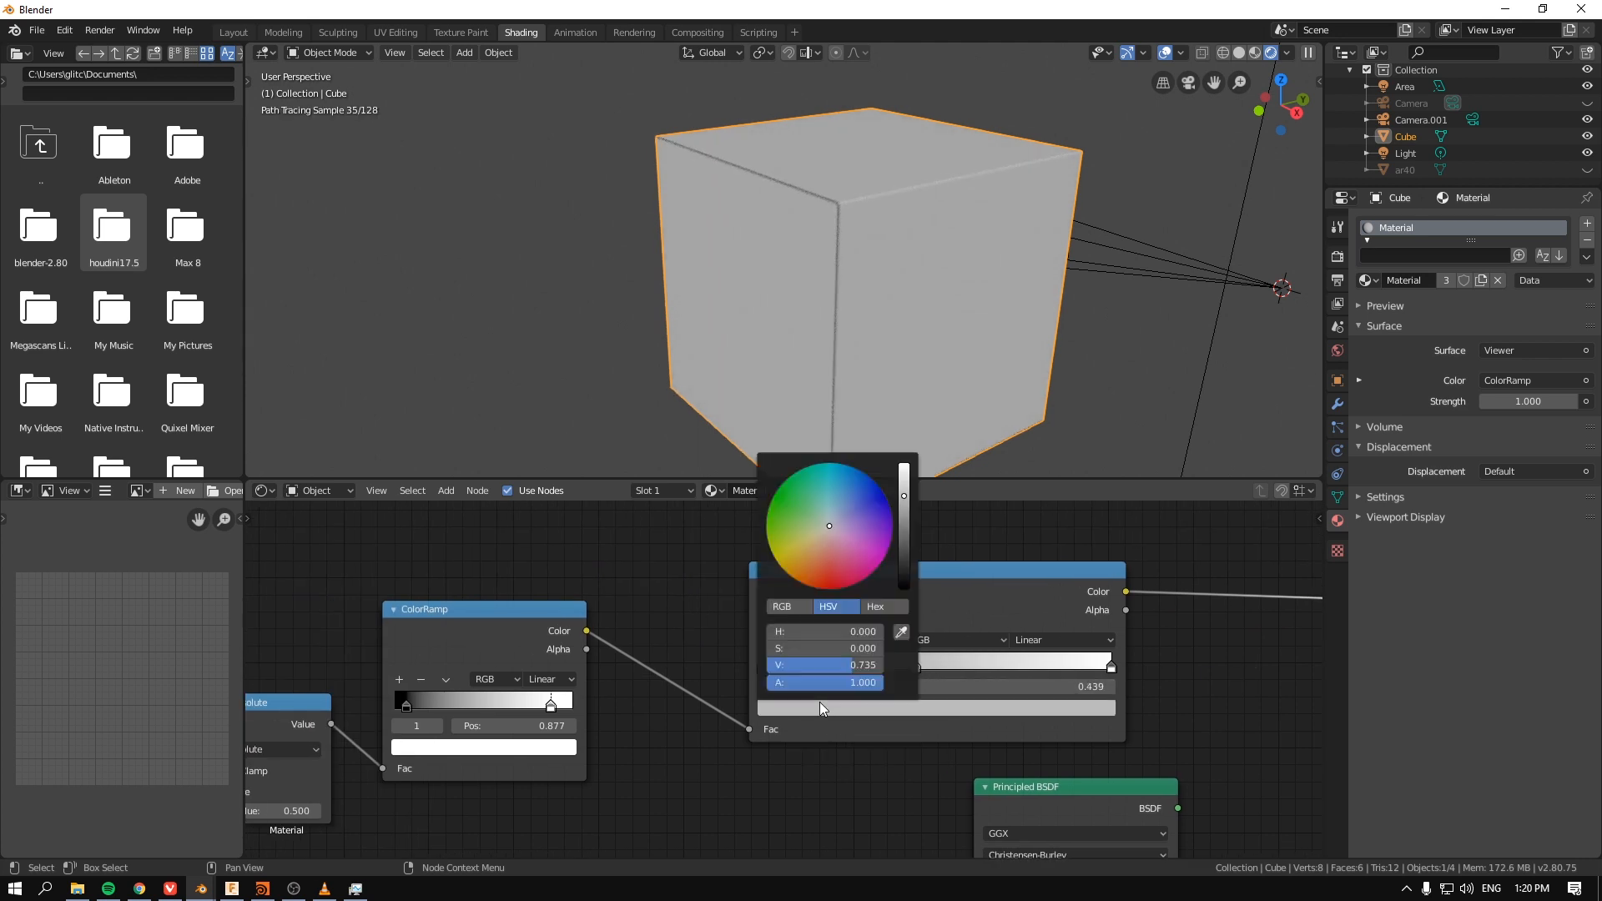
{"action": "left_click_drag", "start_coordinate": [902, 496], "coordinate": [902, 592]}
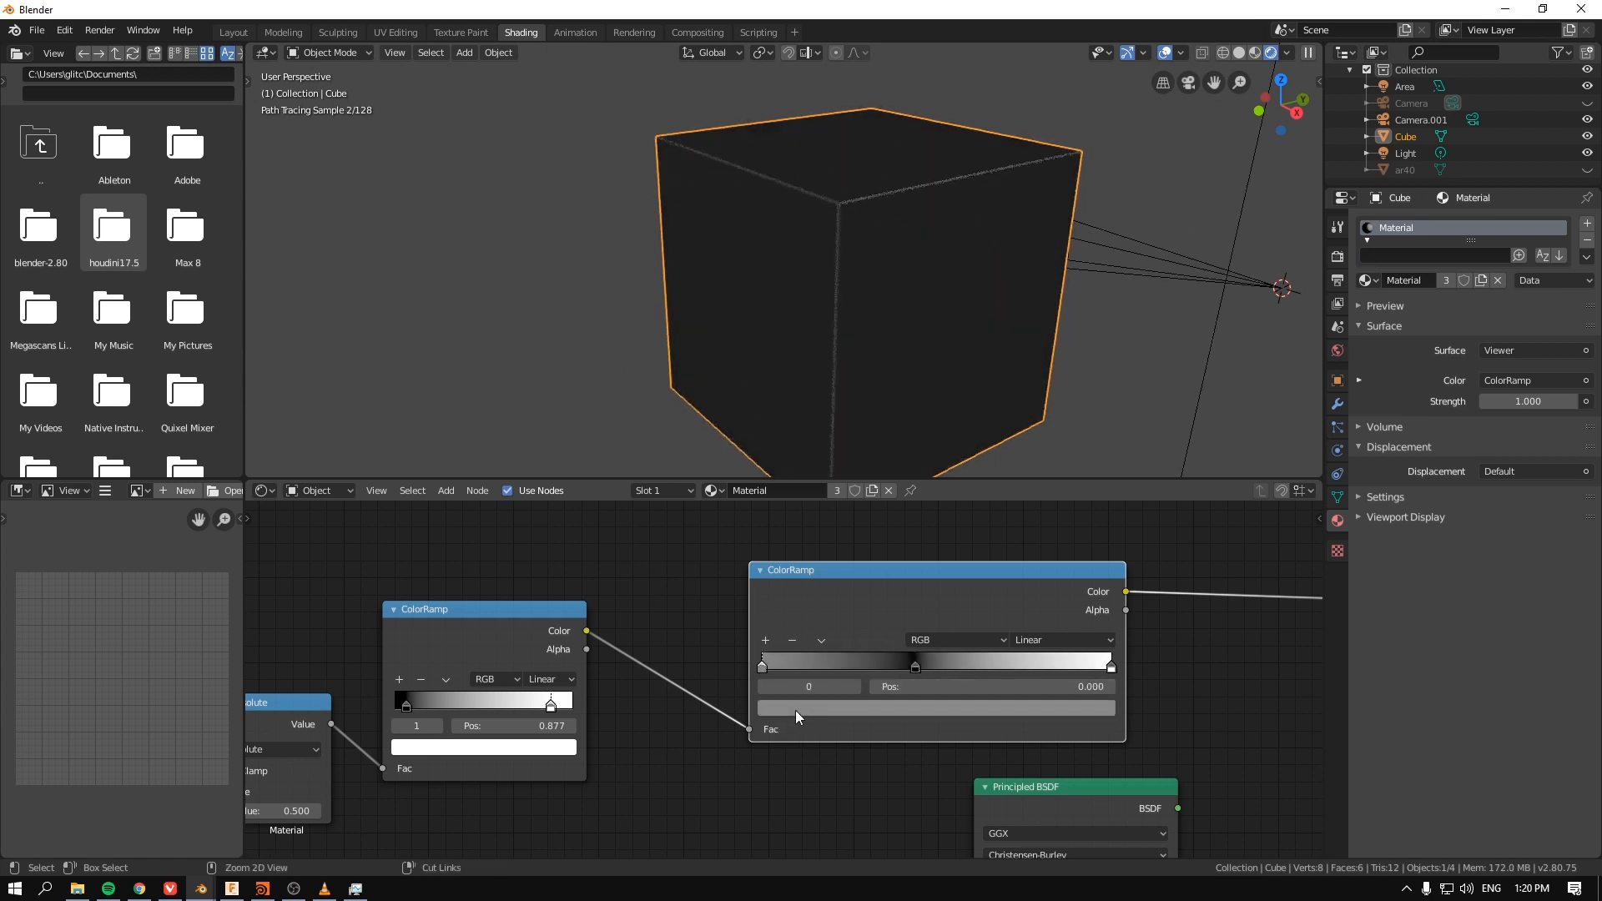
{"action": "left_click", "coordinate": [936, 708]}
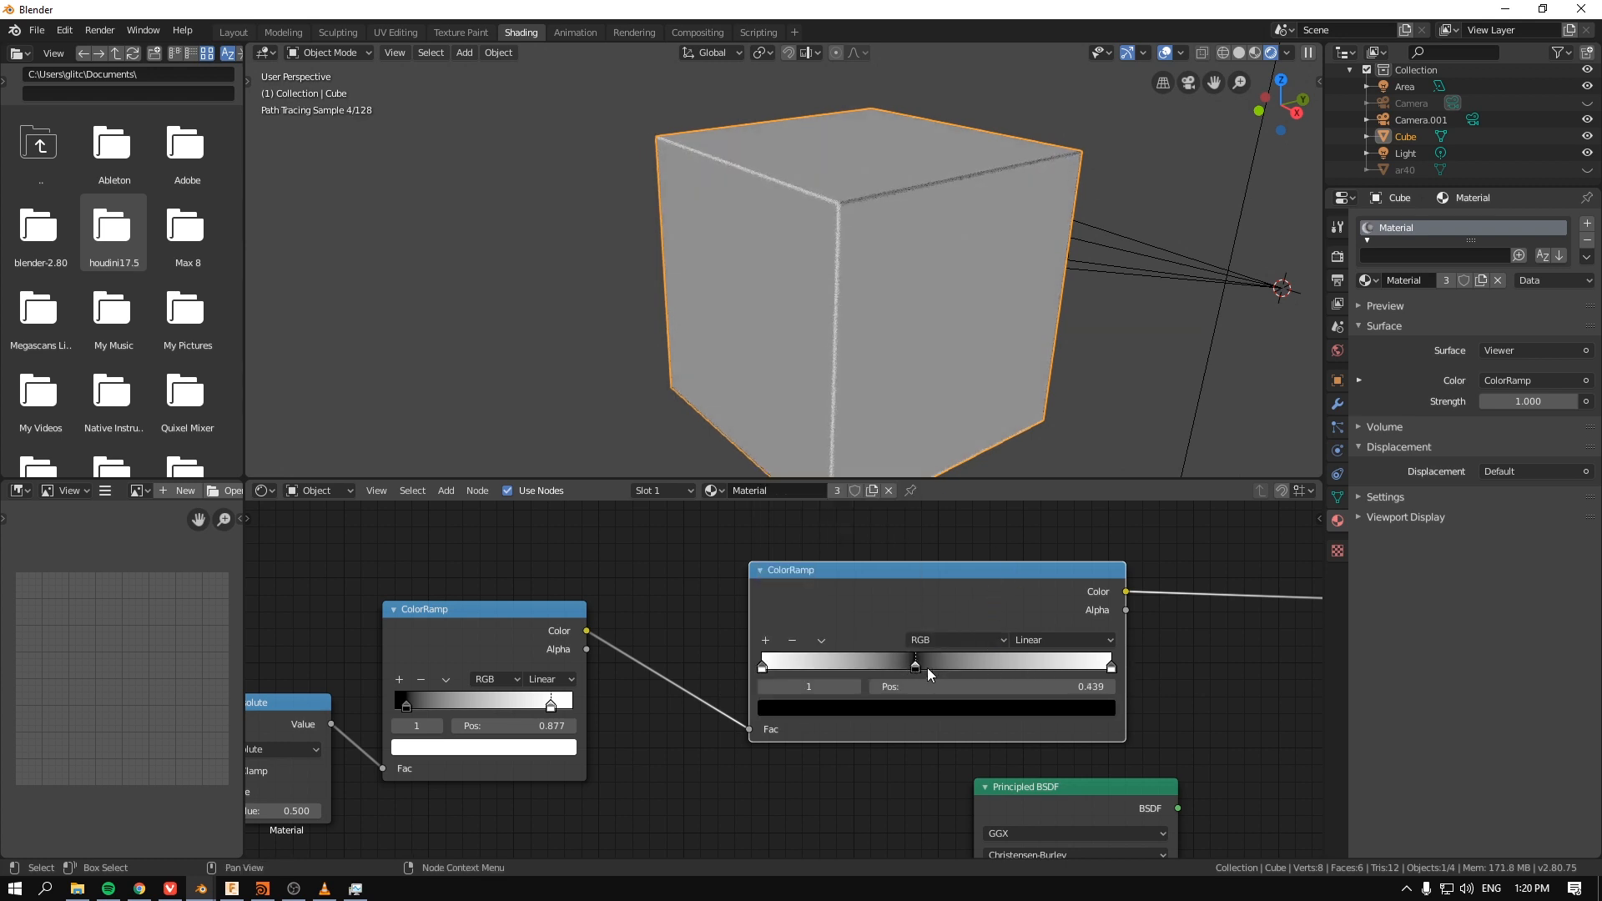
{"action": "left_click_drag", "start_coordinate": [915, 666], "coordinate": [837, 665]}
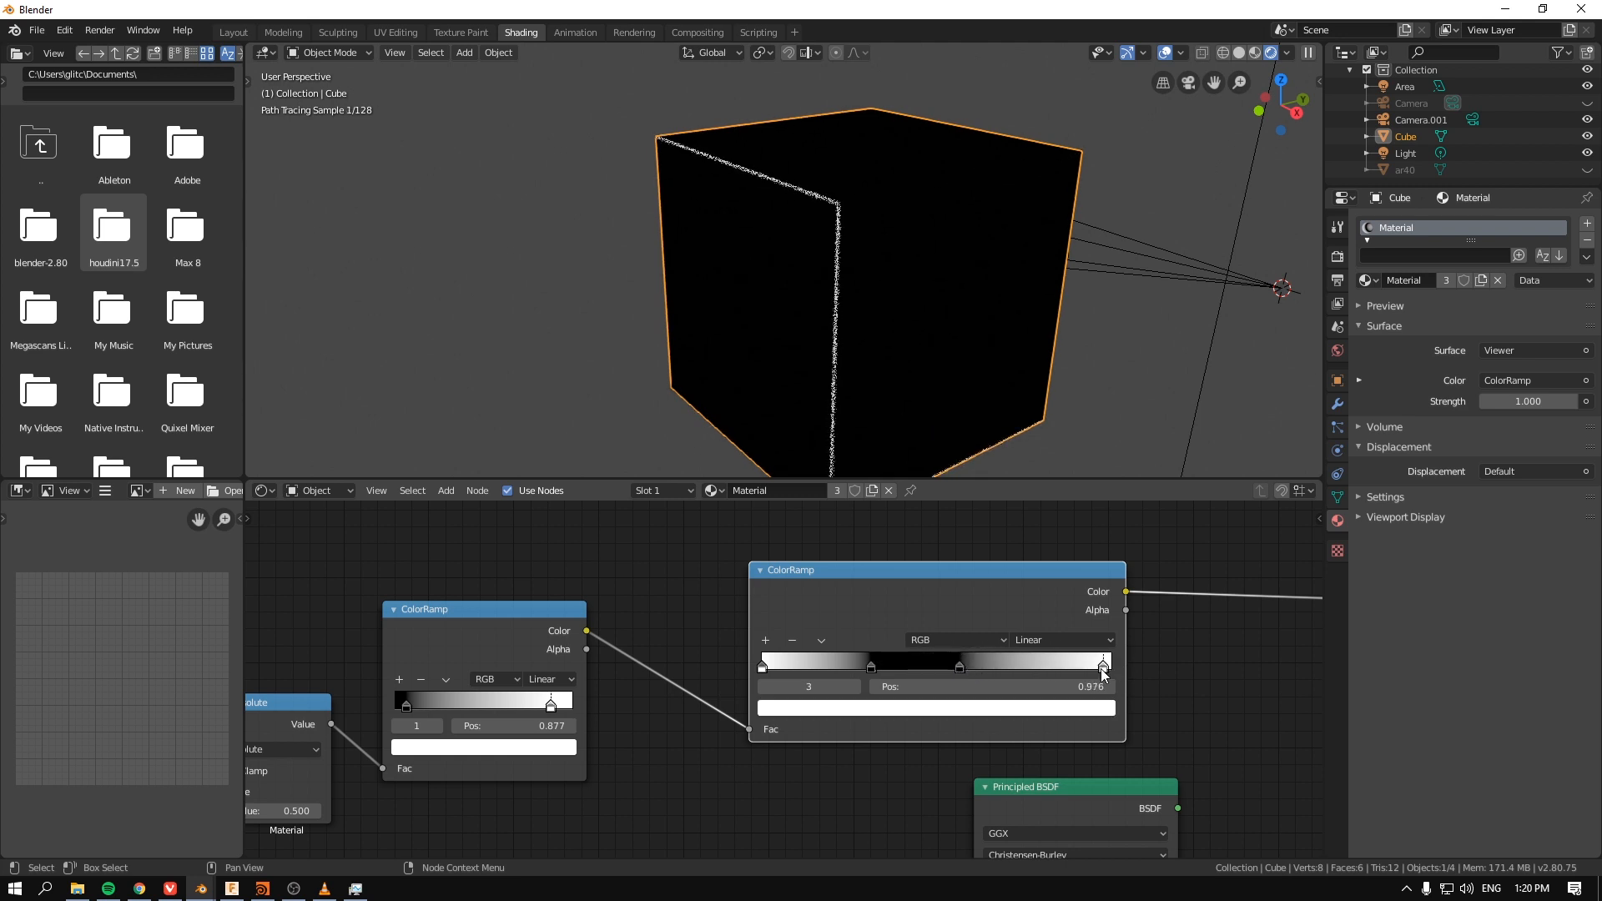
{"action": "left_click_drag", "start_coordinate": [1101, 666], "coordinate": [825, 666]}
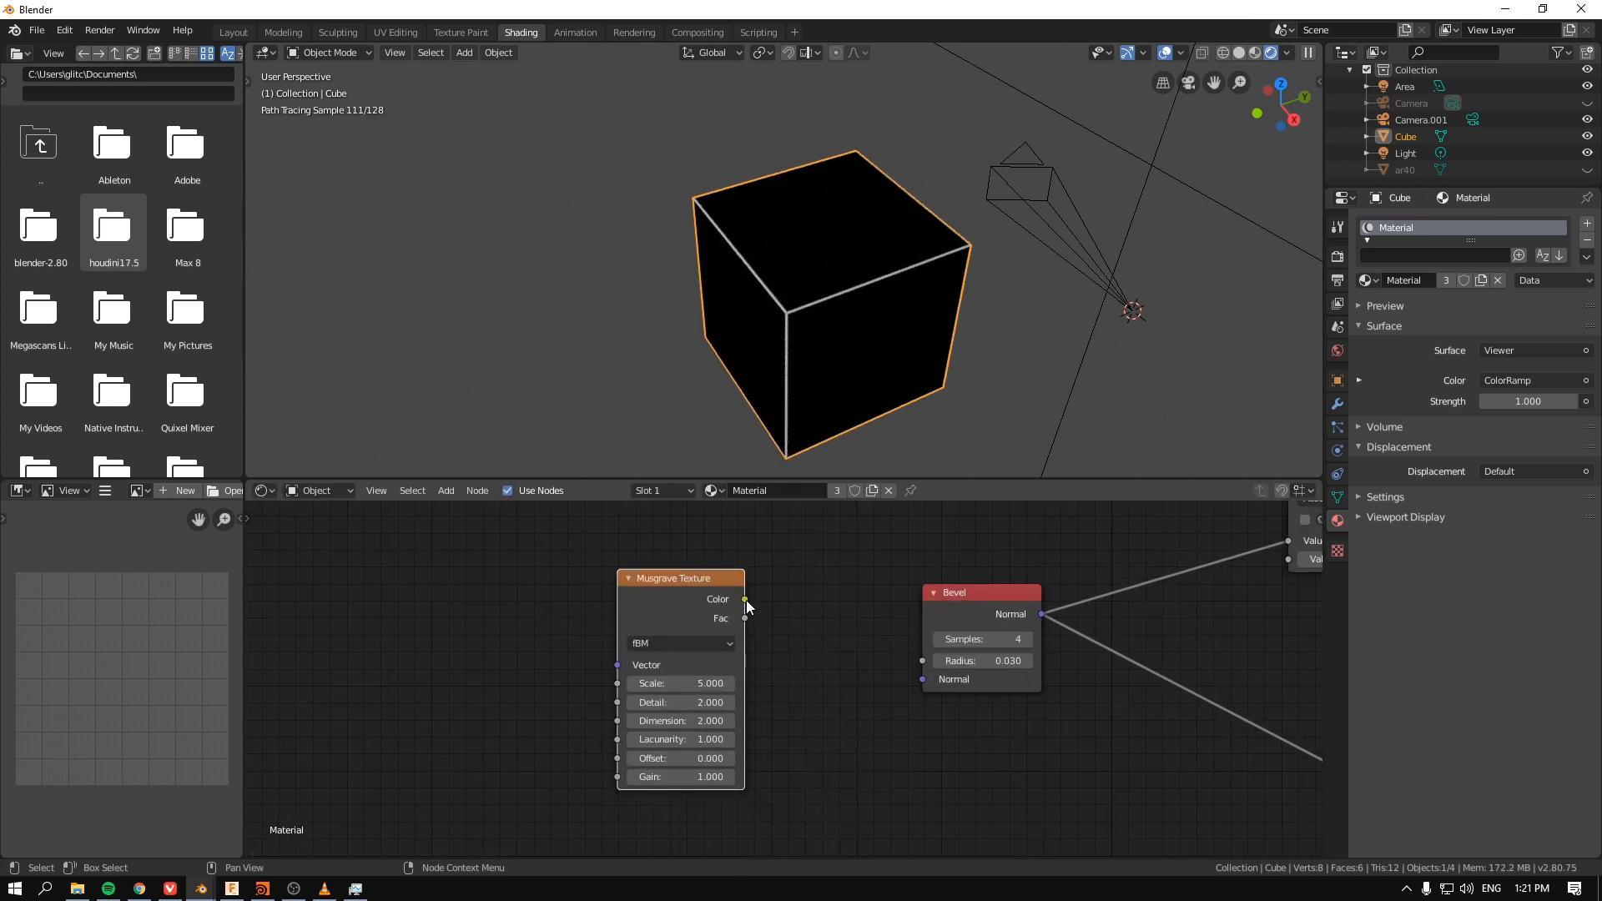
Step: Feed Musgrave colour into Bevel Radius through a Math node dividing by 10
{"action": "left_click_drag", "start_coordinate": [745, 599], "coordinate": [921, 660]}
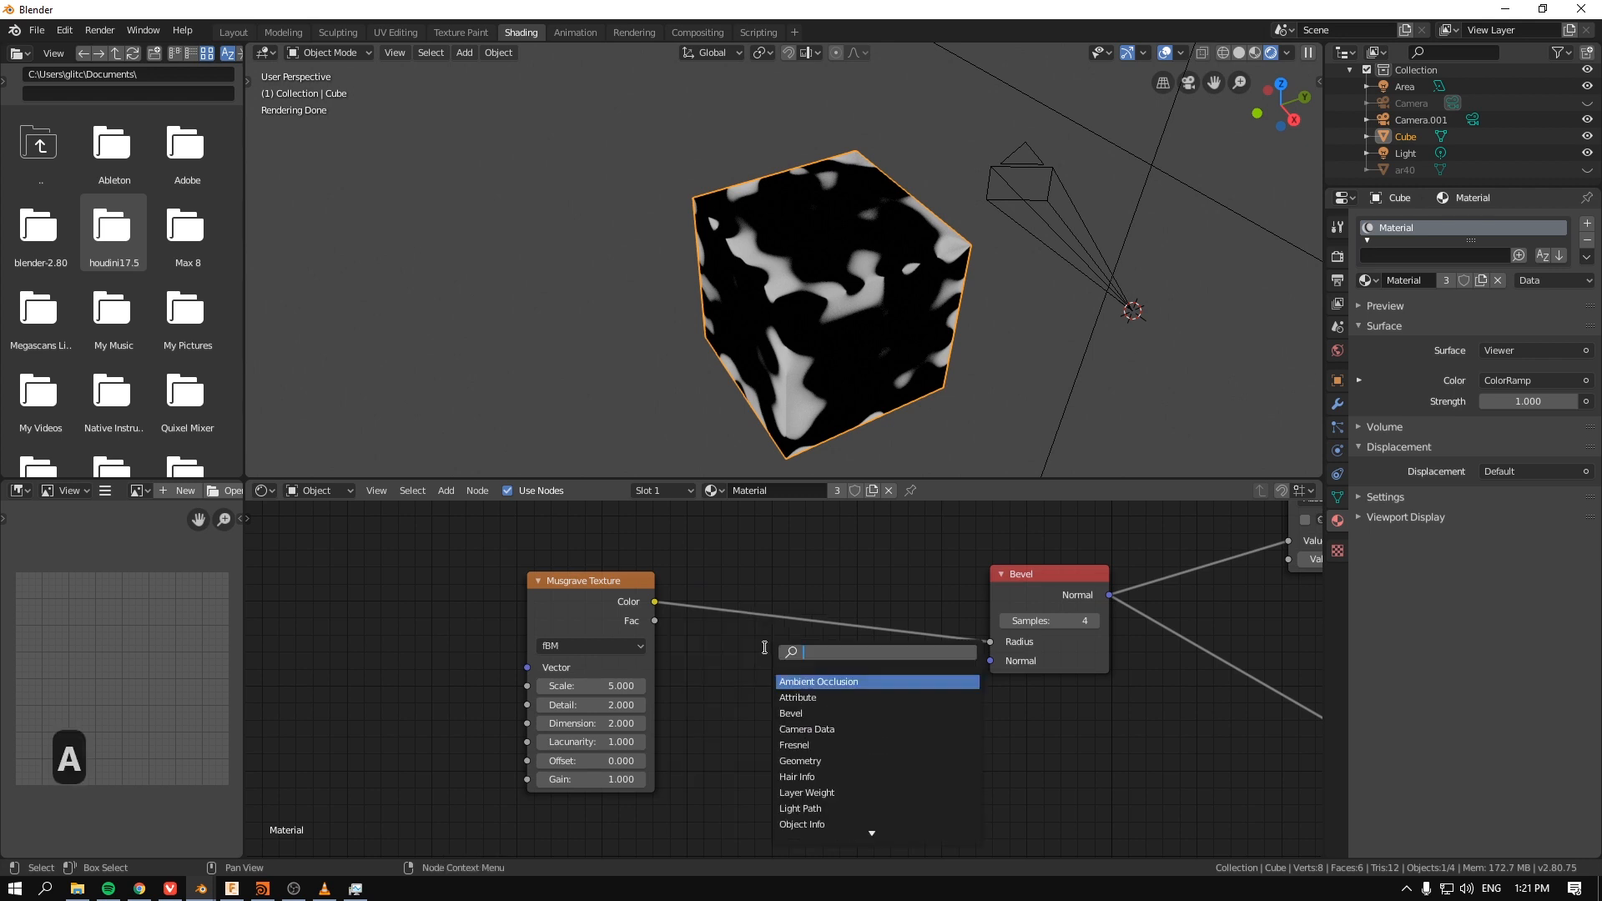
{"action": "type", "text": "moa"}
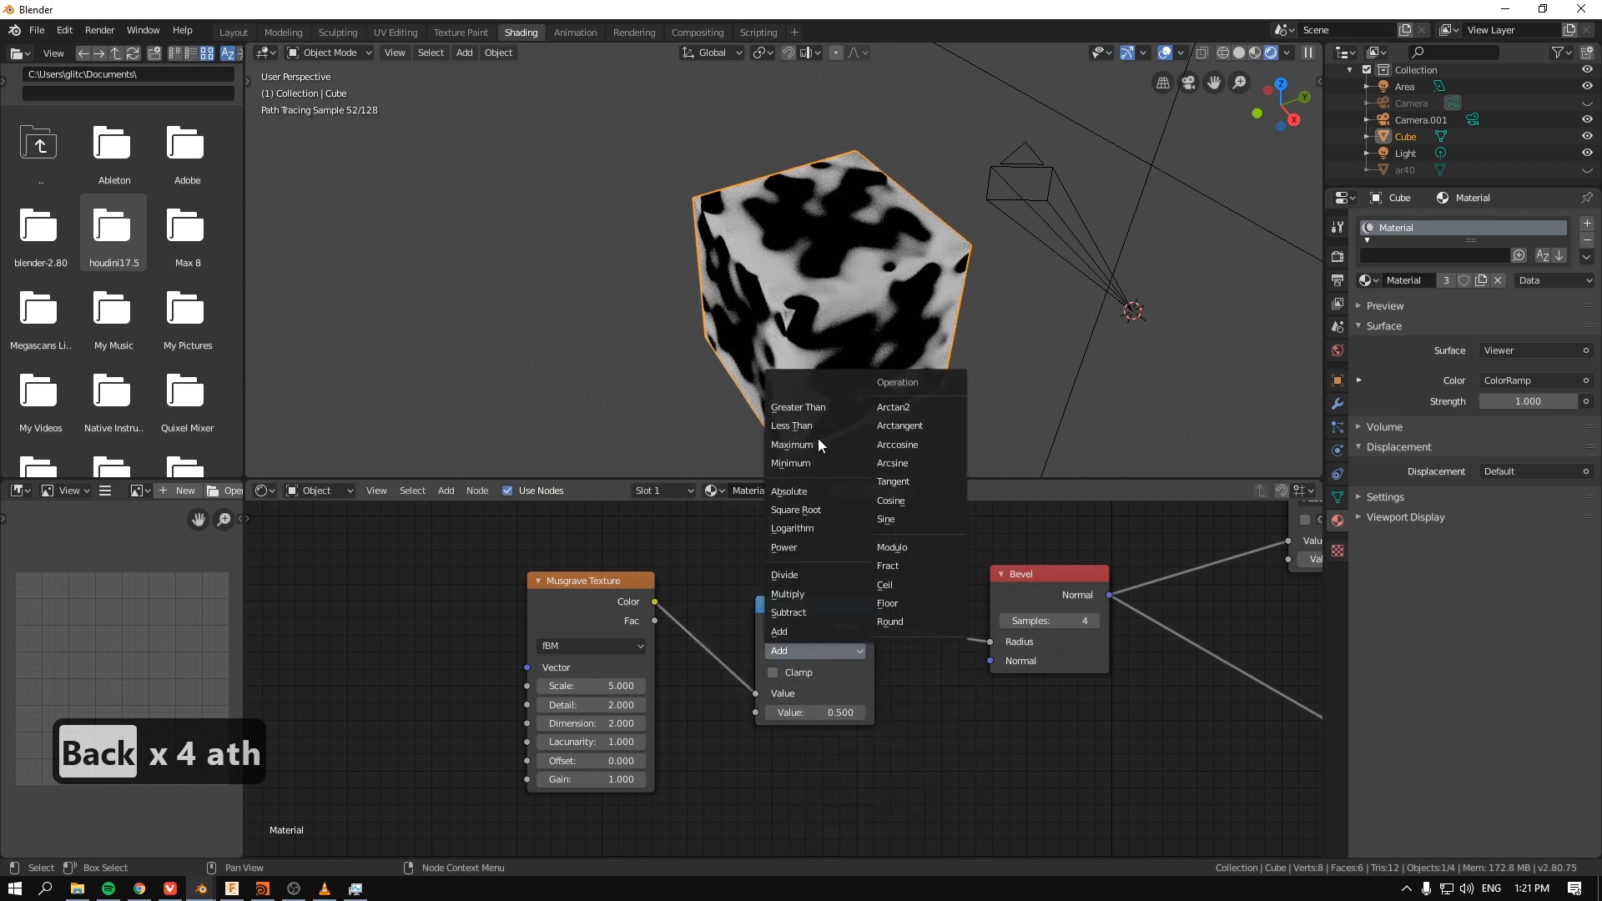
{"action": "mouse_move", "coordinate": [826, 574]}
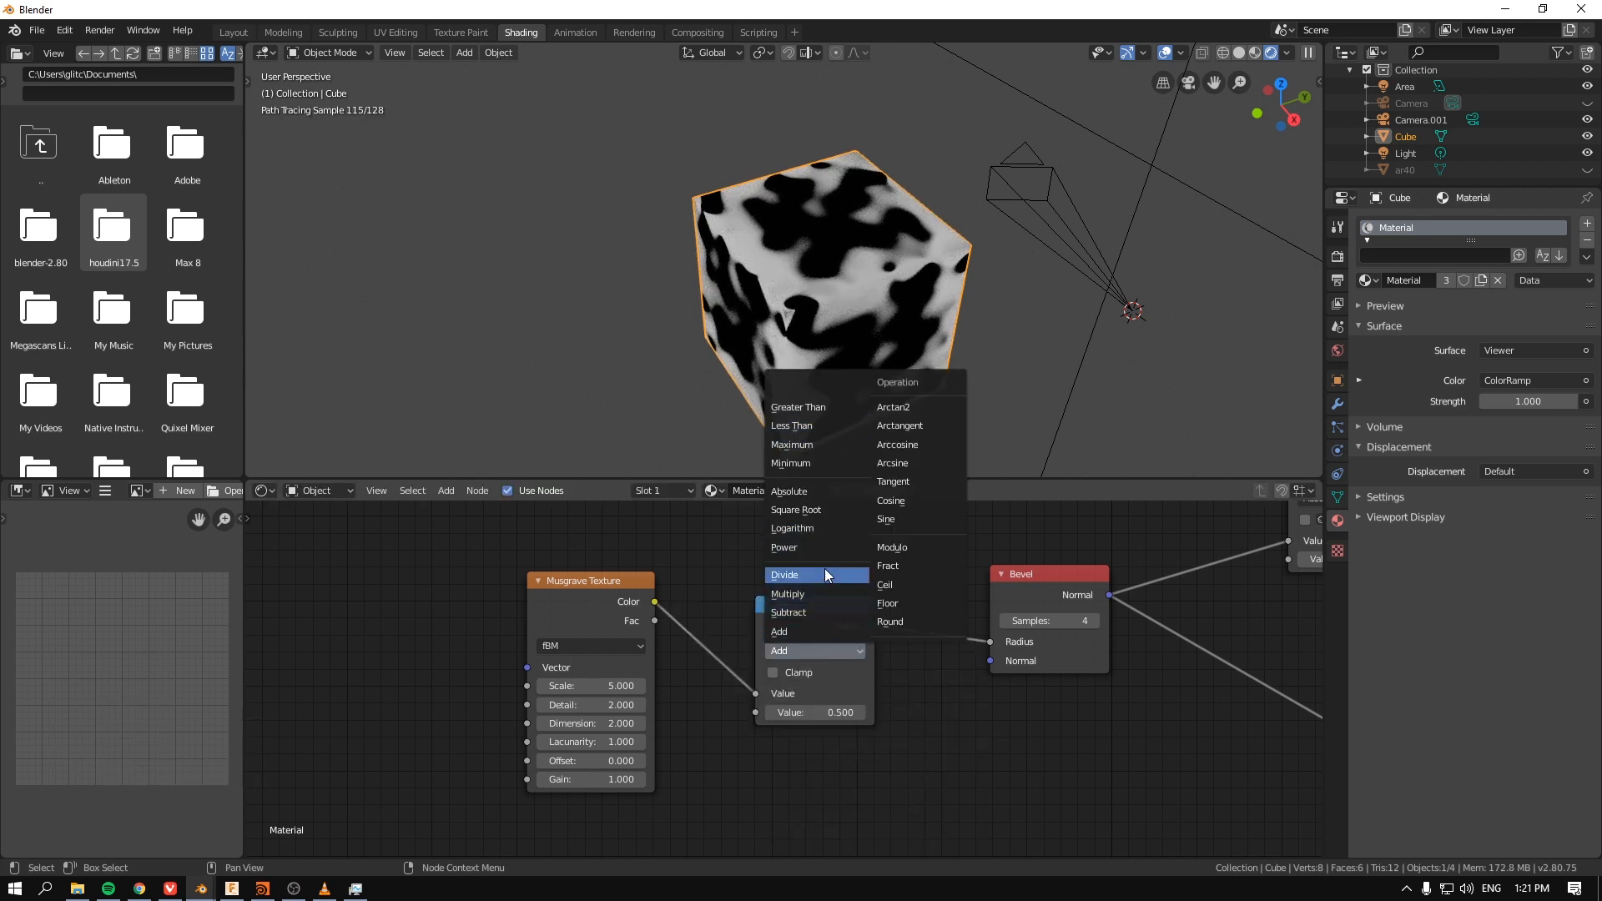
{"action": "type", "text": "10"}
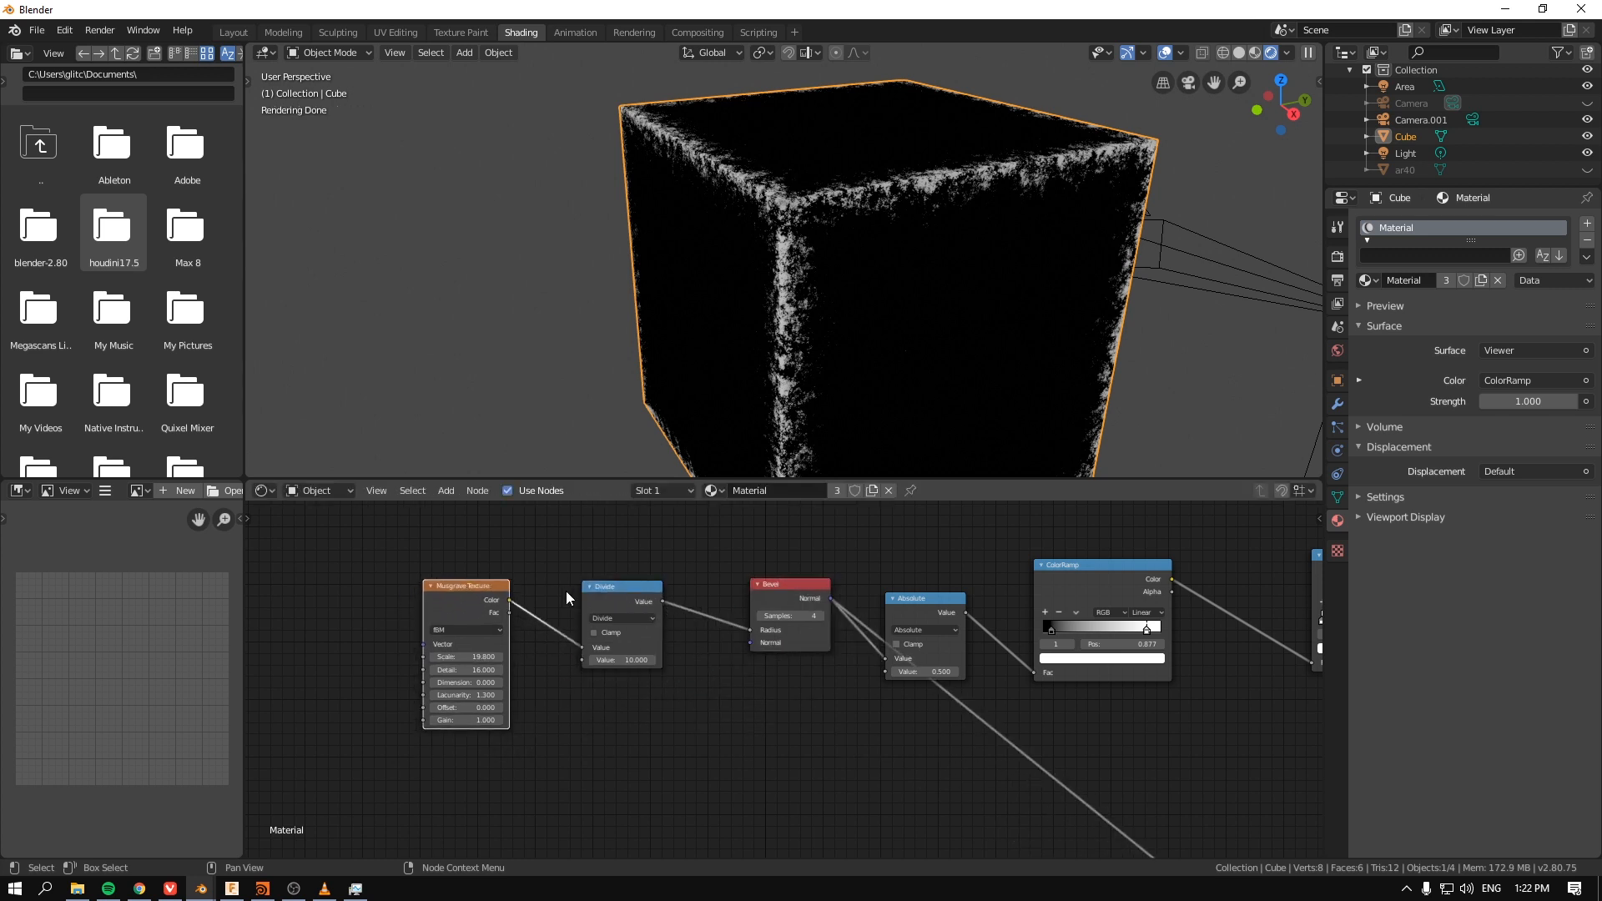
Step: Reposition the Divide, Musgrave and Principled BSDF nodes into a straight chain
{"action": "left_click_drag", "start_coordinate": [618, 597], "coordinate": [618, 633]}
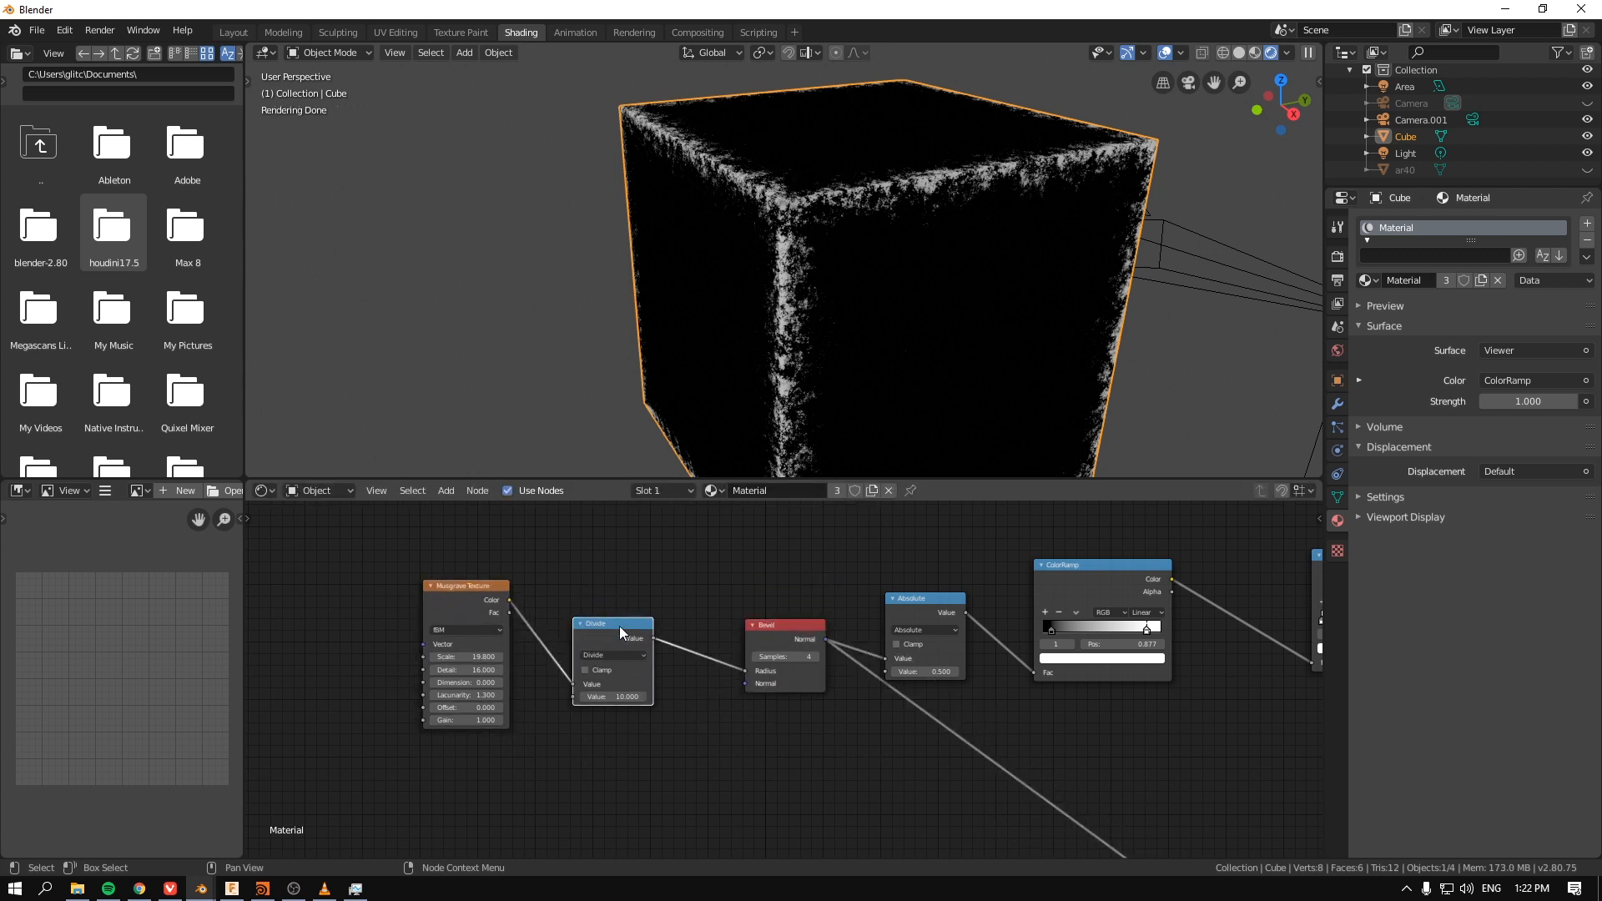
{"action": "scroll", "scroll_direction": "down", "scroll_amount": 3}
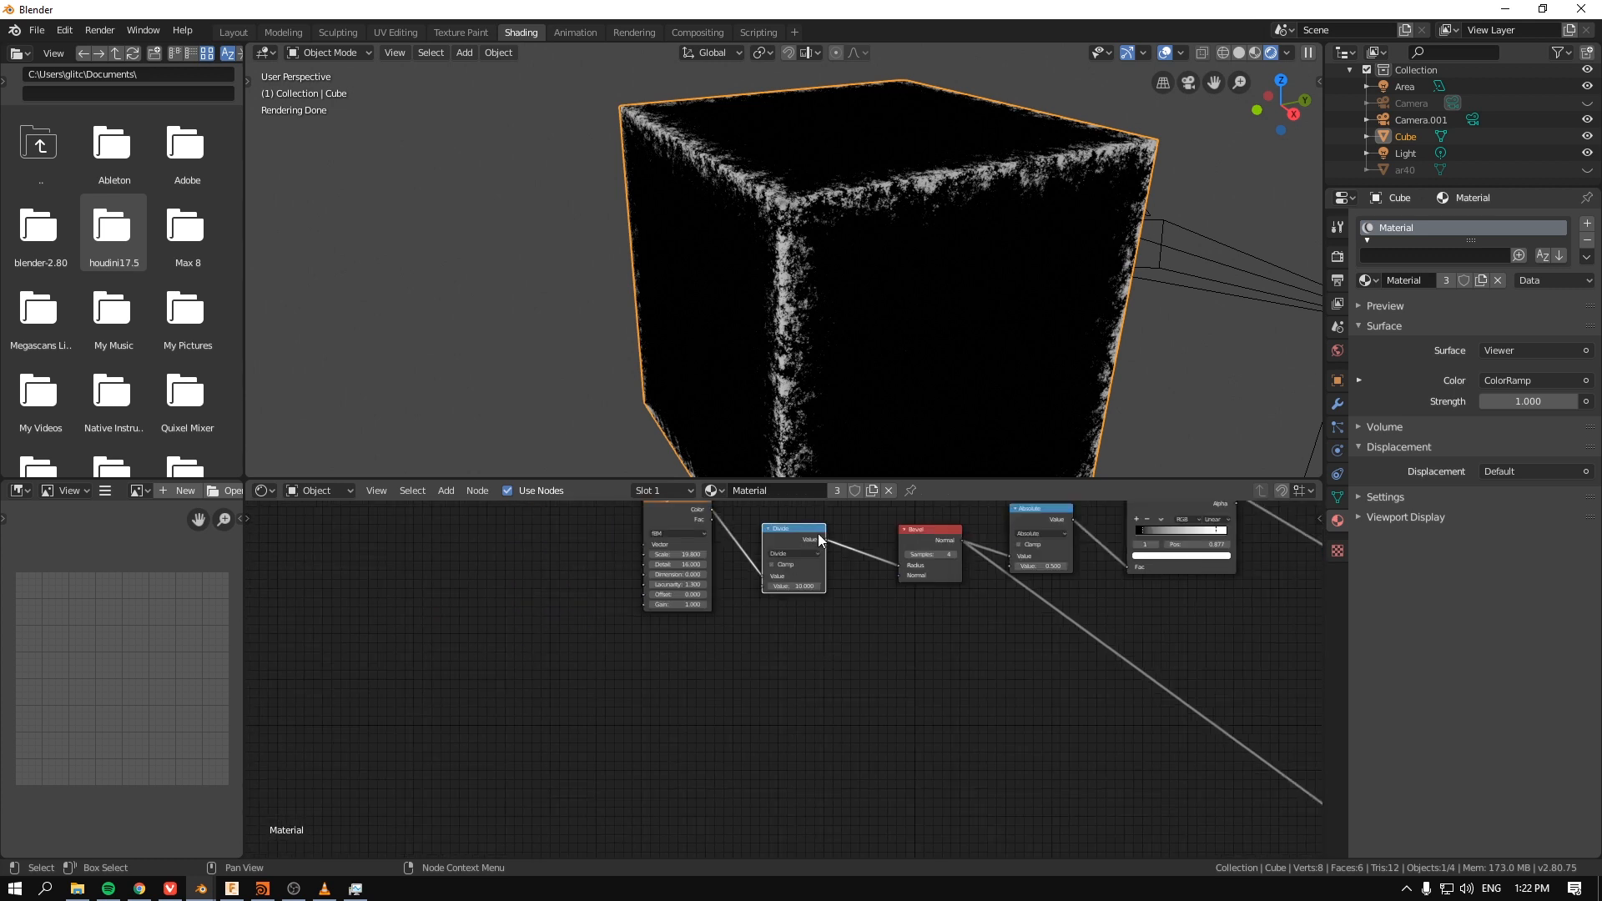
{"action": "key", "text": "Ctrl+T"}
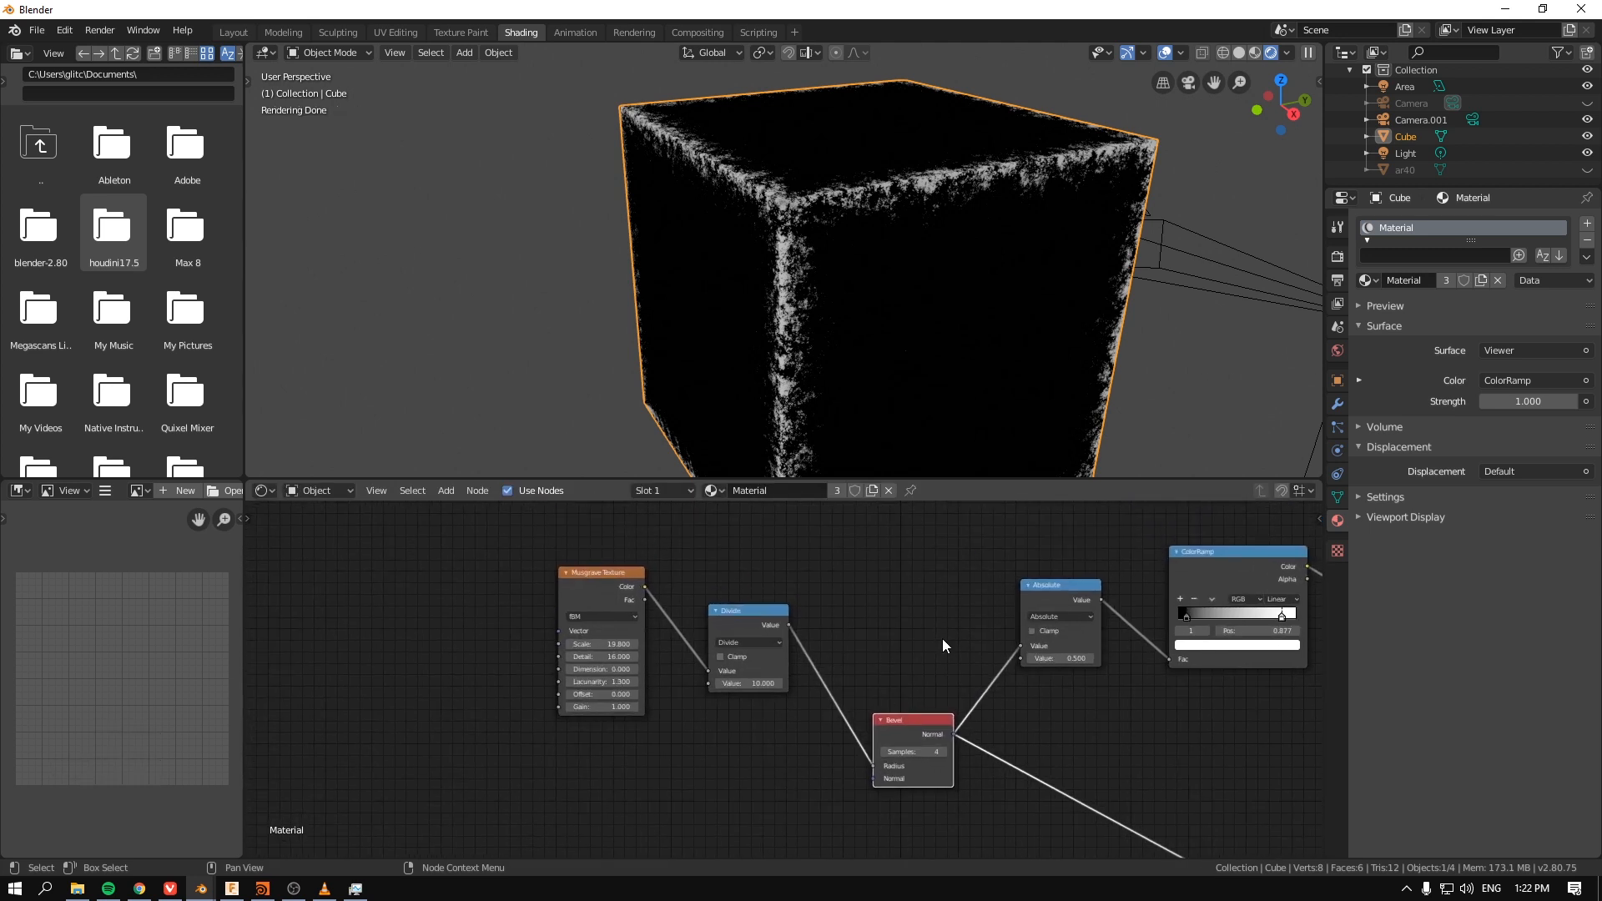
{"action": "left_click_drag", "start_coordinate": [912, 720], "coordinate": [927, 670]}
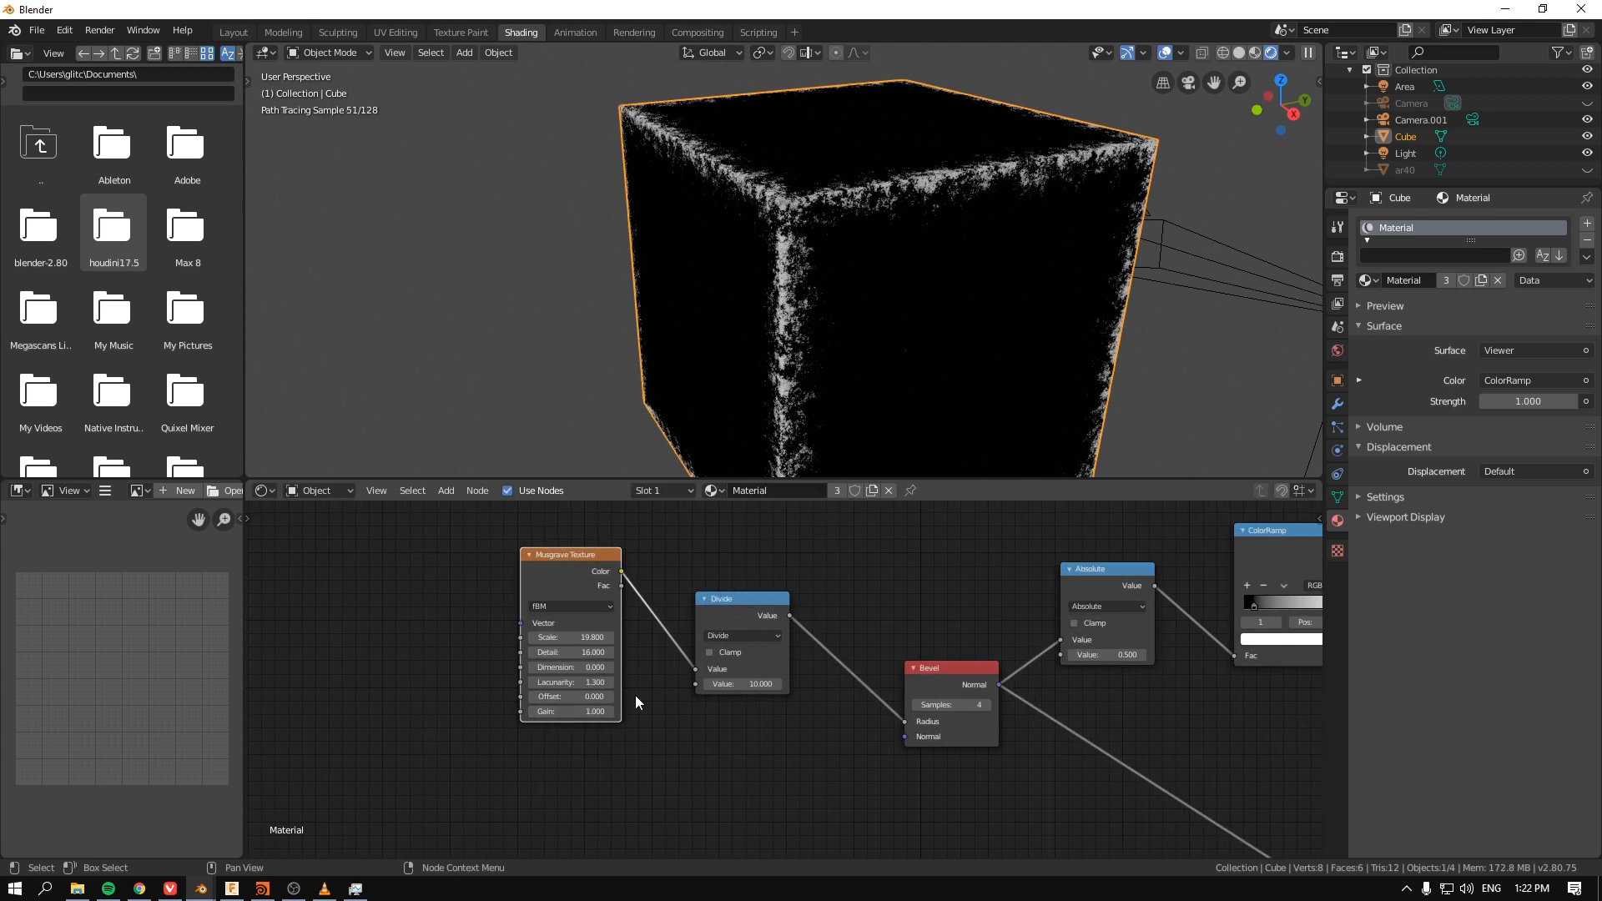
{"action": "left_click_drag", "start_coordinate": [741, 682], "coordinate": [777, 682]}
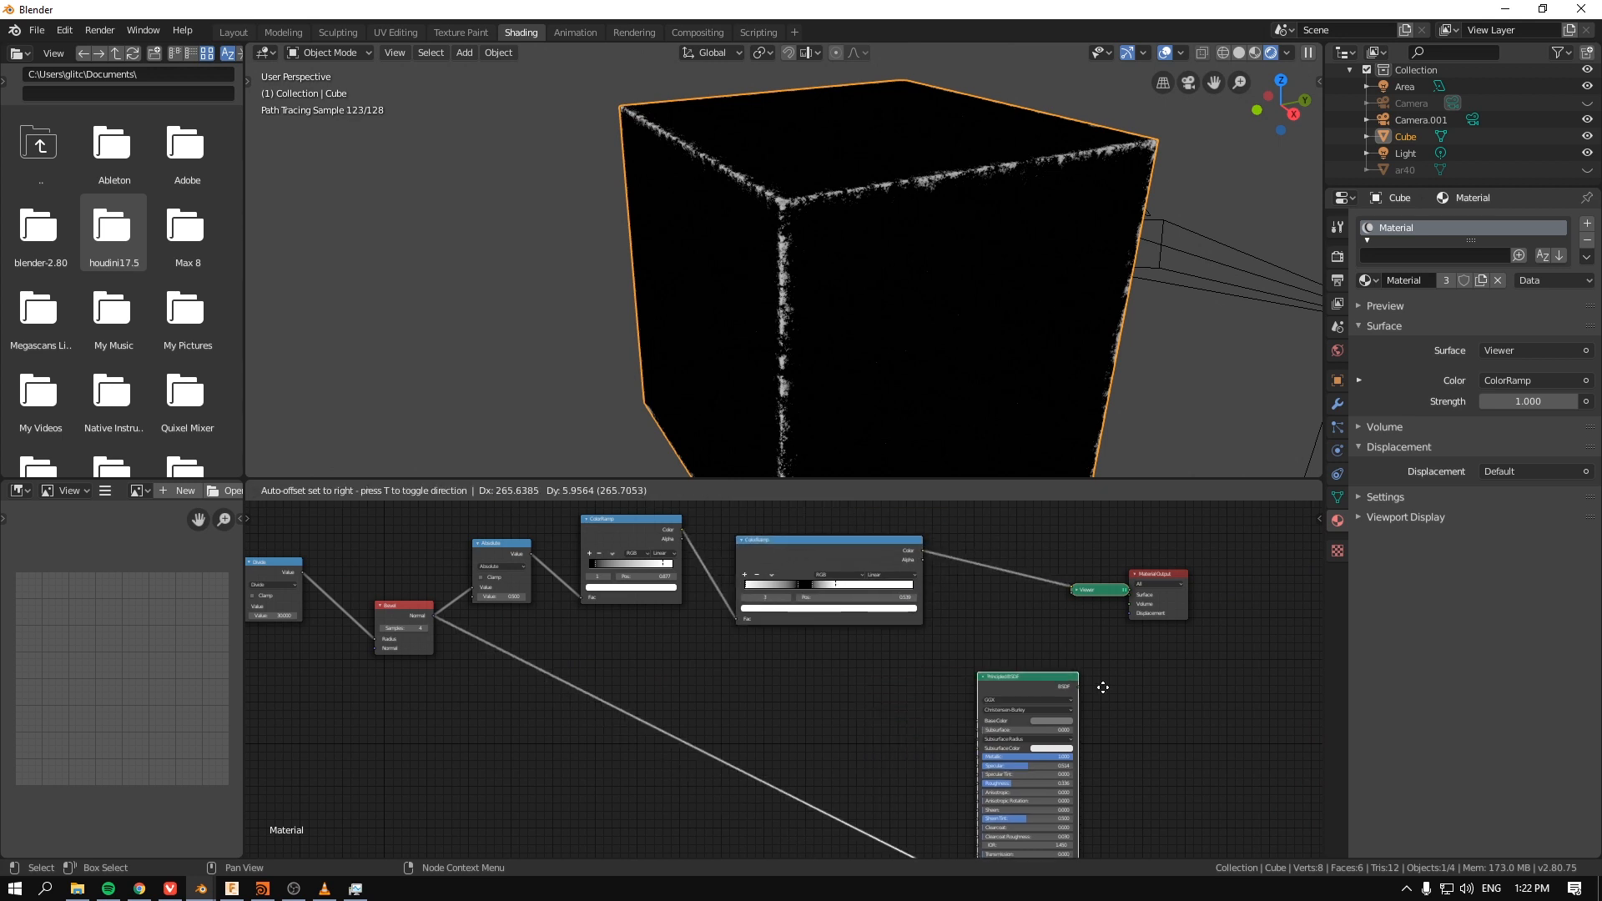
{"action": "left_click_drag", "start_coordinate": [1027, 676], "coordinate": [1156, 695]}
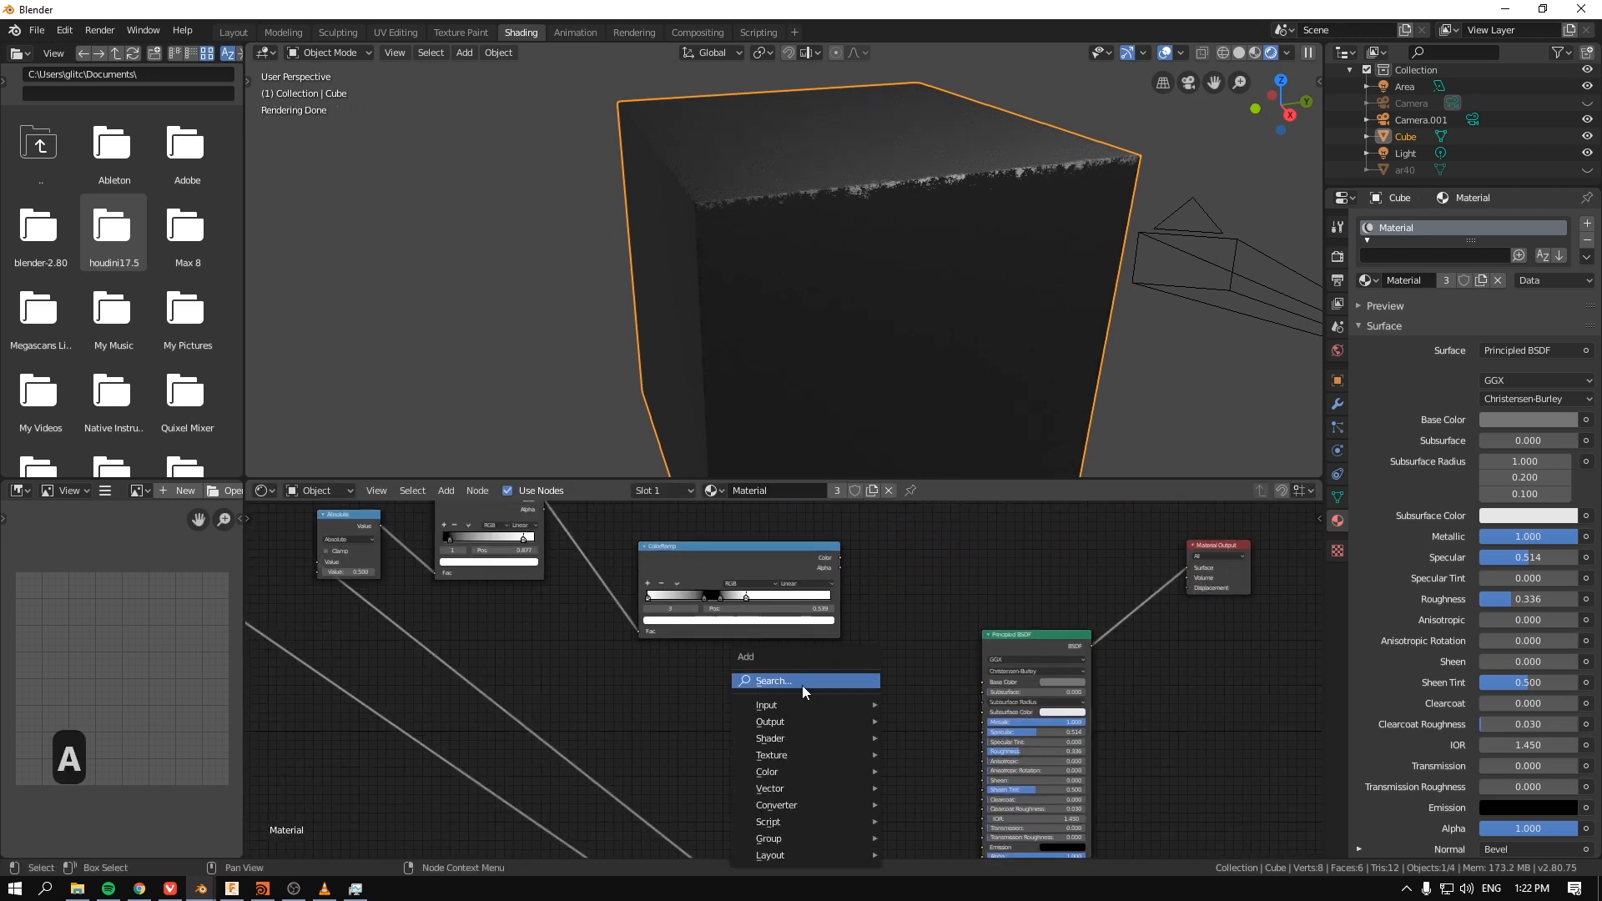
Step: Add a ColorRamp driving the Principled BSDF Base Color, then duplicate it
{"action": "type", "text": "ram"}
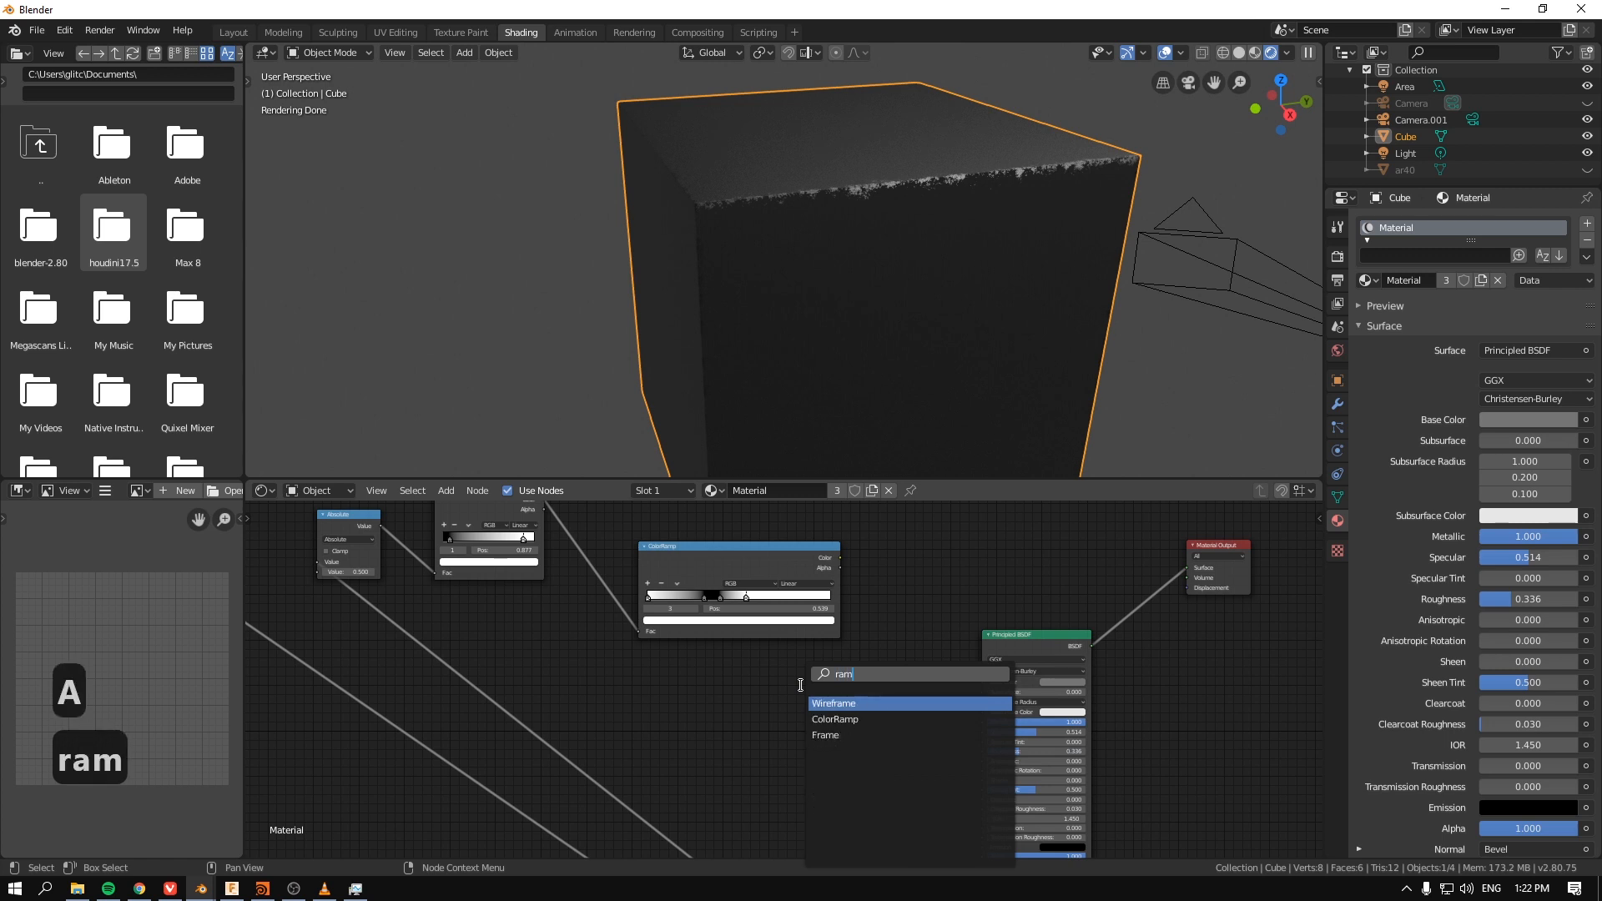
{"action": "left_click", "coordinate": [834, 719]}
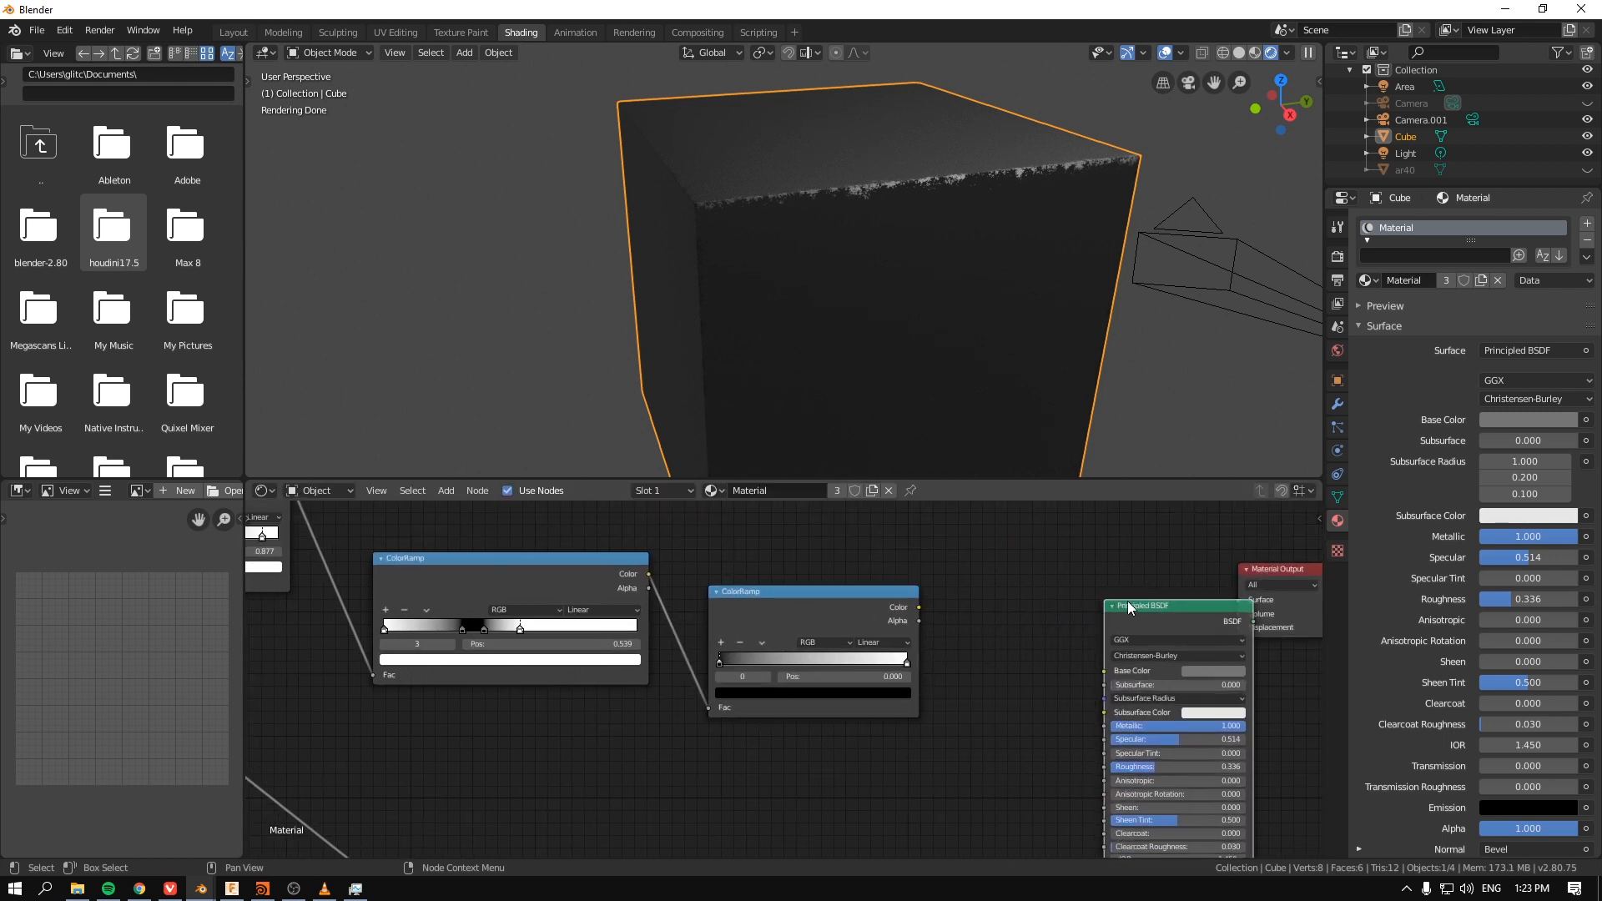
{"action": "left_click_drag", "start_coordinate": [1131, 605], "coordinate": [1029, 600]}
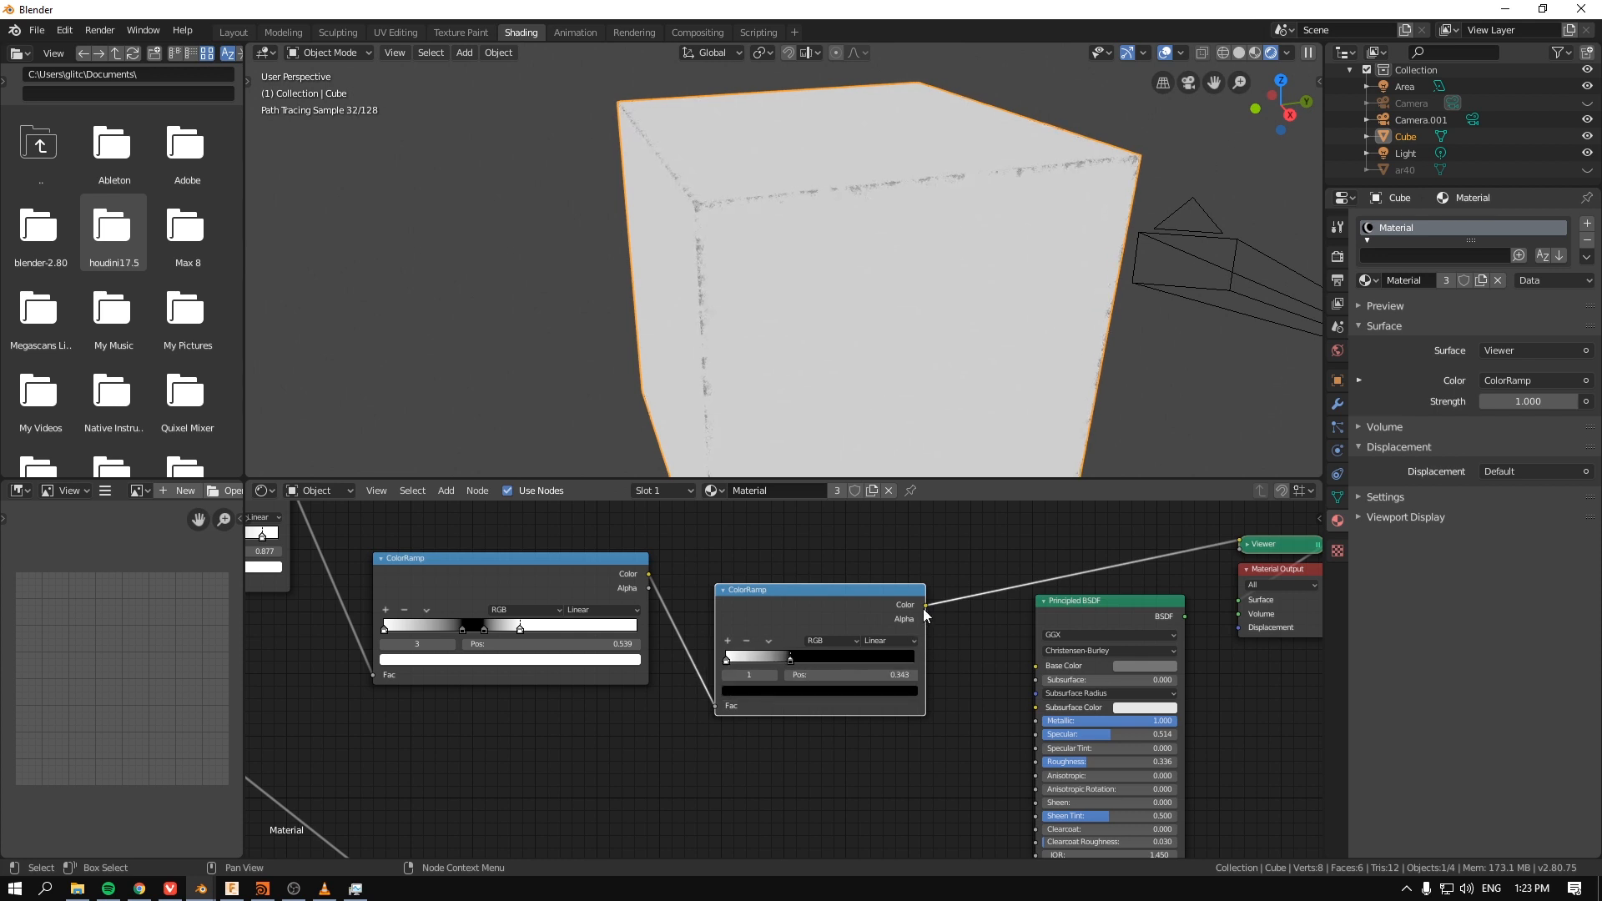
{"action": "left_click_drag", "start_coordinate": [923, 605], "coordinate": [1037, 679]}
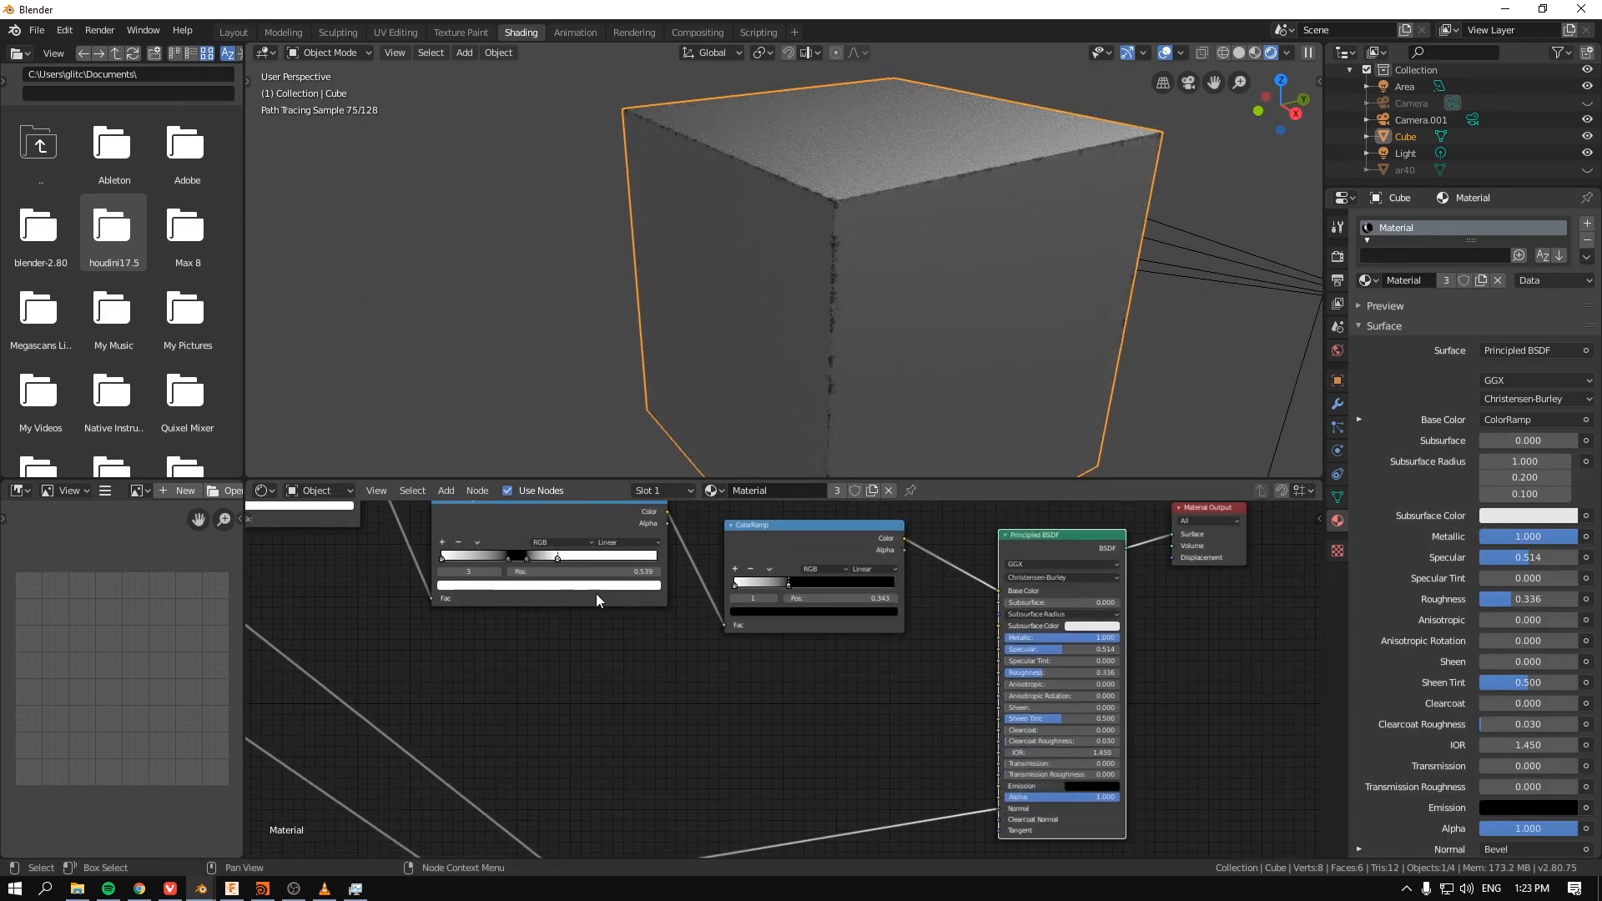
{"action": "key", "text": "ctrl+c"}
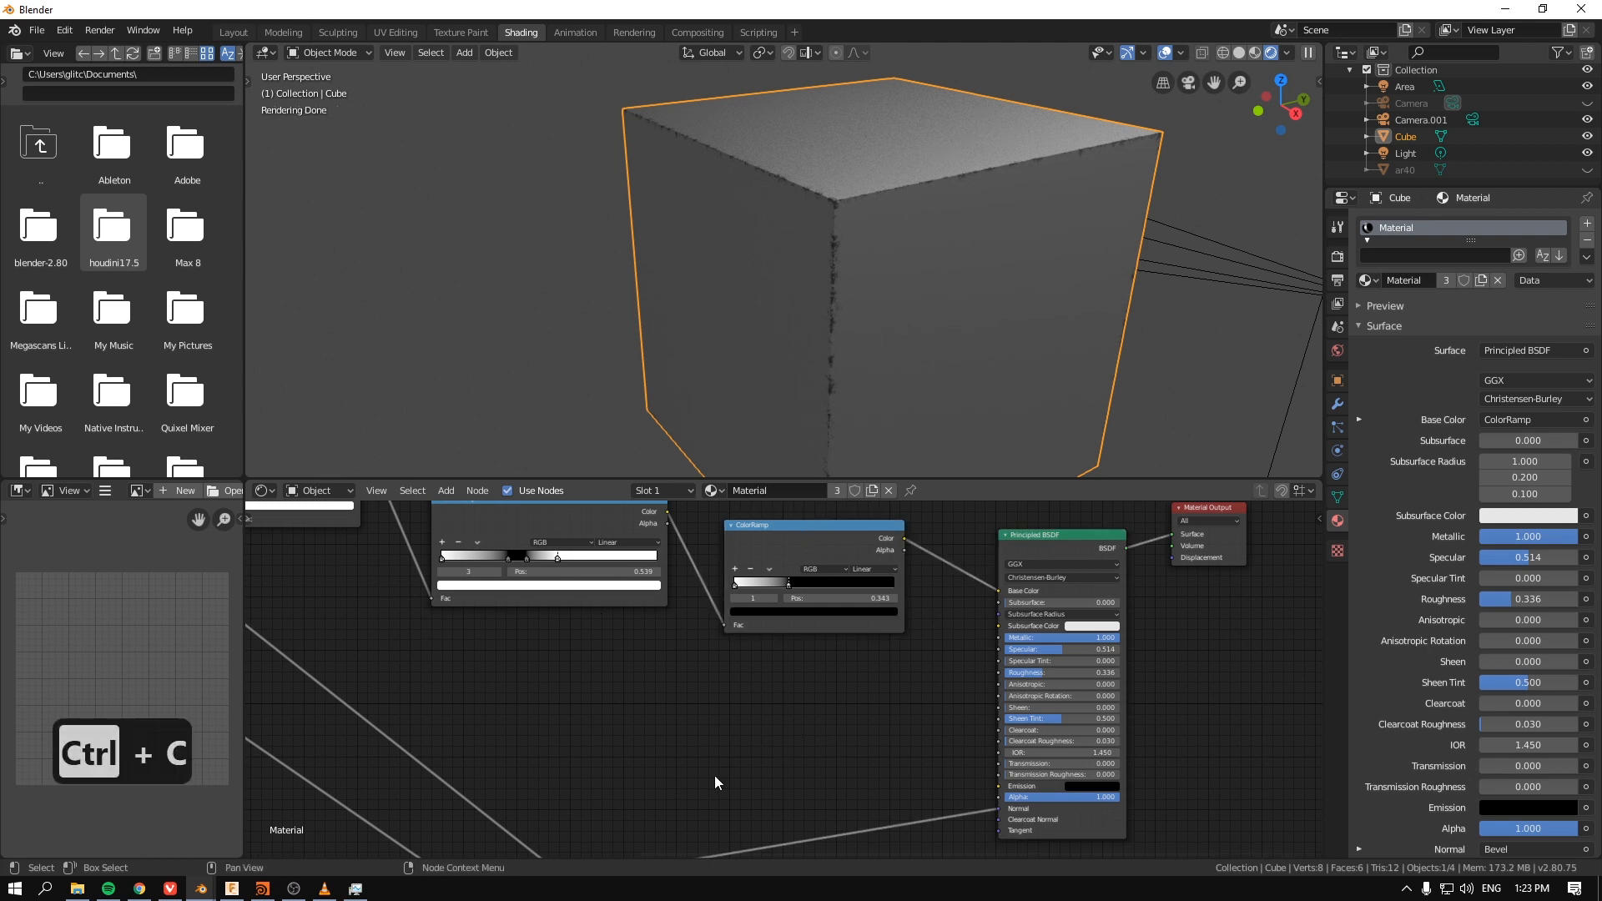
{"action": "key", "text": "ctrl+v"}
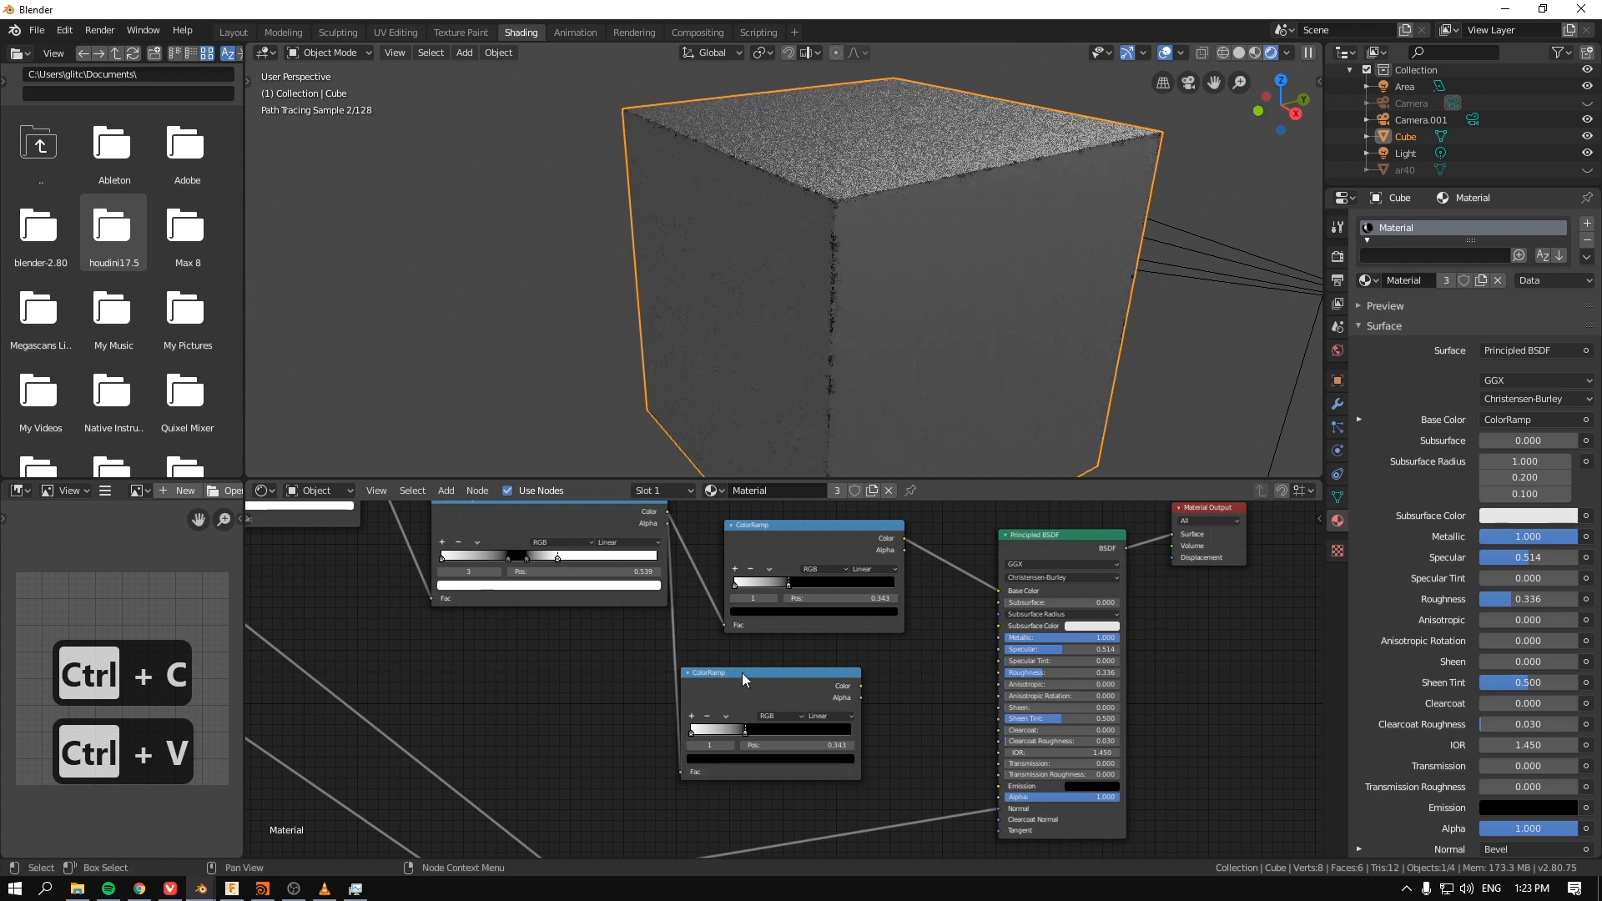
Step: Place the pasted ColorRamp copy and tighten its stop to 0.110 for thin white edge wear
{"action": "left_click_drag", "start_coordinate": [741, 680], "coordinate": [807, 674]}
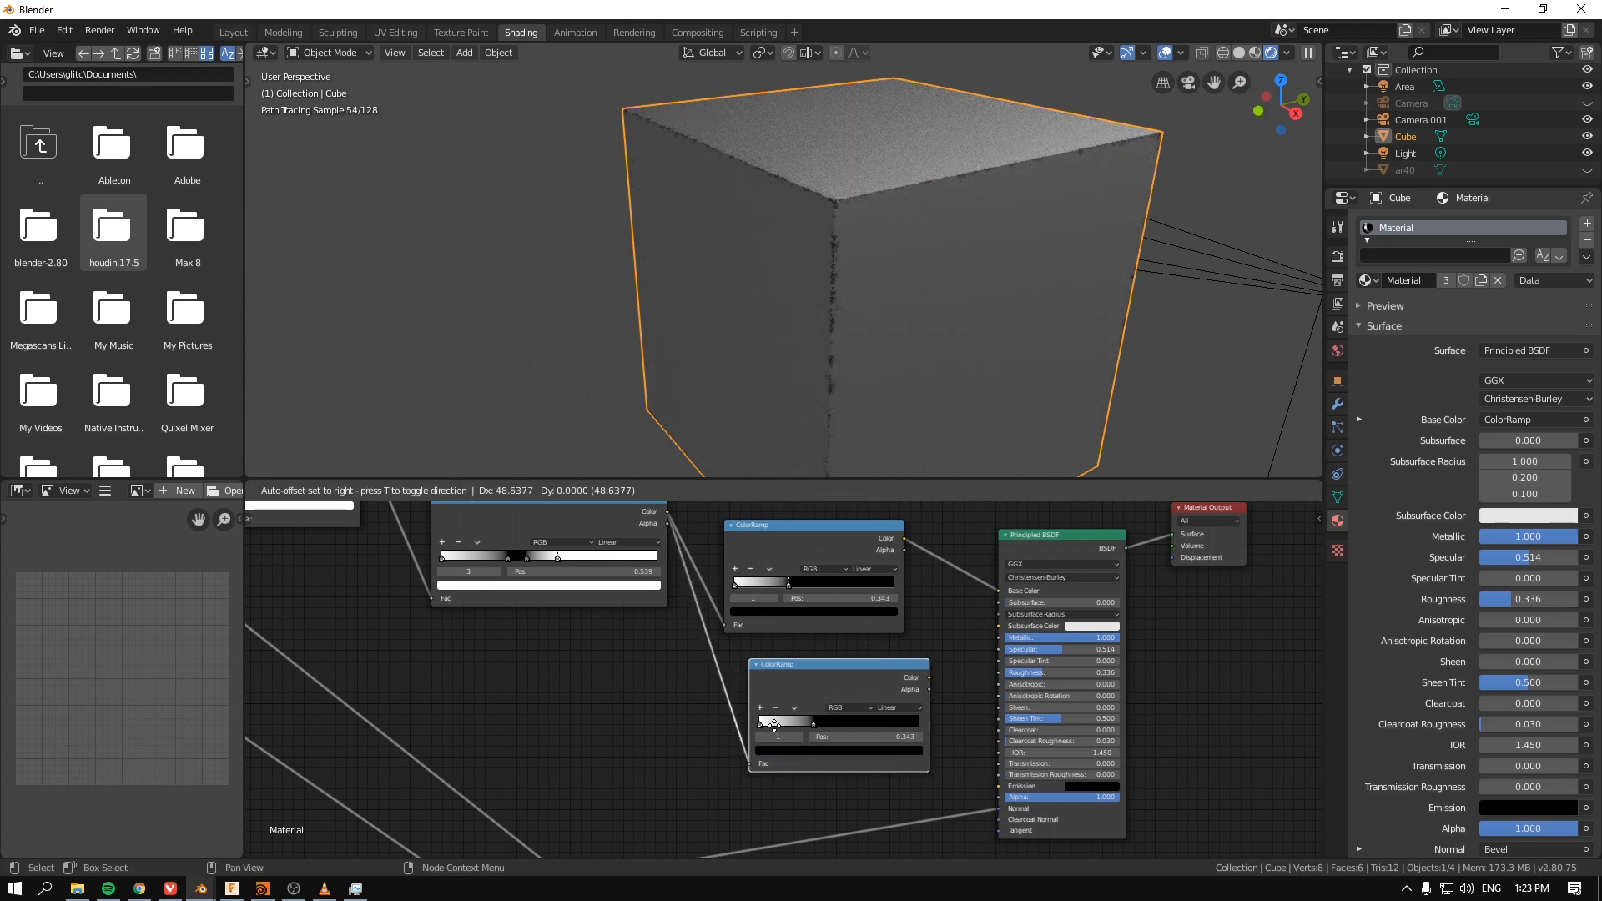
{"action": "left_click_drag", "start_coordinate": [776, 664], "coordinate": [869, 664]}
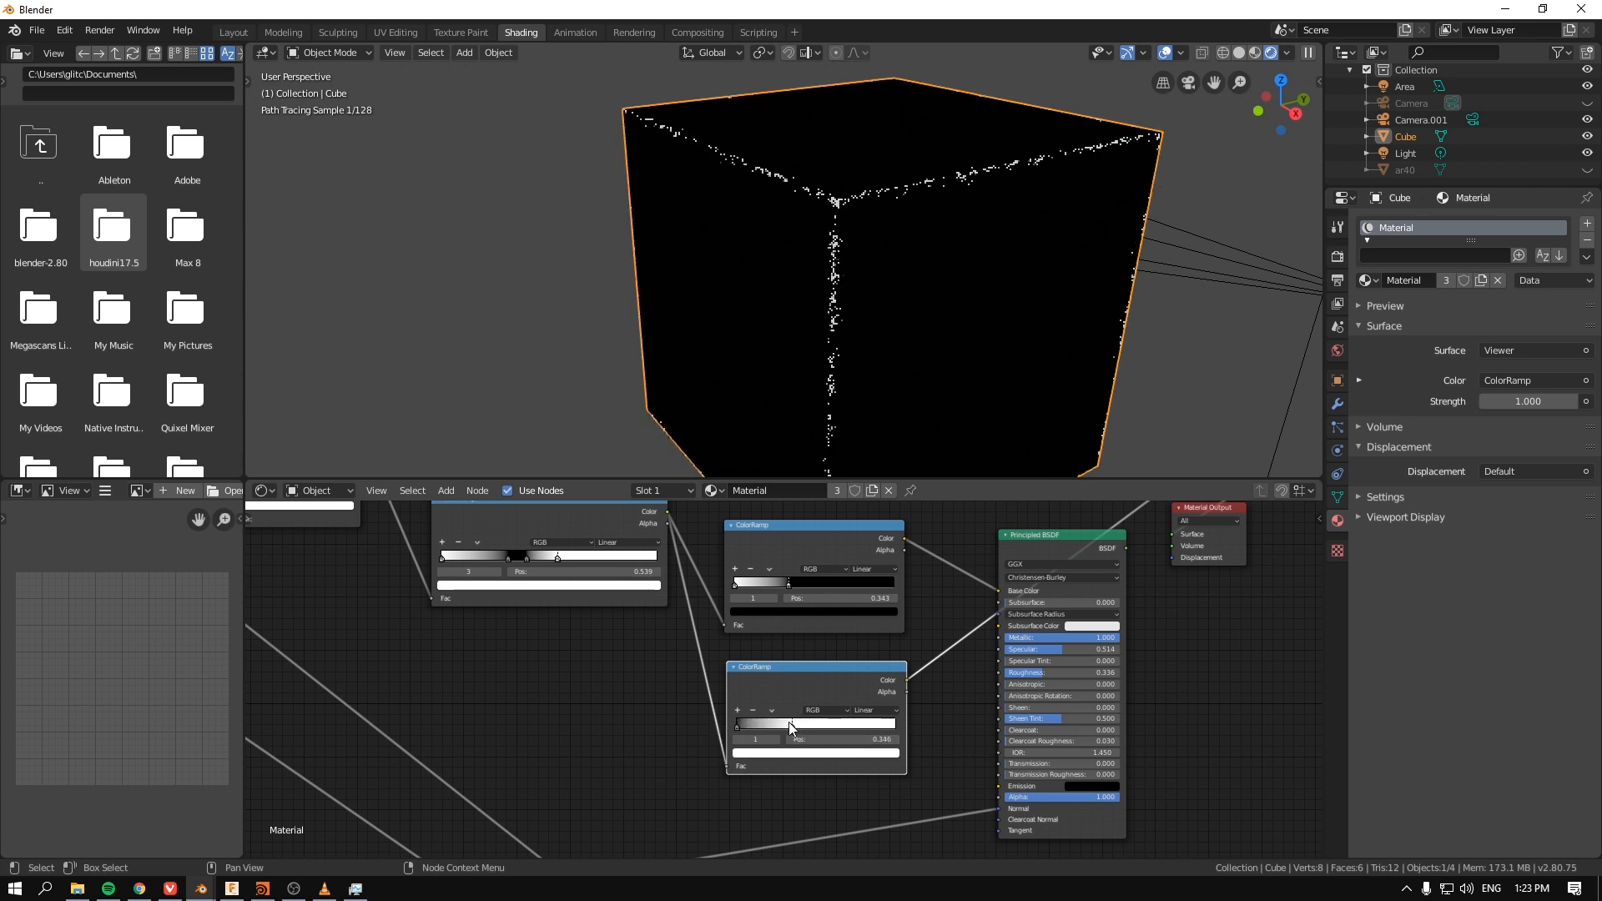
{"action": "left_click_drag", "start_coordinate": [787, 725], "coordinate": [751, 725]}
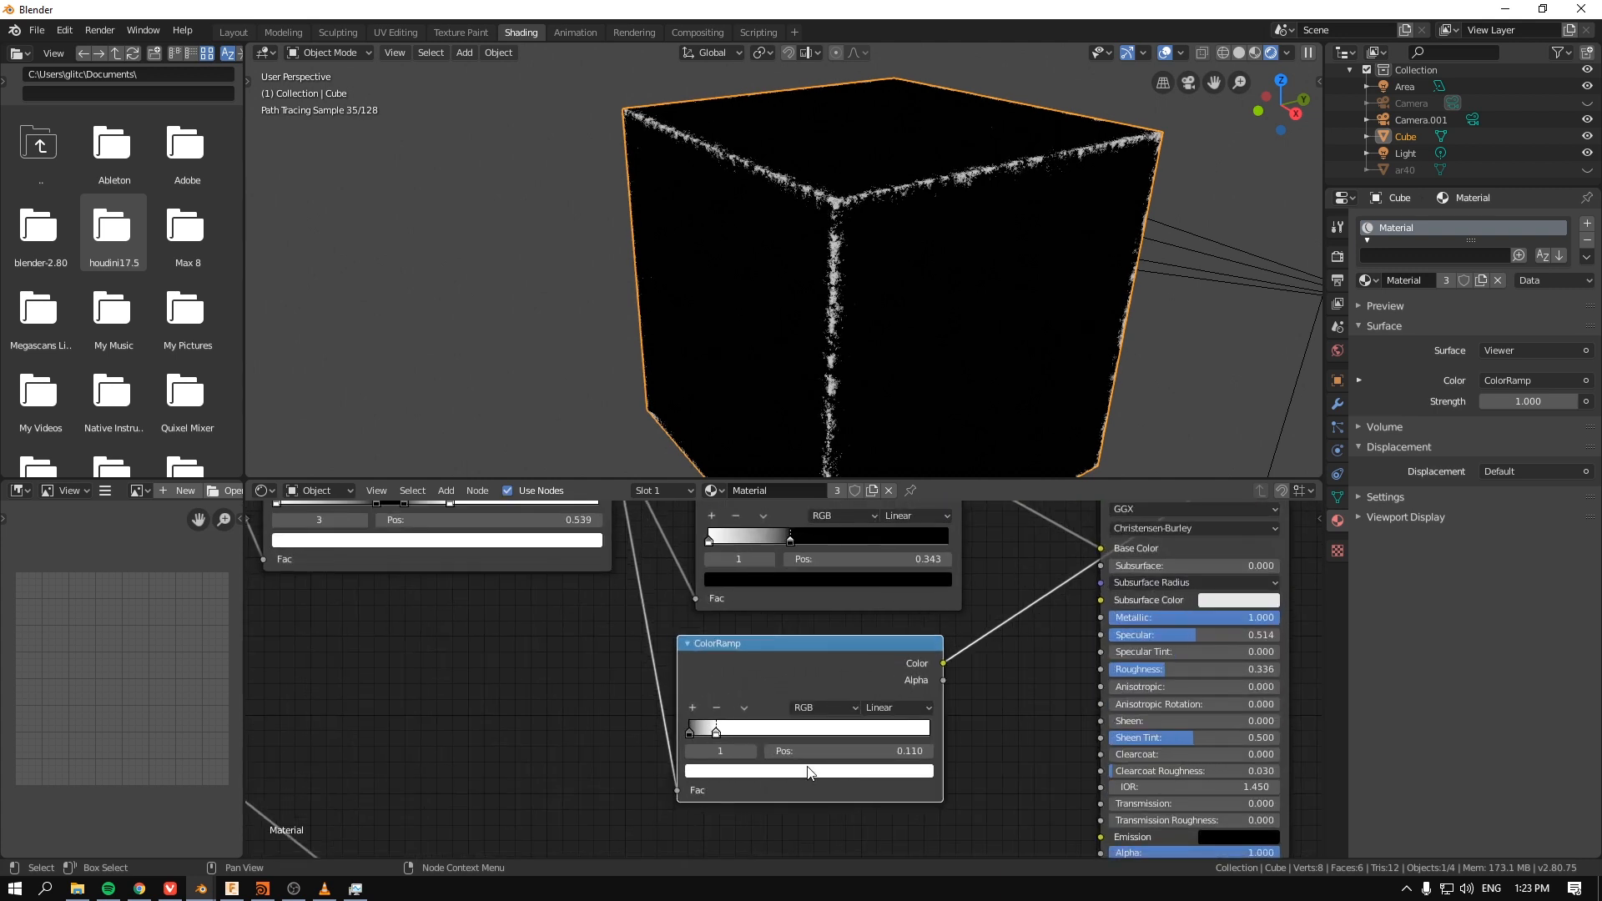
{"action": "left_click", "coordinate": [809, 771]}
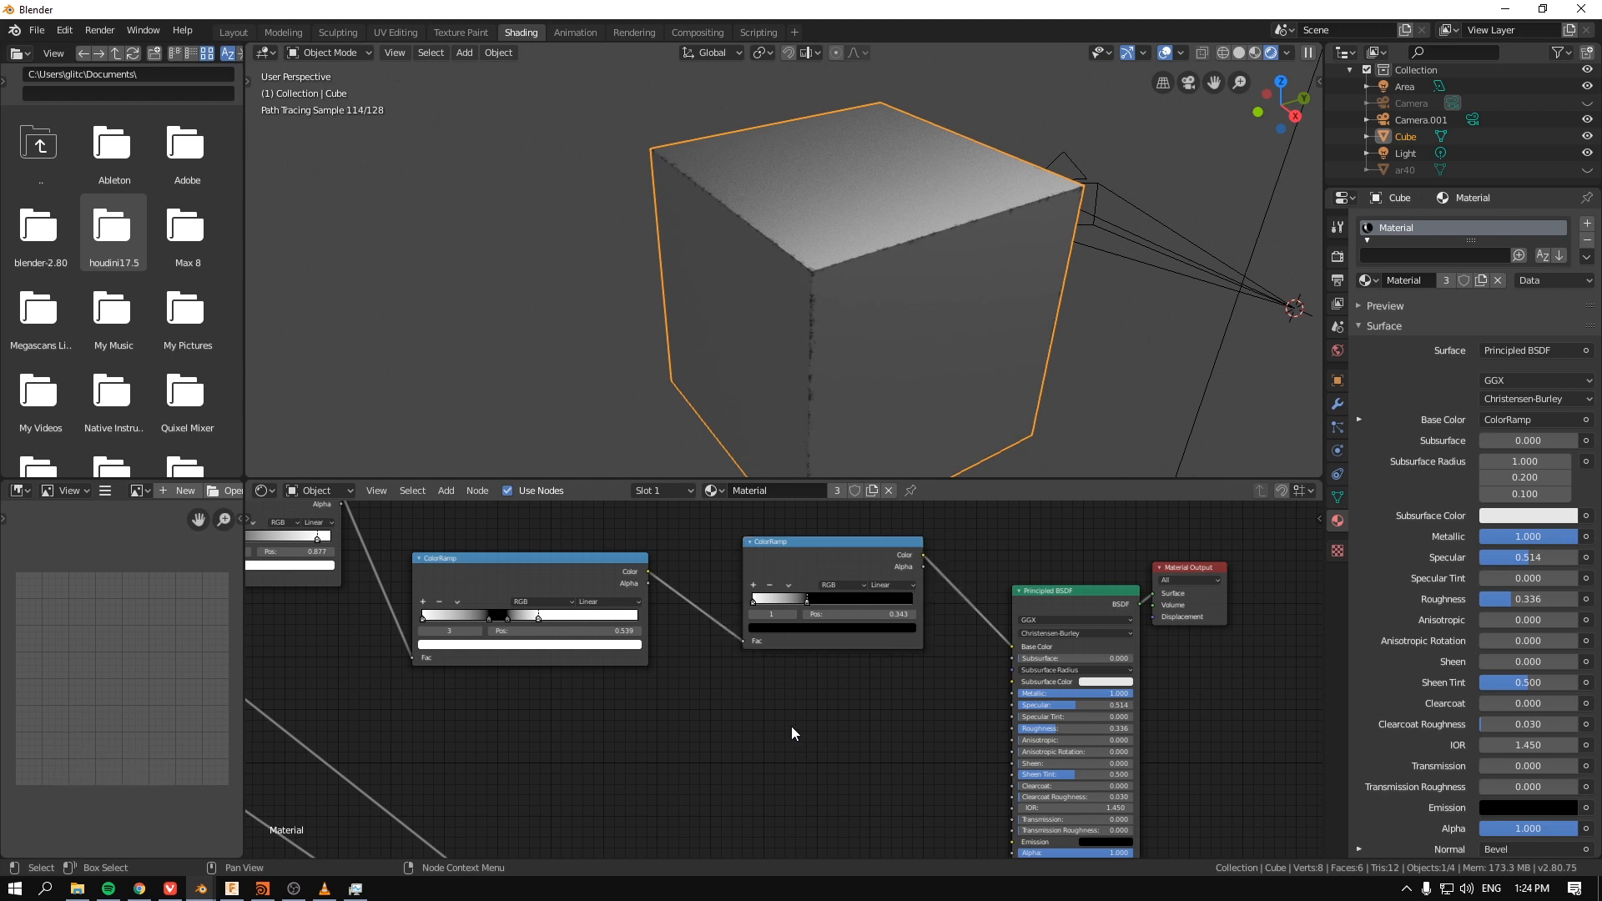
Step: Add a ColorRamp fed by the edge mask to drive Roughness, stop at 0.182
{"action": "type", "text": "ramp"}
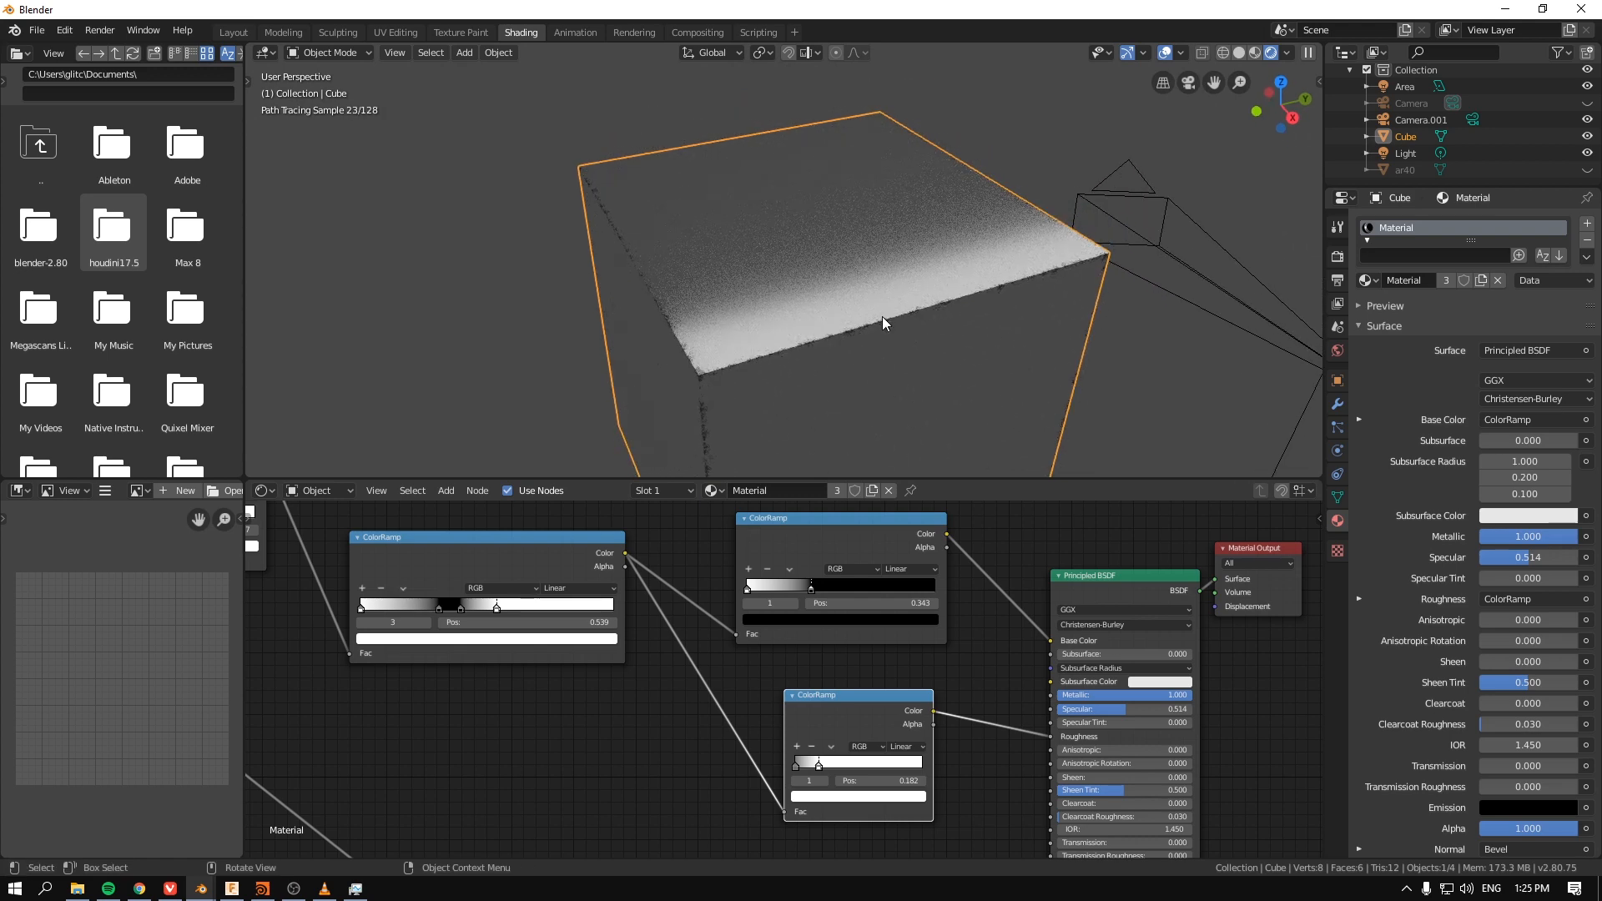
{"action": "mouse_move", "coordinate": [1020, 556]}
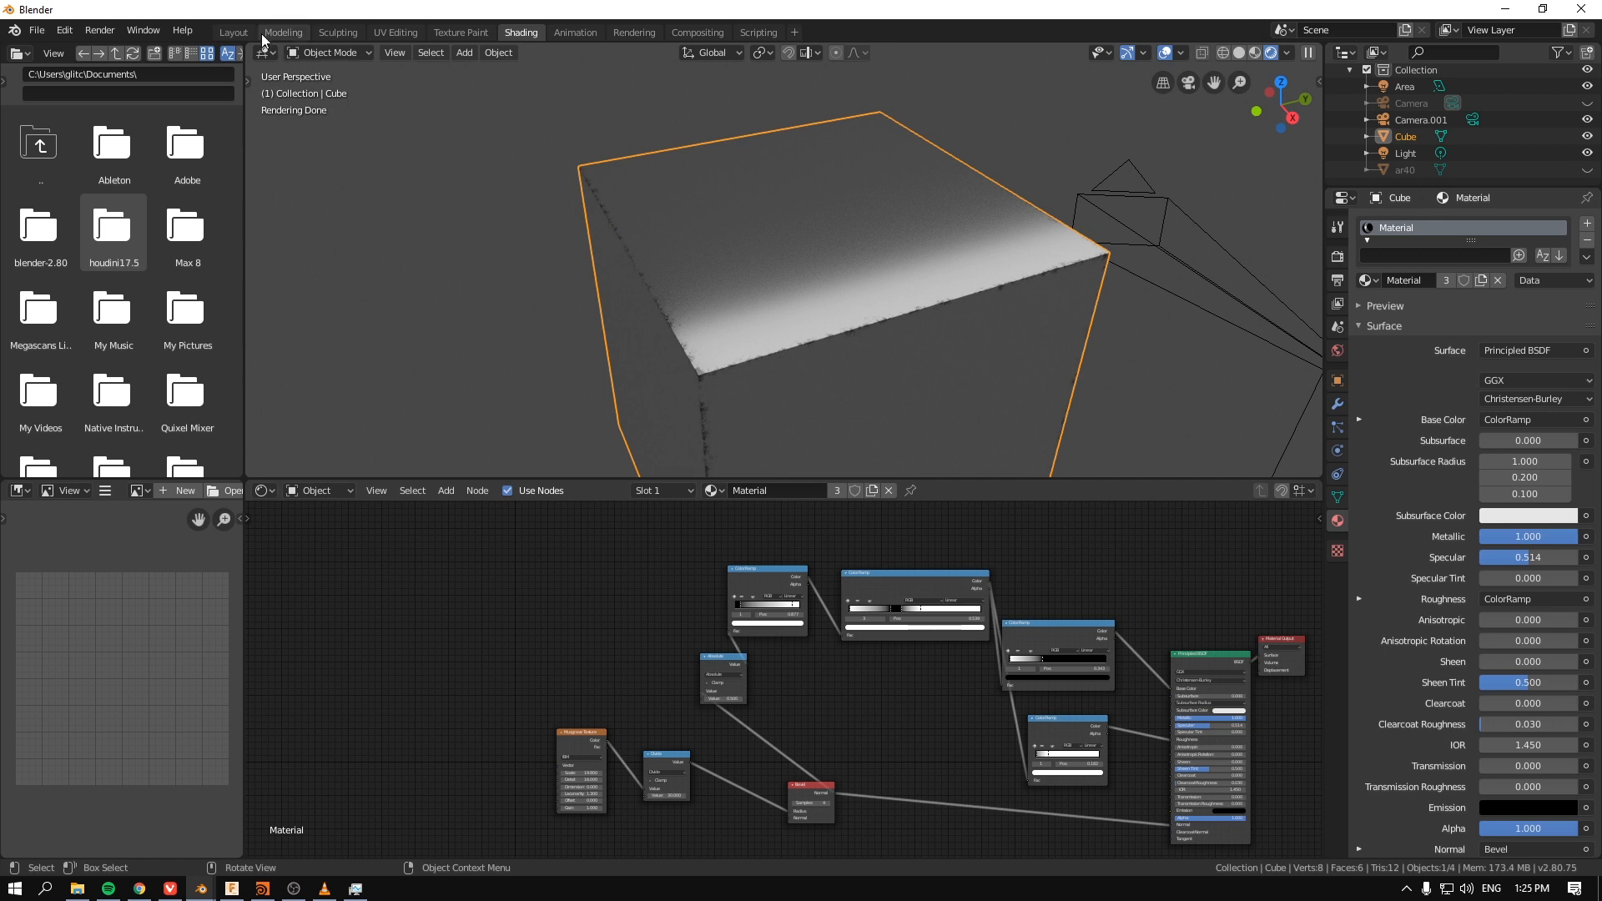
Step: Go to the Layout workspace and show the ar40 gun's Material Properties
{"action": "left_click", "coordinate": [233, 32]}
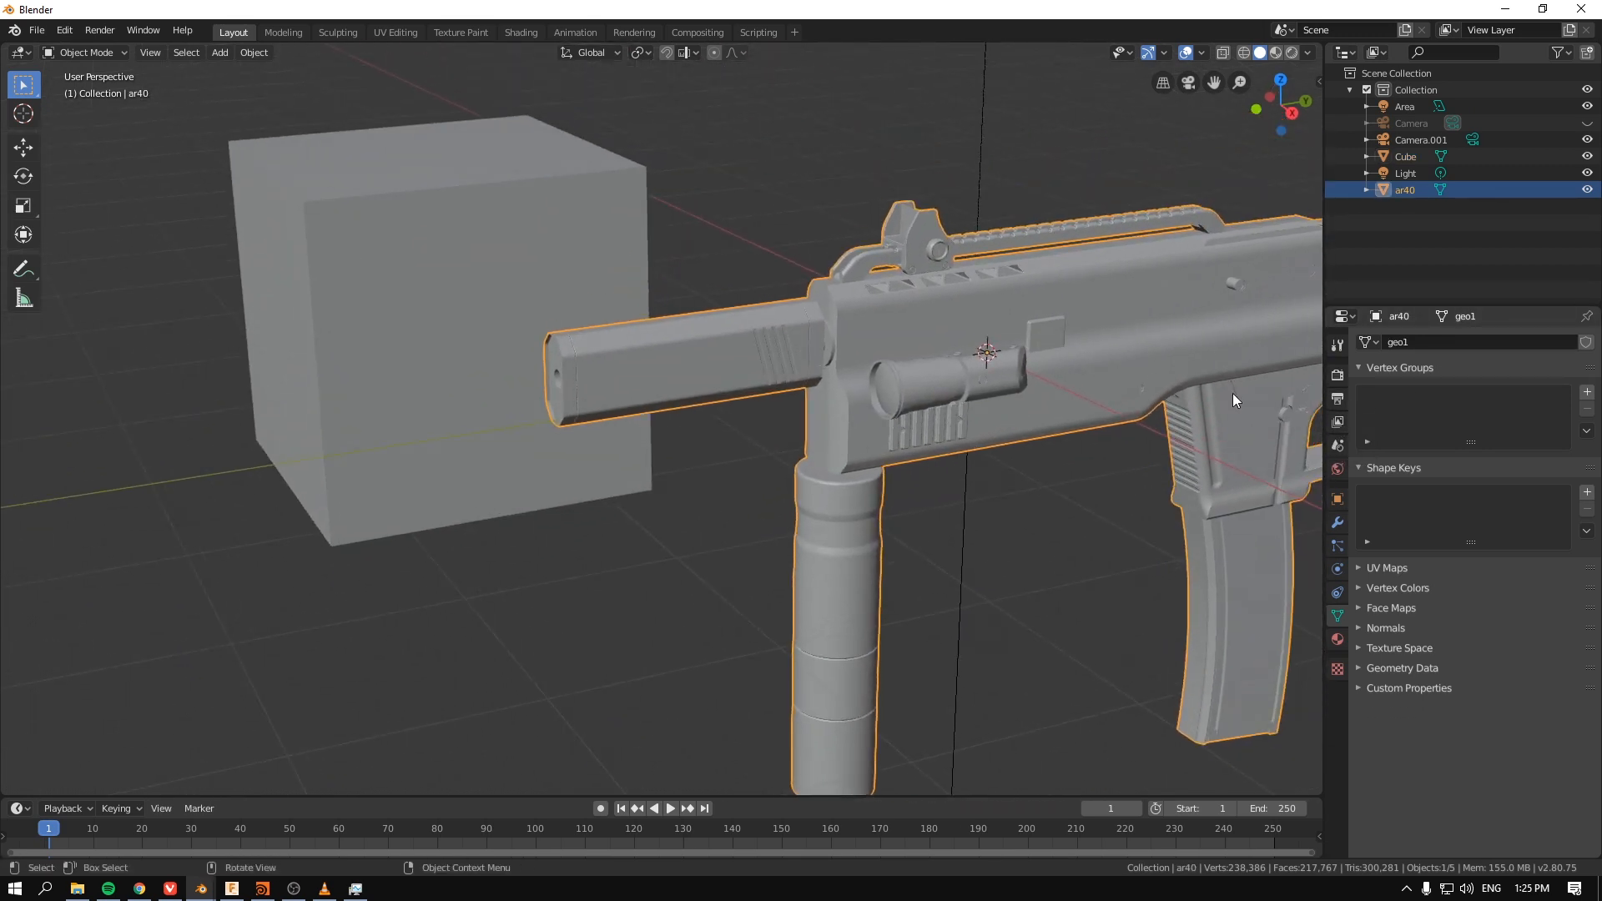
{"action": "left_click", "coordinate": [1337, 522]}
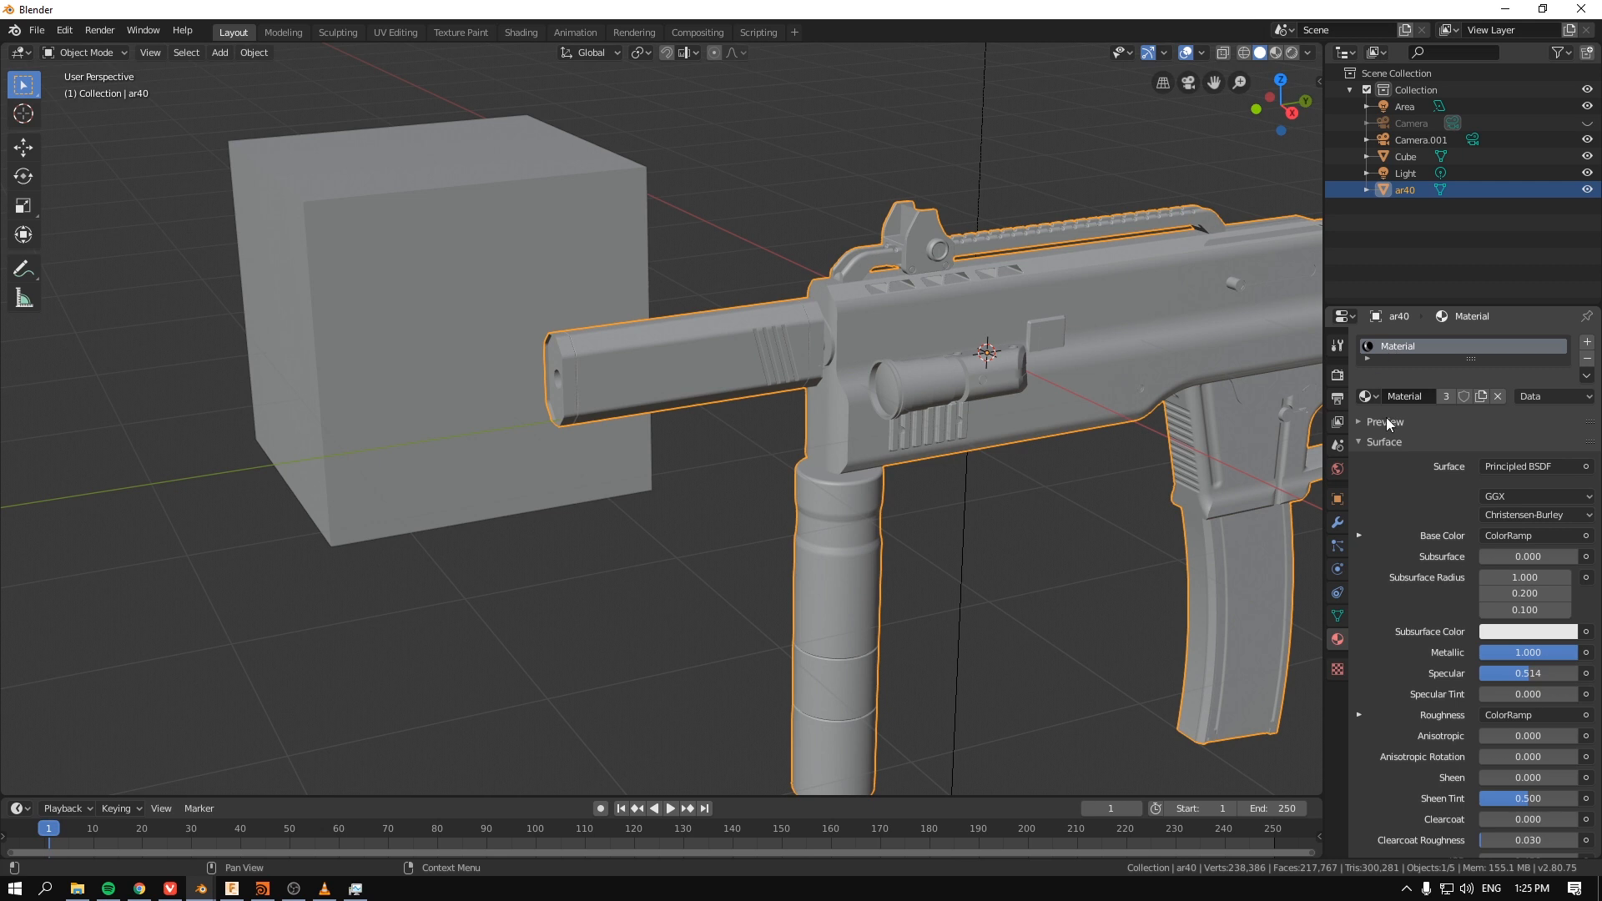
{"action": "mouse_move", "coordinate": [1447, 387]}
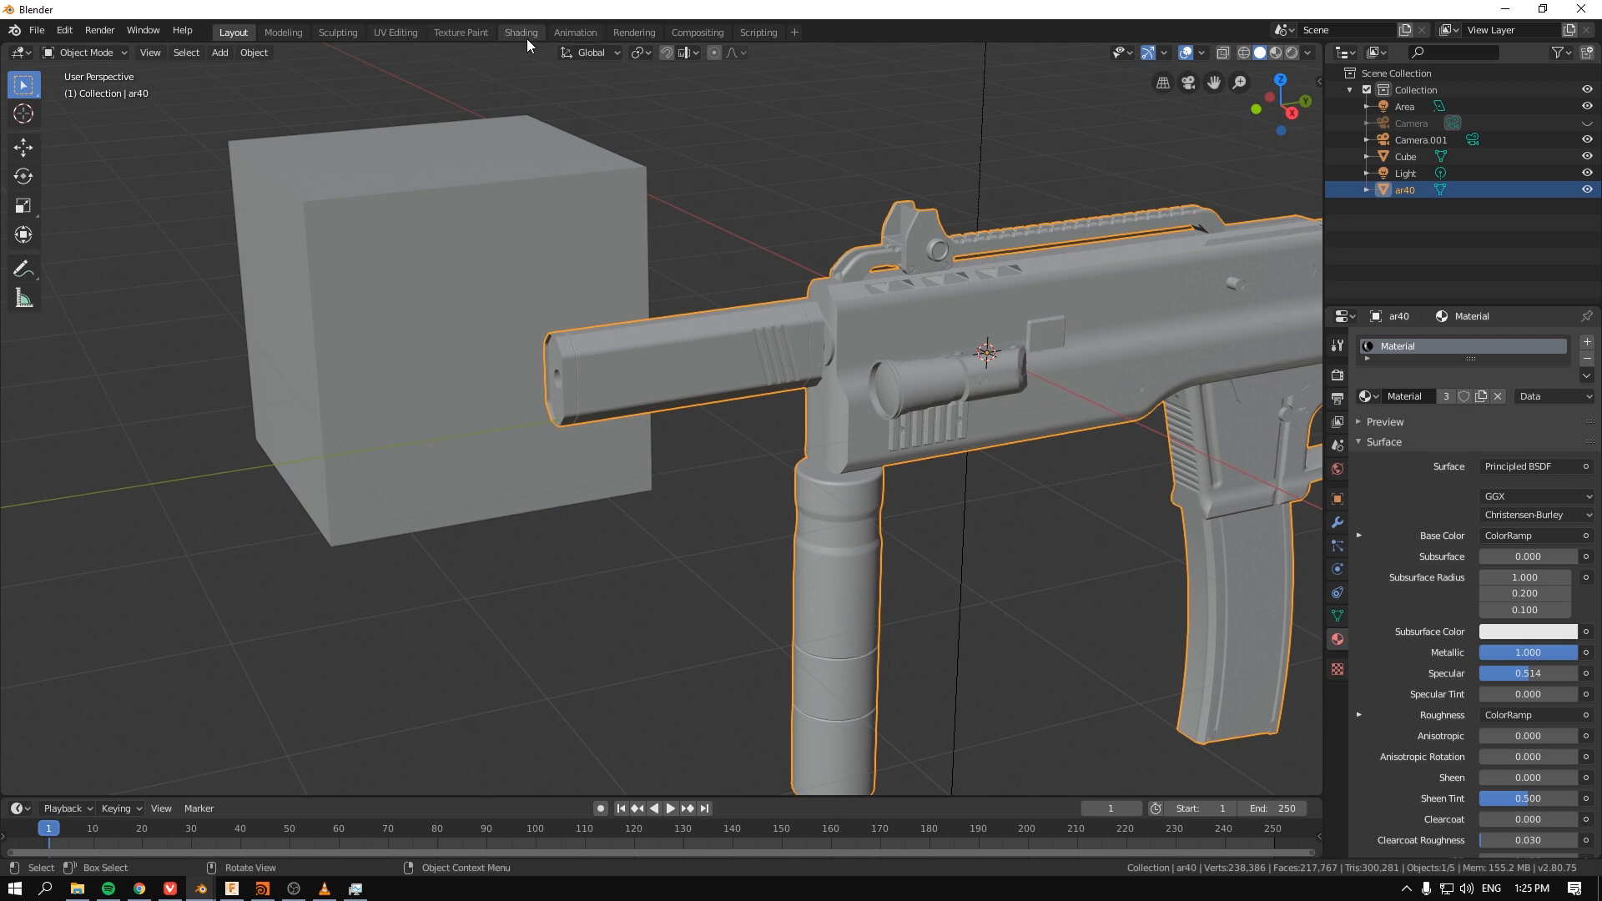
Step: Return to the Shading workspace and frame the SMG to view the Absolute-fed edge-mask ramp
{"action": "left_click", "coordinate": [521, 32]}
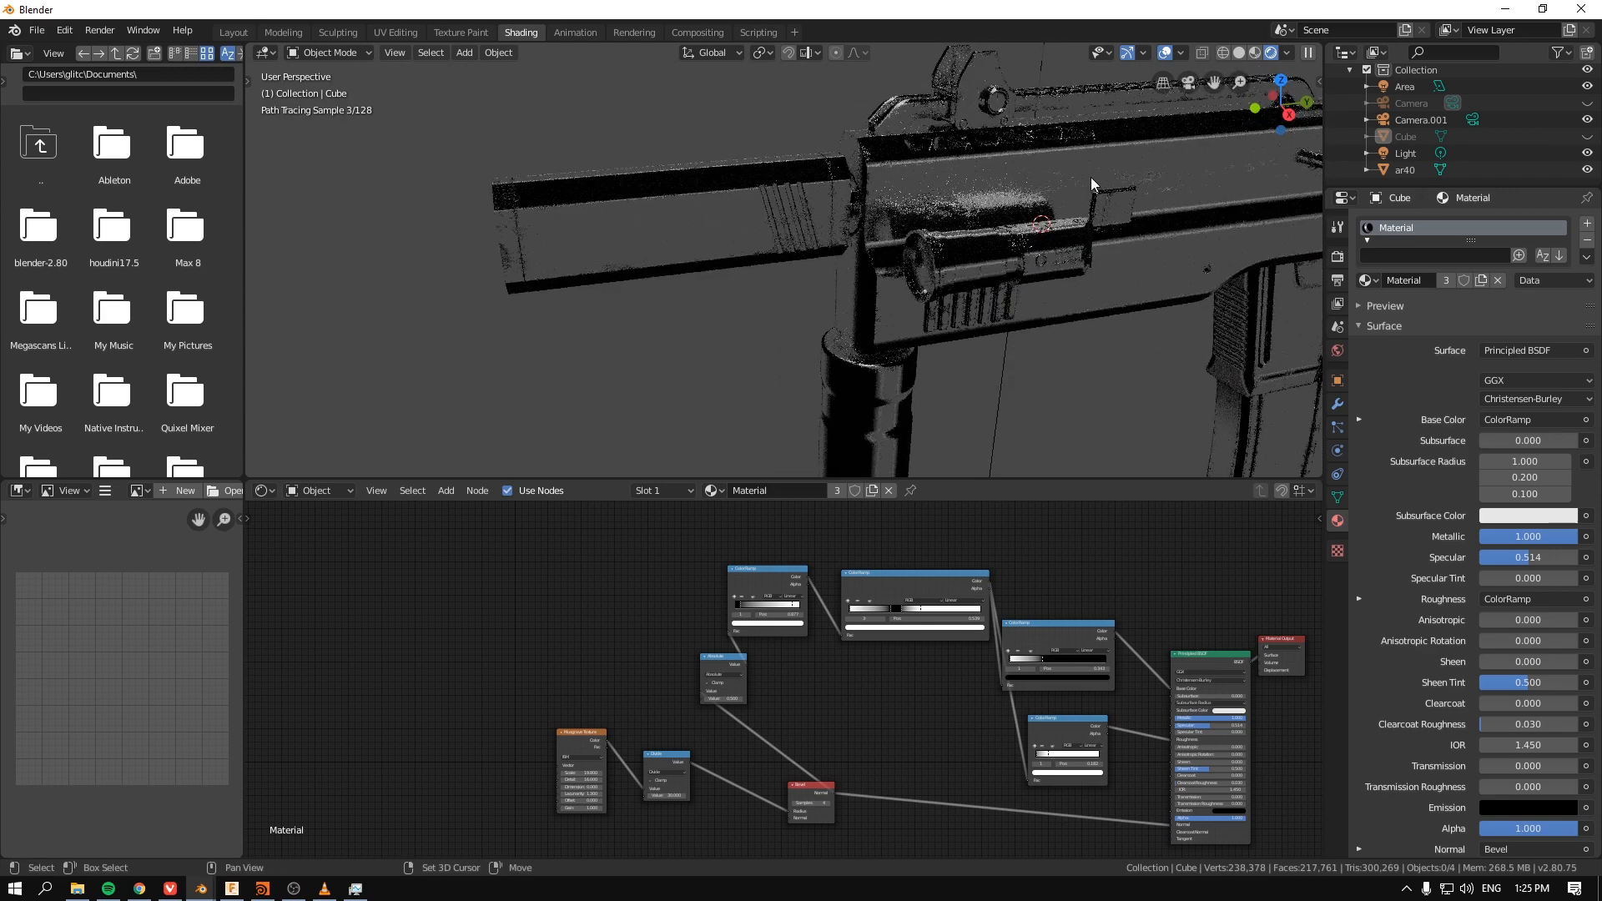
{"action": "left_click_drag", "start_coordinate": [1091, 183], "coordinate": [979, 306]}
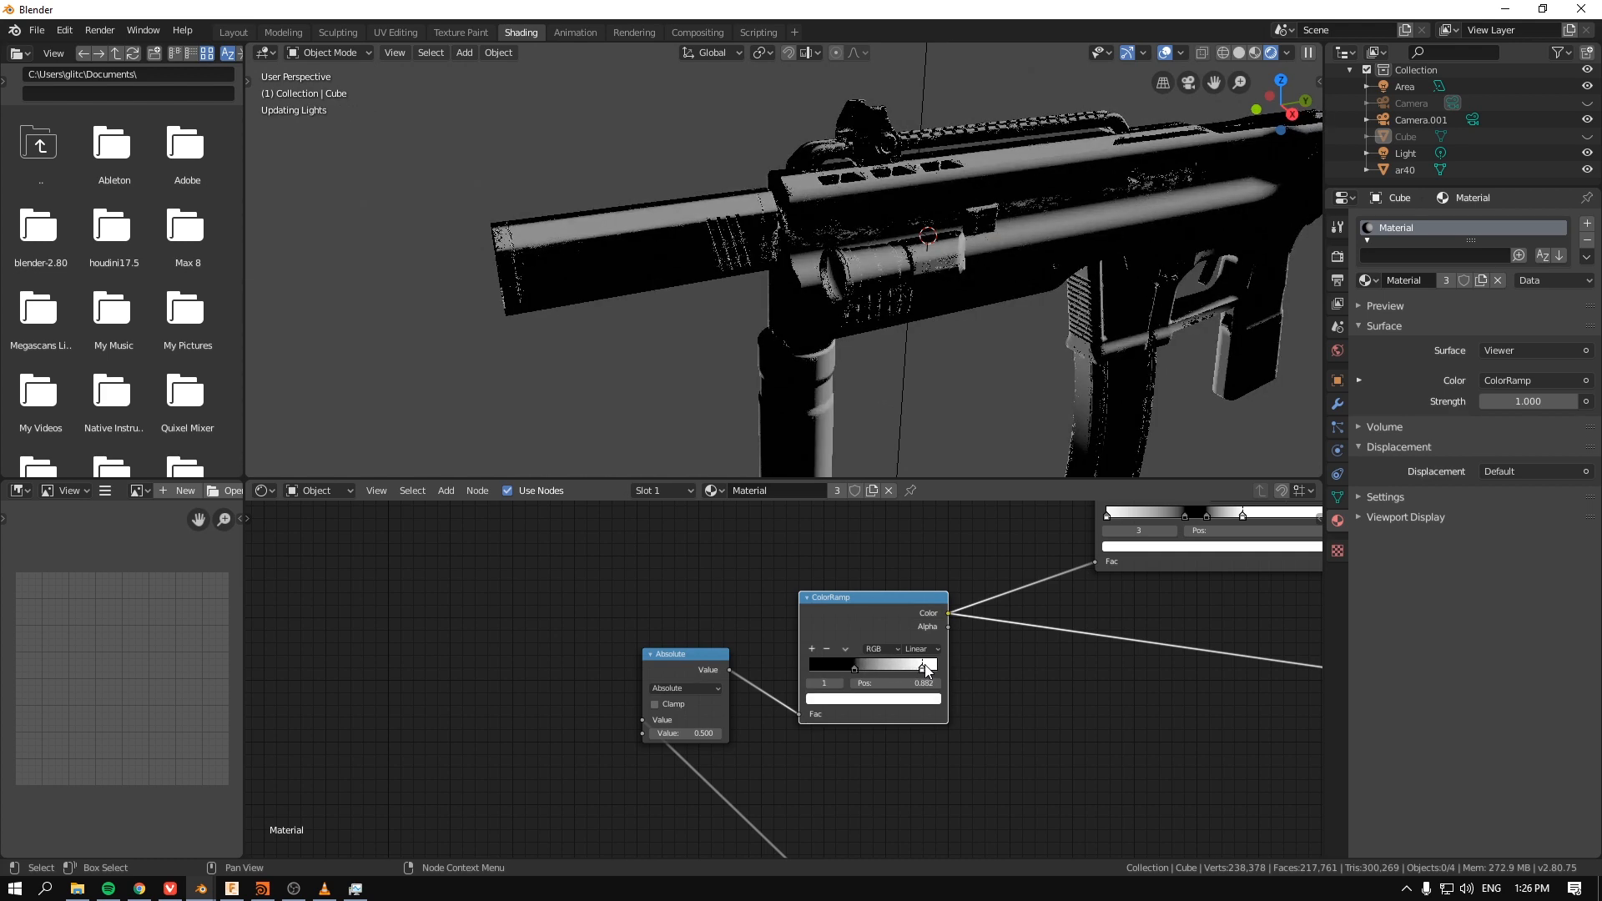
Step: Bring the mask ramps into view and reshape the upper ramp's gradient stops
{"action": "left_click_drag", "start_coordinate": [925, 667], "coordinate": [916, 667]}
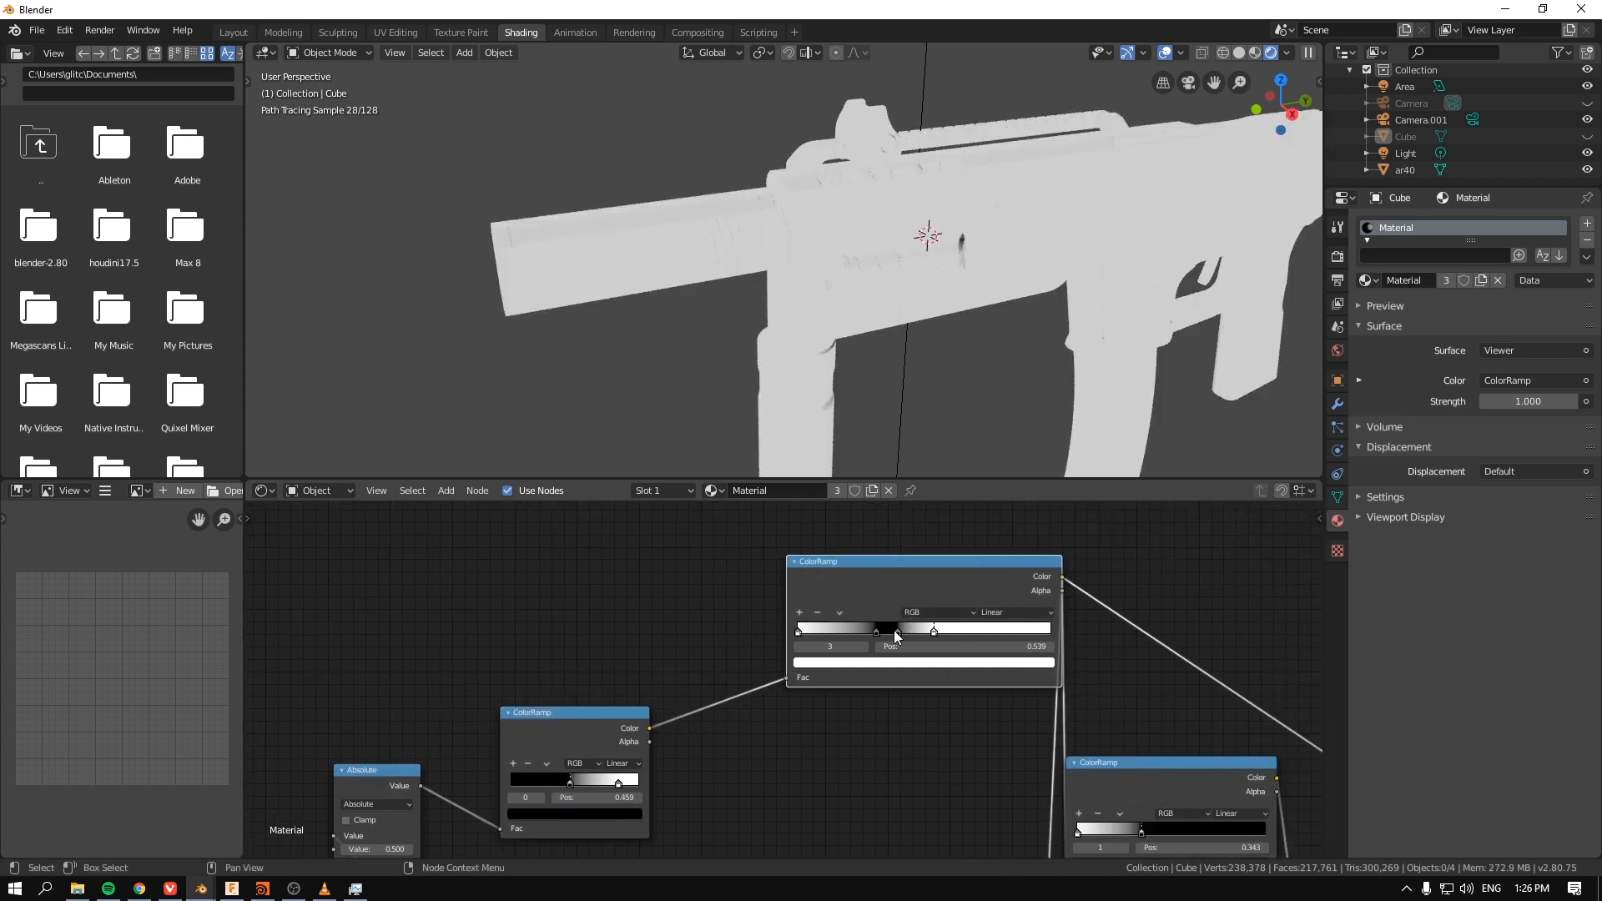
{"action": "left_click_drag", "start_coordinate": [931, 628], "coordinate": [1042, 628]}
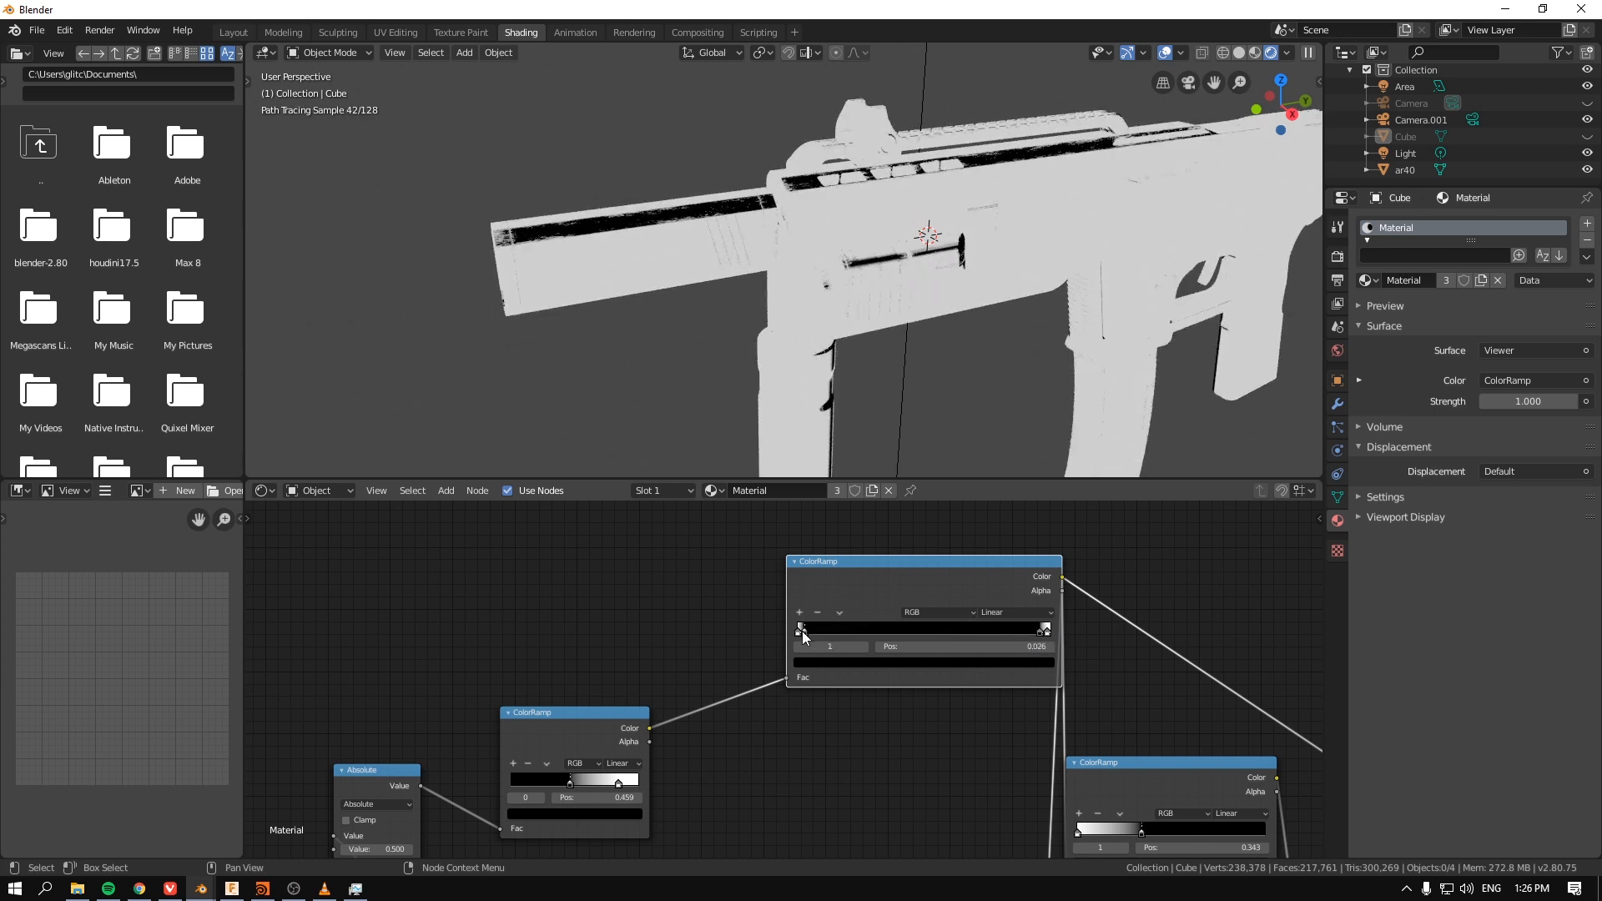
{"action": "left_click", "coordinate": [1044, 628]}
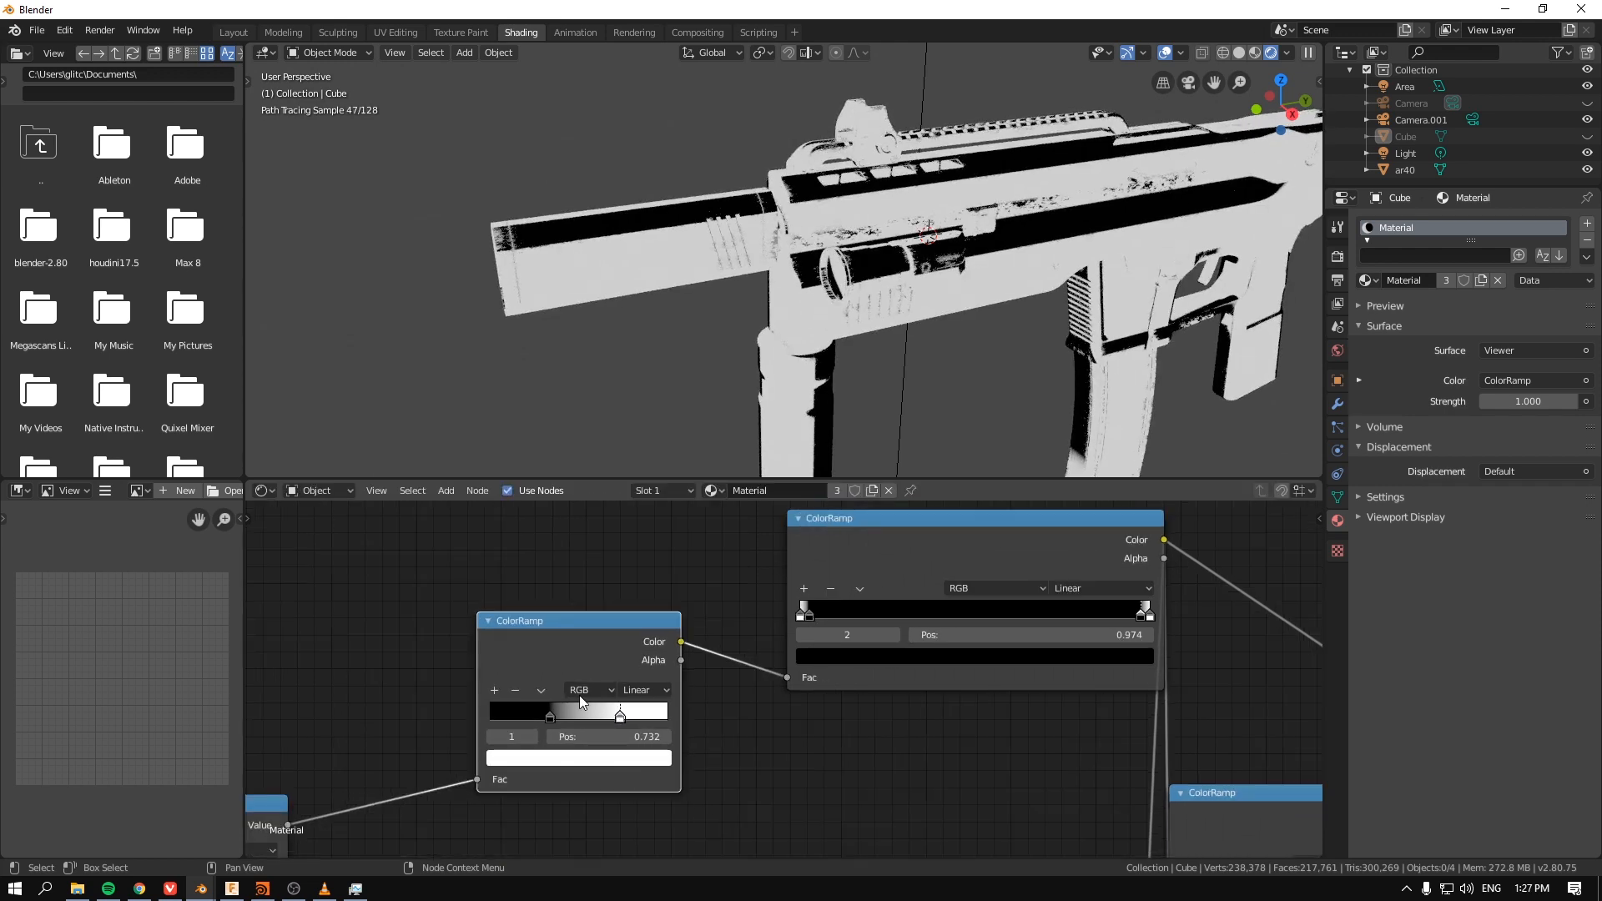
Step: Rearrange the left mask ramp's stops, one at 0.414, turning the gun pale grey
{"action": "left_click_drag", "start_coordinate": [619, 714], "coordinate": [585, 715]}
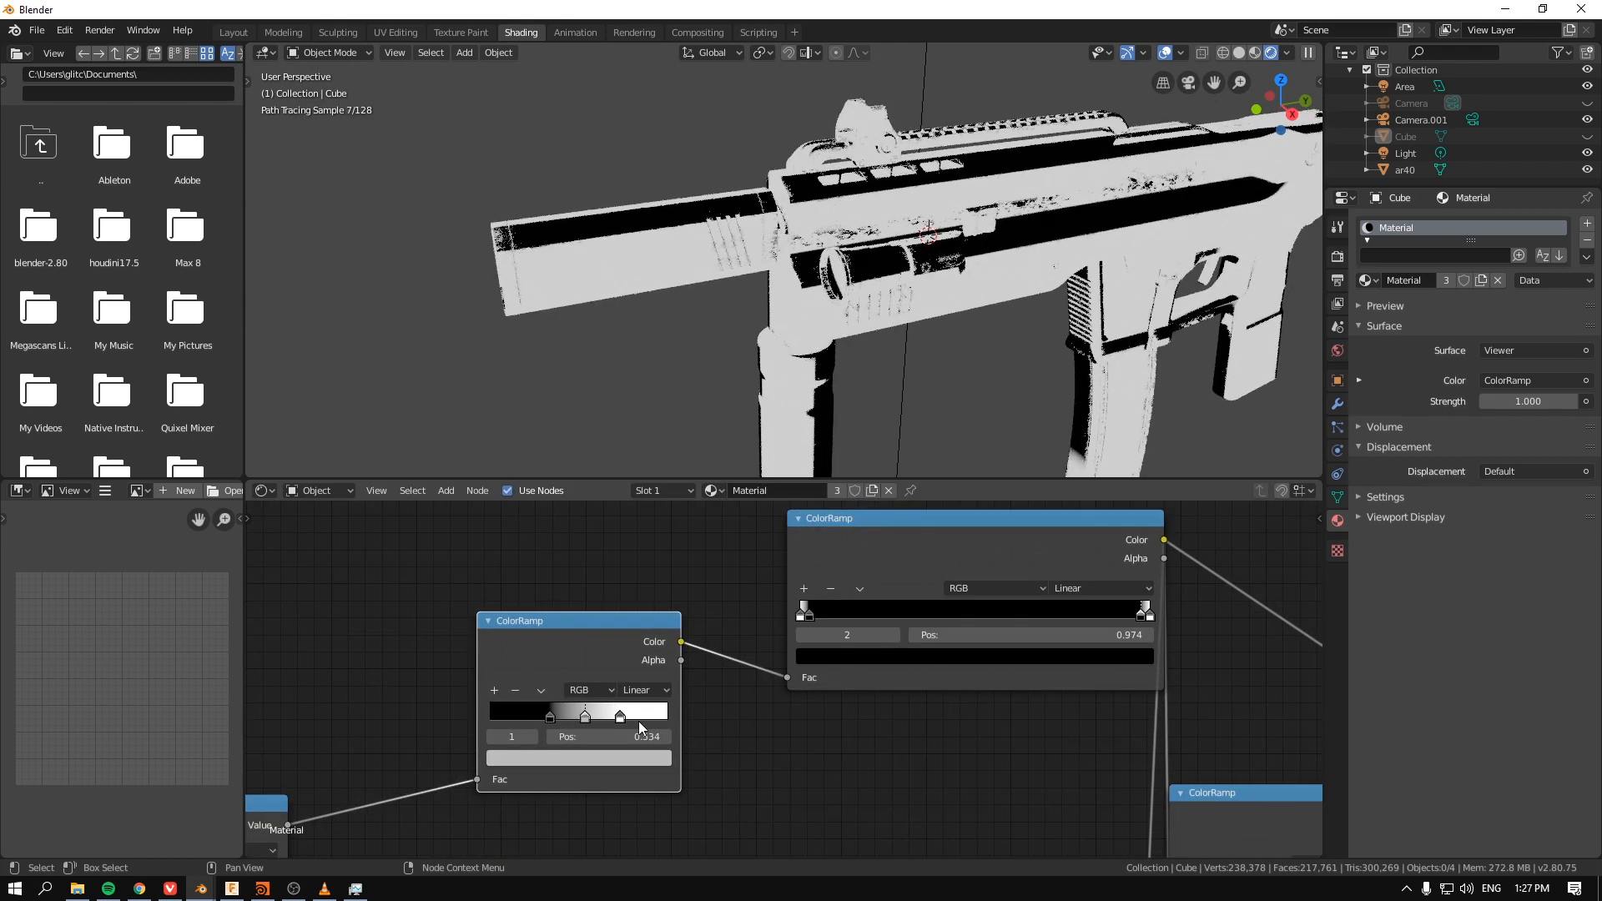
{"action": "left_click_drag", "start_coordinate": [585, 715], "coordinate": [638, 715]}
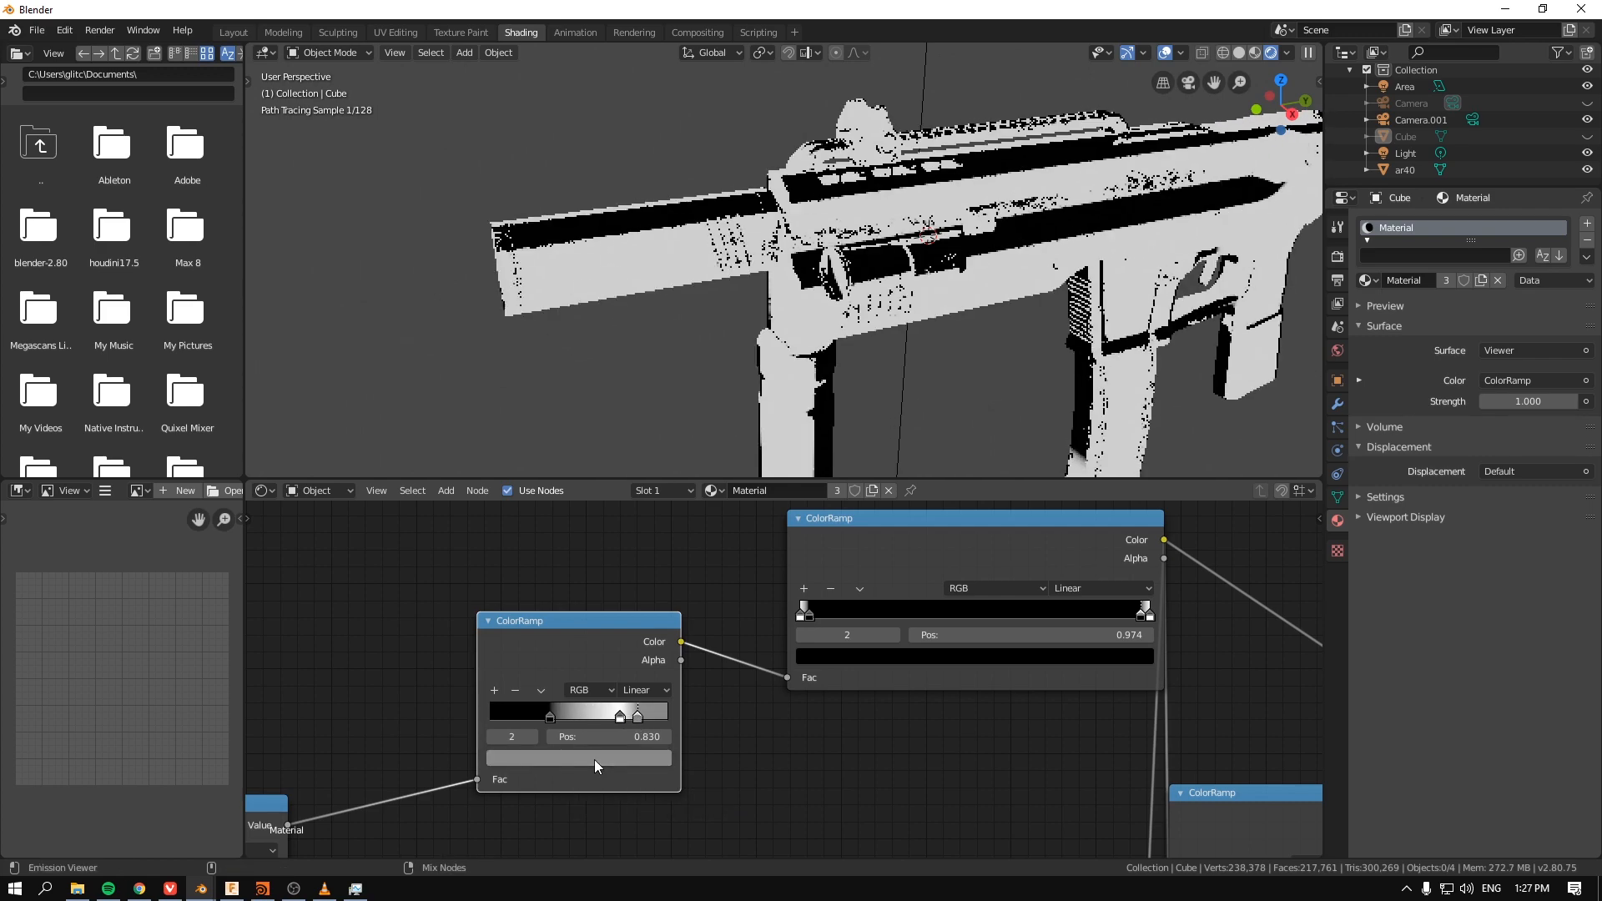
{"action": "left_click_drag", "start_coordinate": [618, 714], "coordinate": [618, 713]}
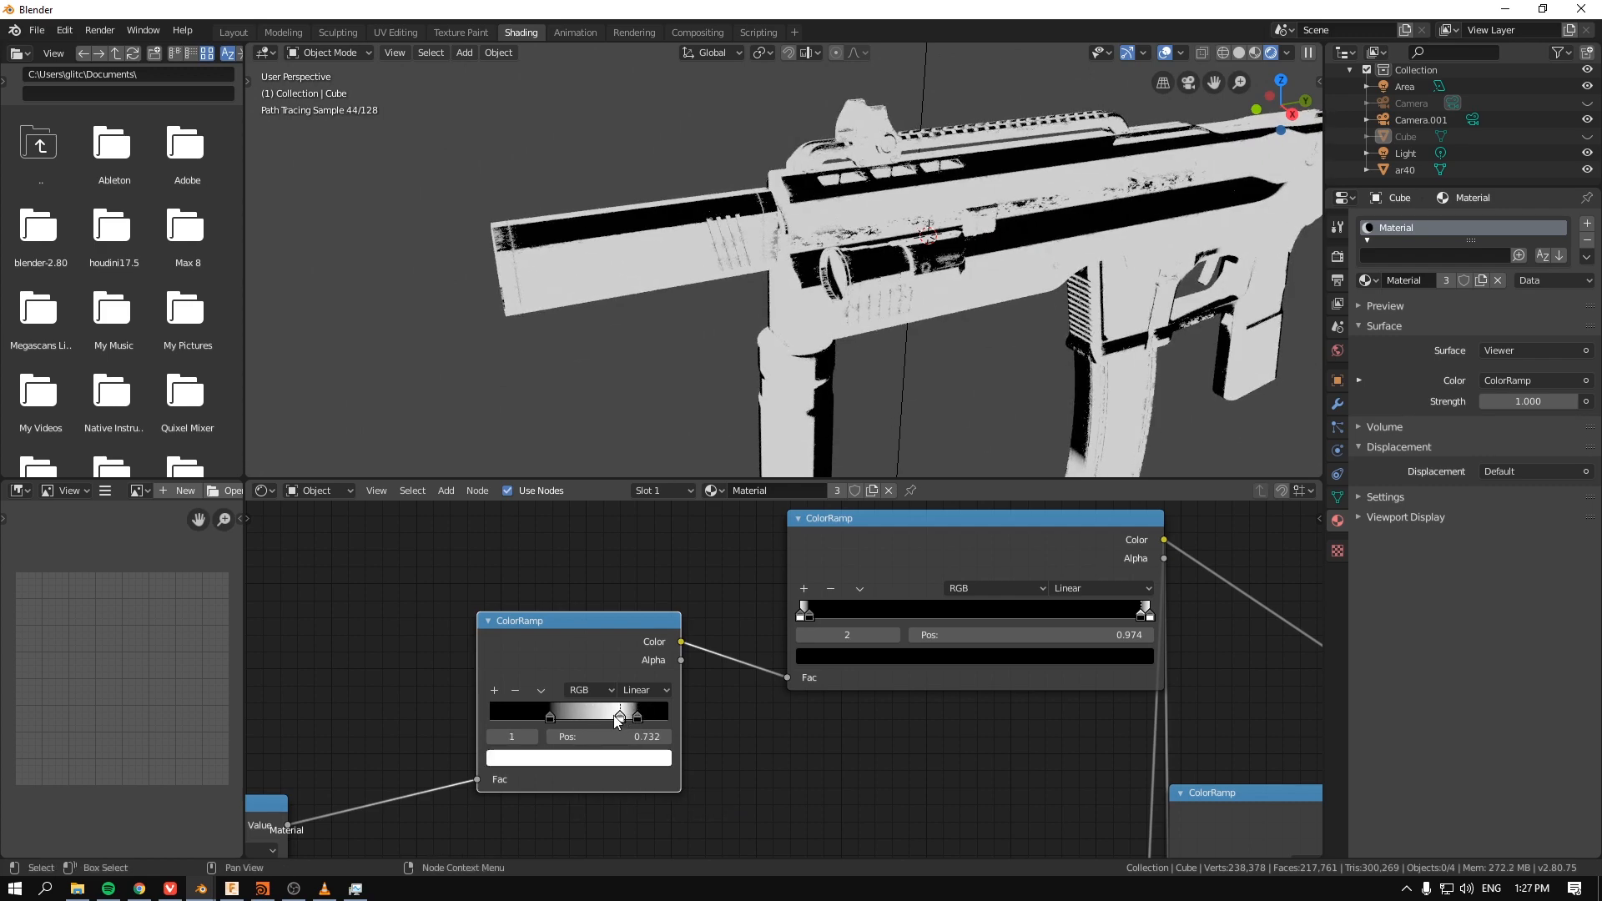
{"action": "left_click_drag", "start_coordinate": [618, 714], "coordinate": [668, 715]}
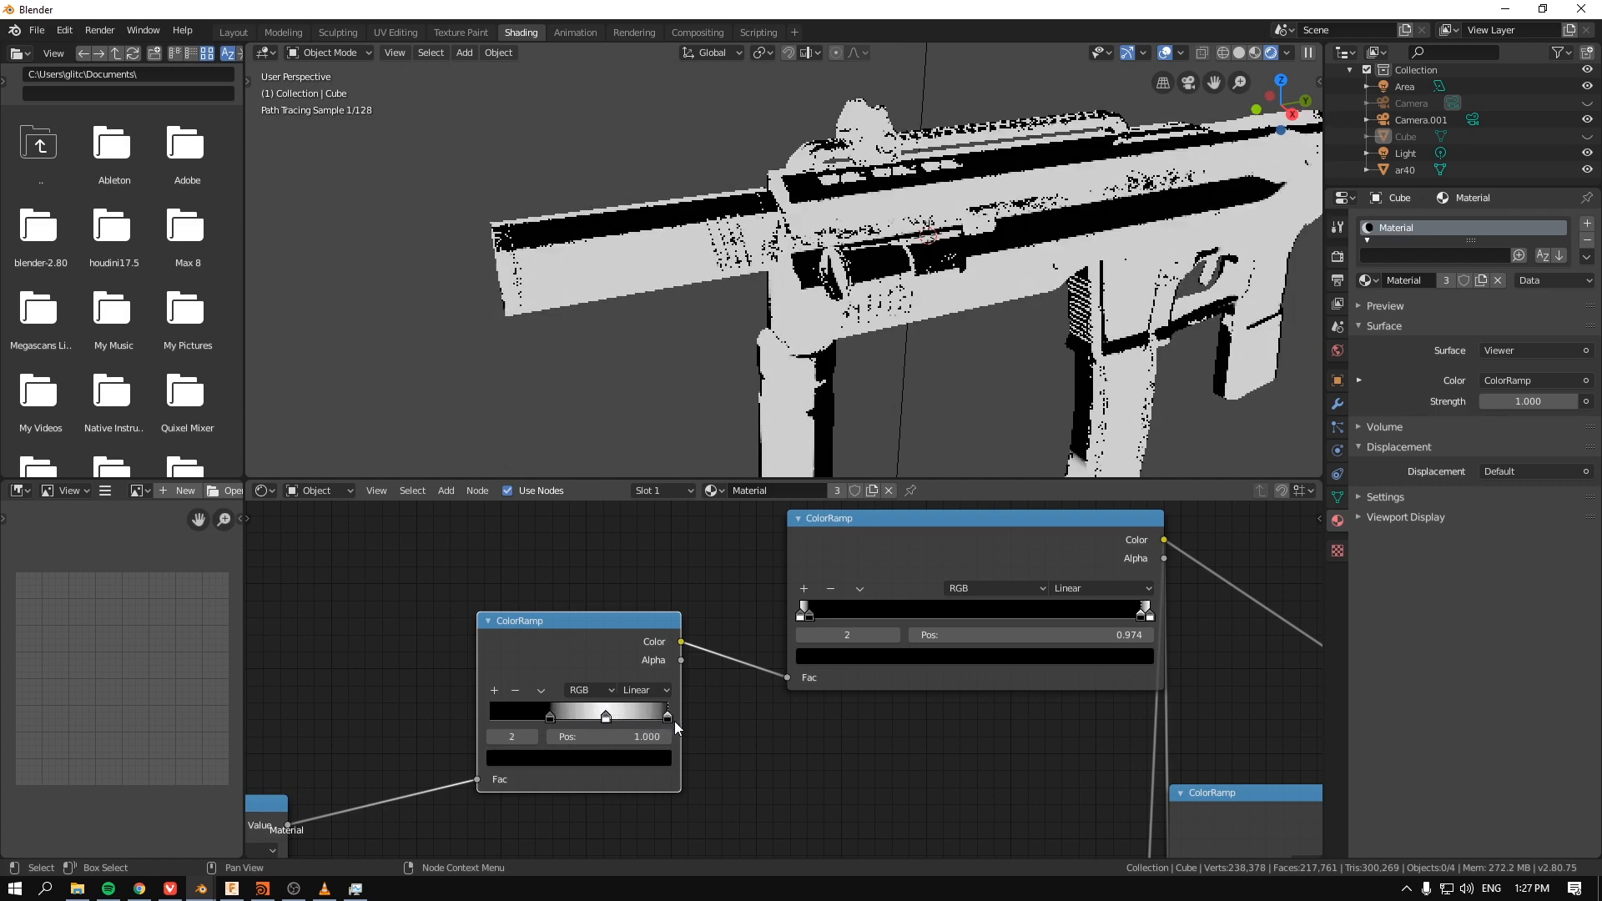
{"action": "left_click_drag", "start_coordinate": [665, 714], "coordinate": [614, 713]}
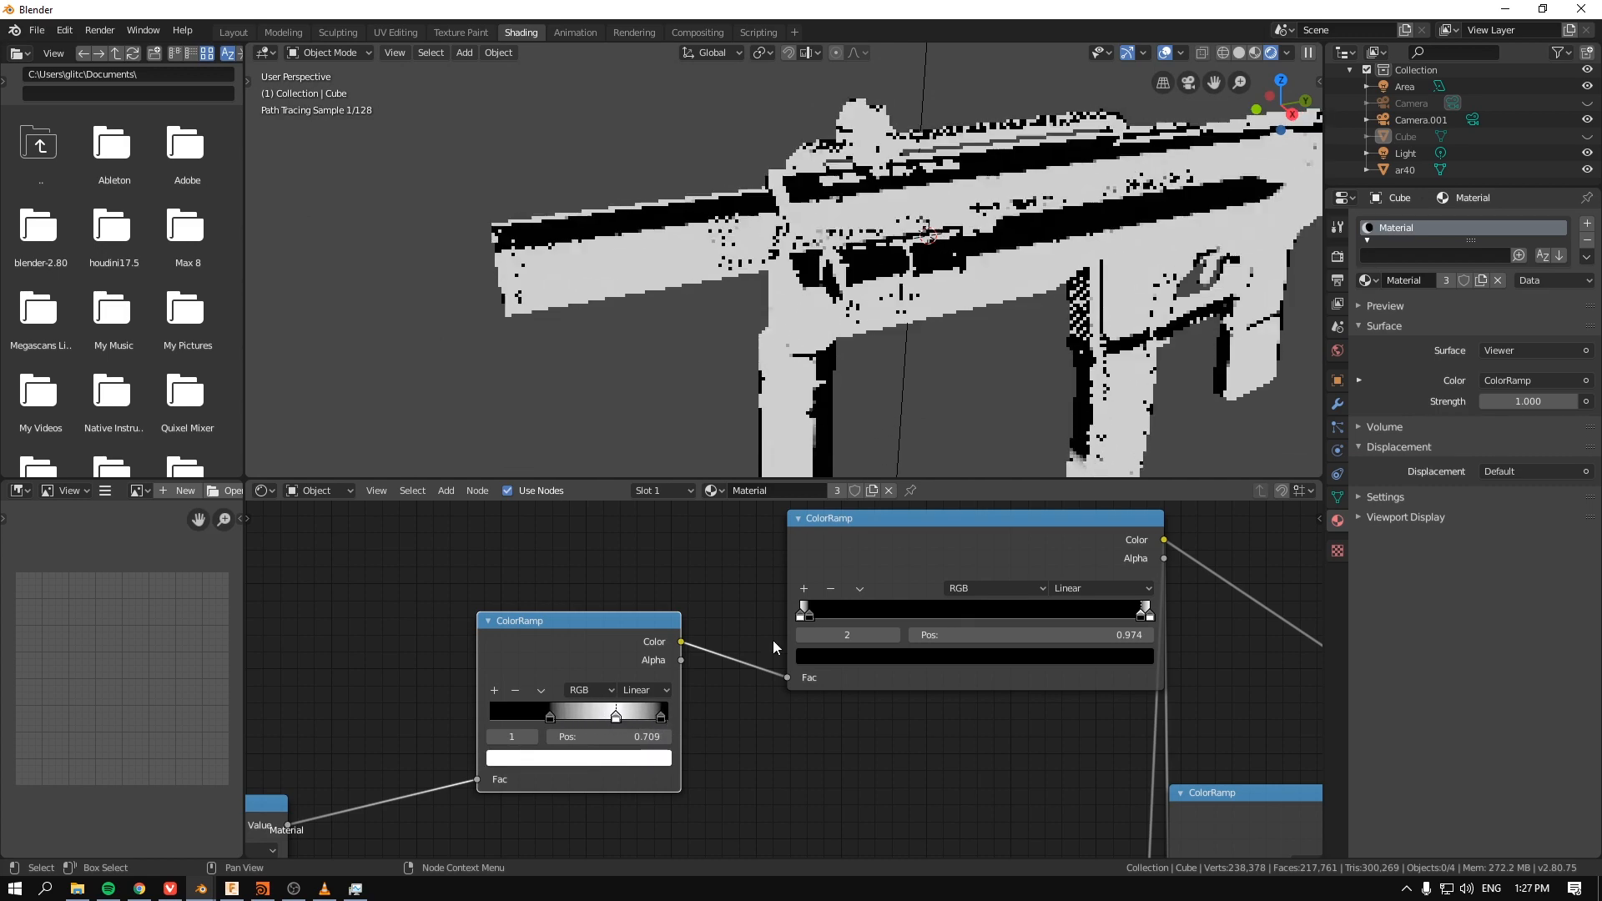
{"action": "left_click_drag", "start_coordinate": [615, 713], "coordinate": [605, 713]}
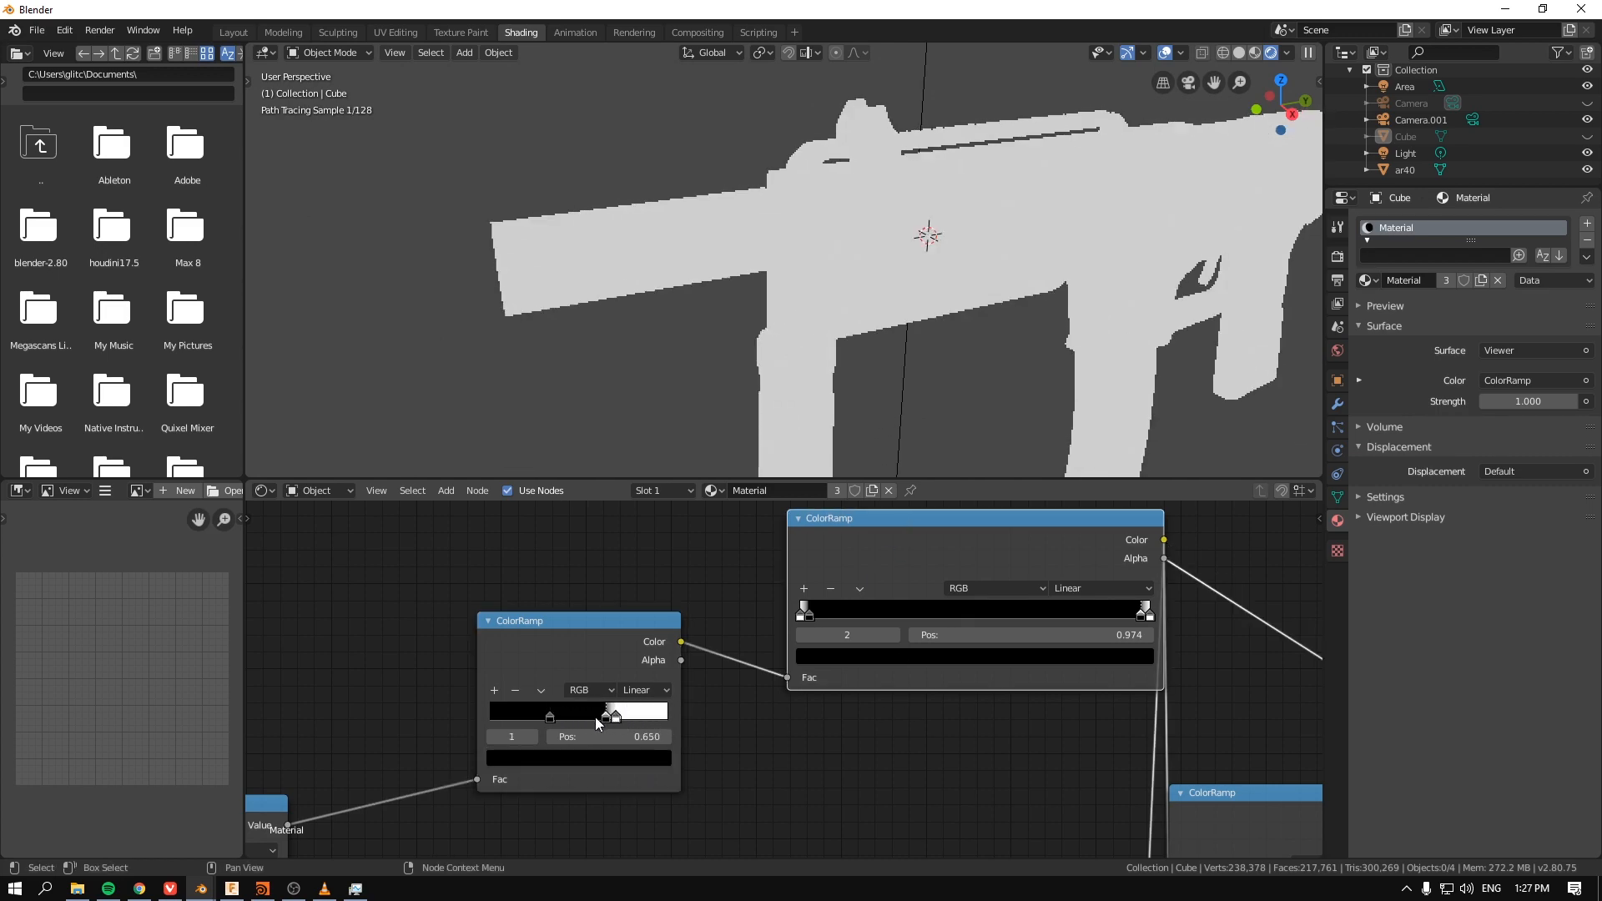
{"action": "left_click_drag", "start_coordinate": [608, 712], "coordinate": [615, 712]}
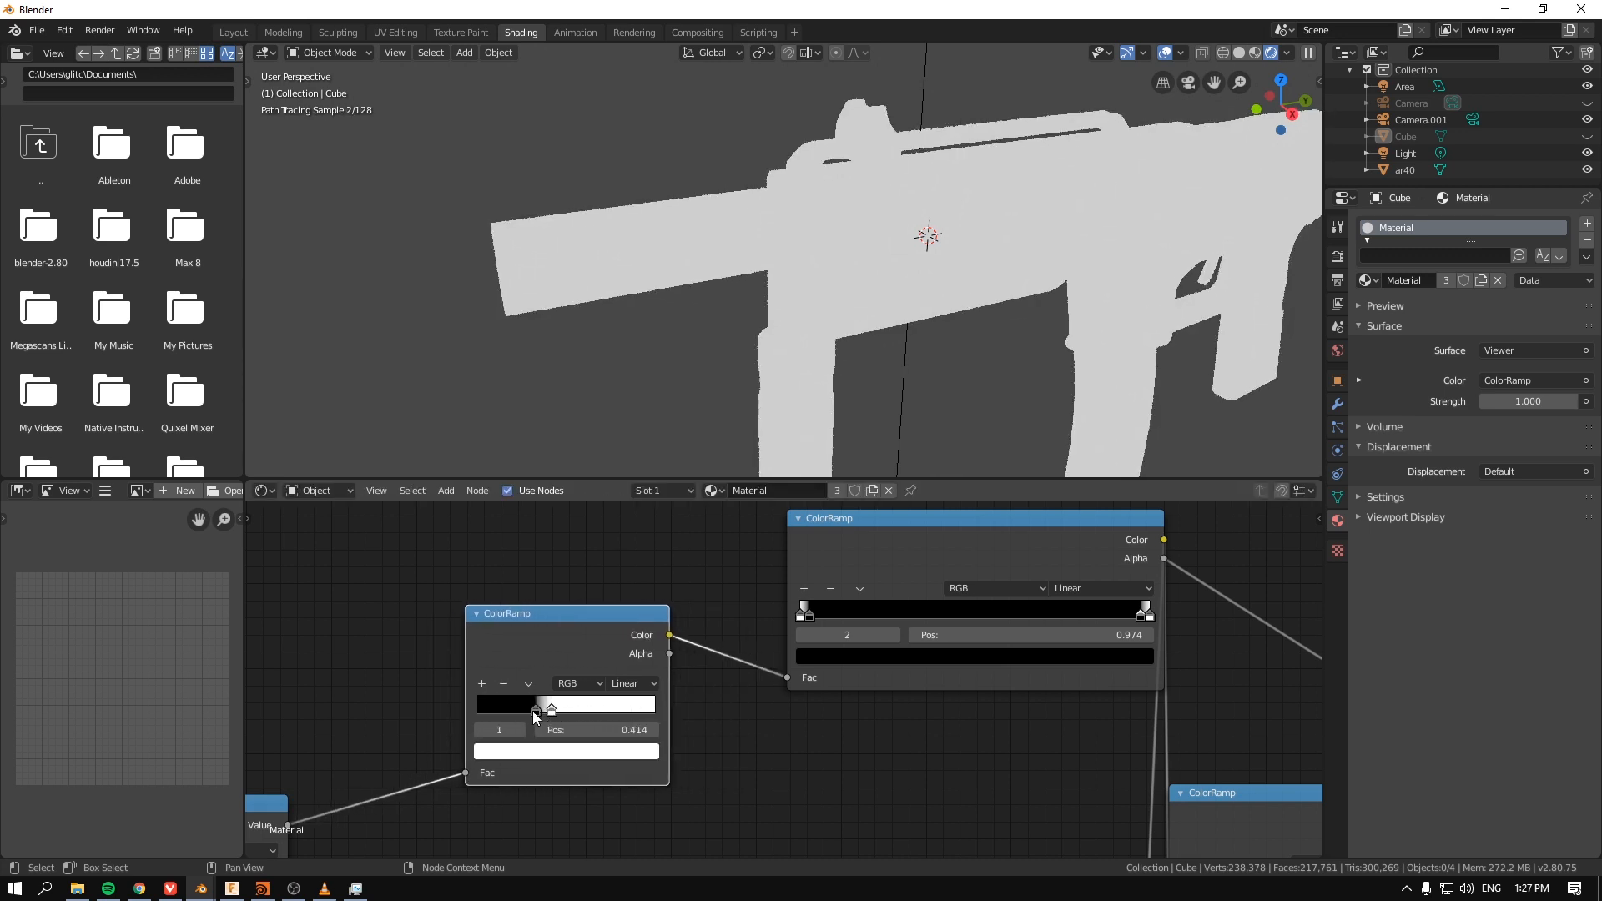
Step: Undo, then push the mask ramps' black and white stops toward the gradient ends
{"action": "key", "text": "ctrl+z"}
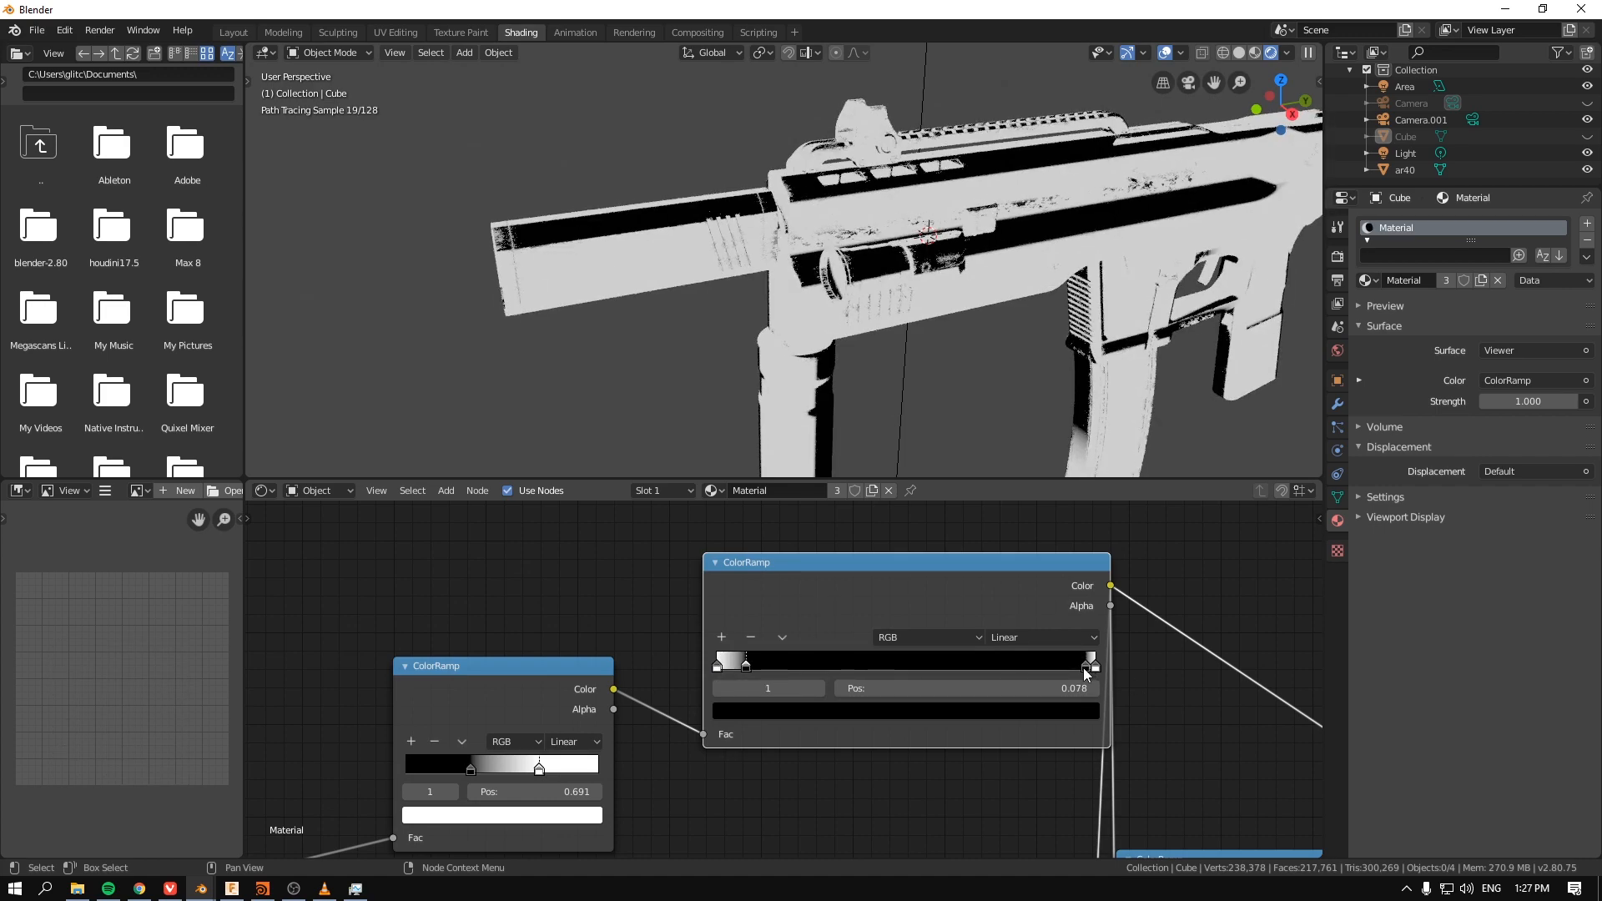
{"action": "left_click_drag", "start_coordinate": [470, 769], "coordinate": [415, 769]}
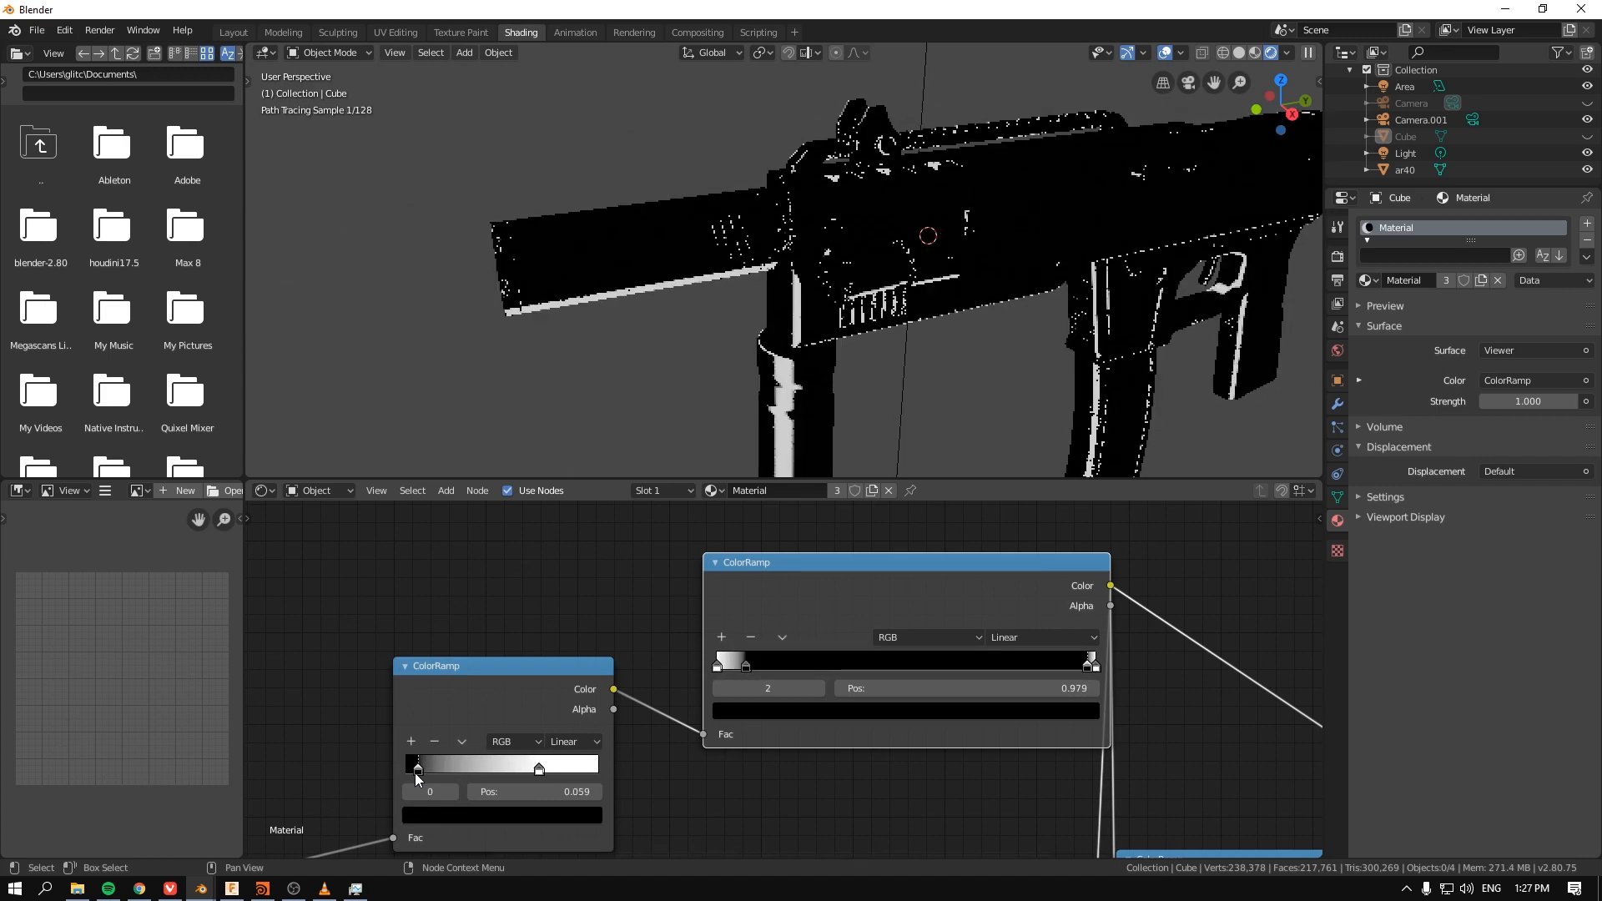
{"action": "left_click_drag", "start_coordinate": [417, 767], "coordinate": [434, 767]}
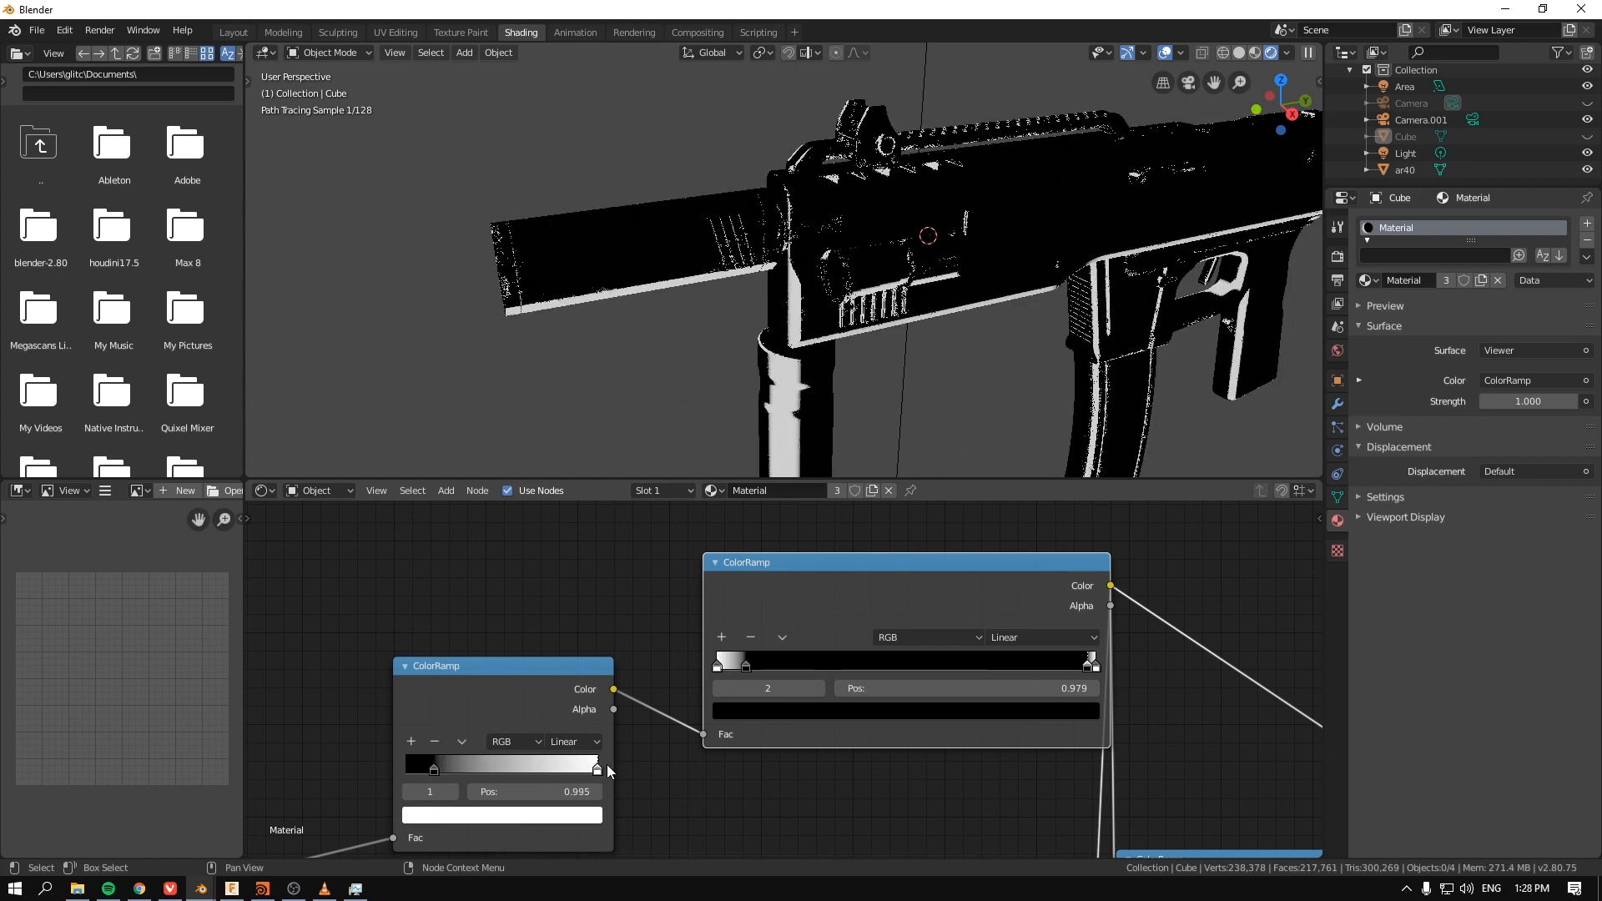
{"action": "left_click_drag", "start_coordinate": [597, 765], "coordinate": [403, 766]}
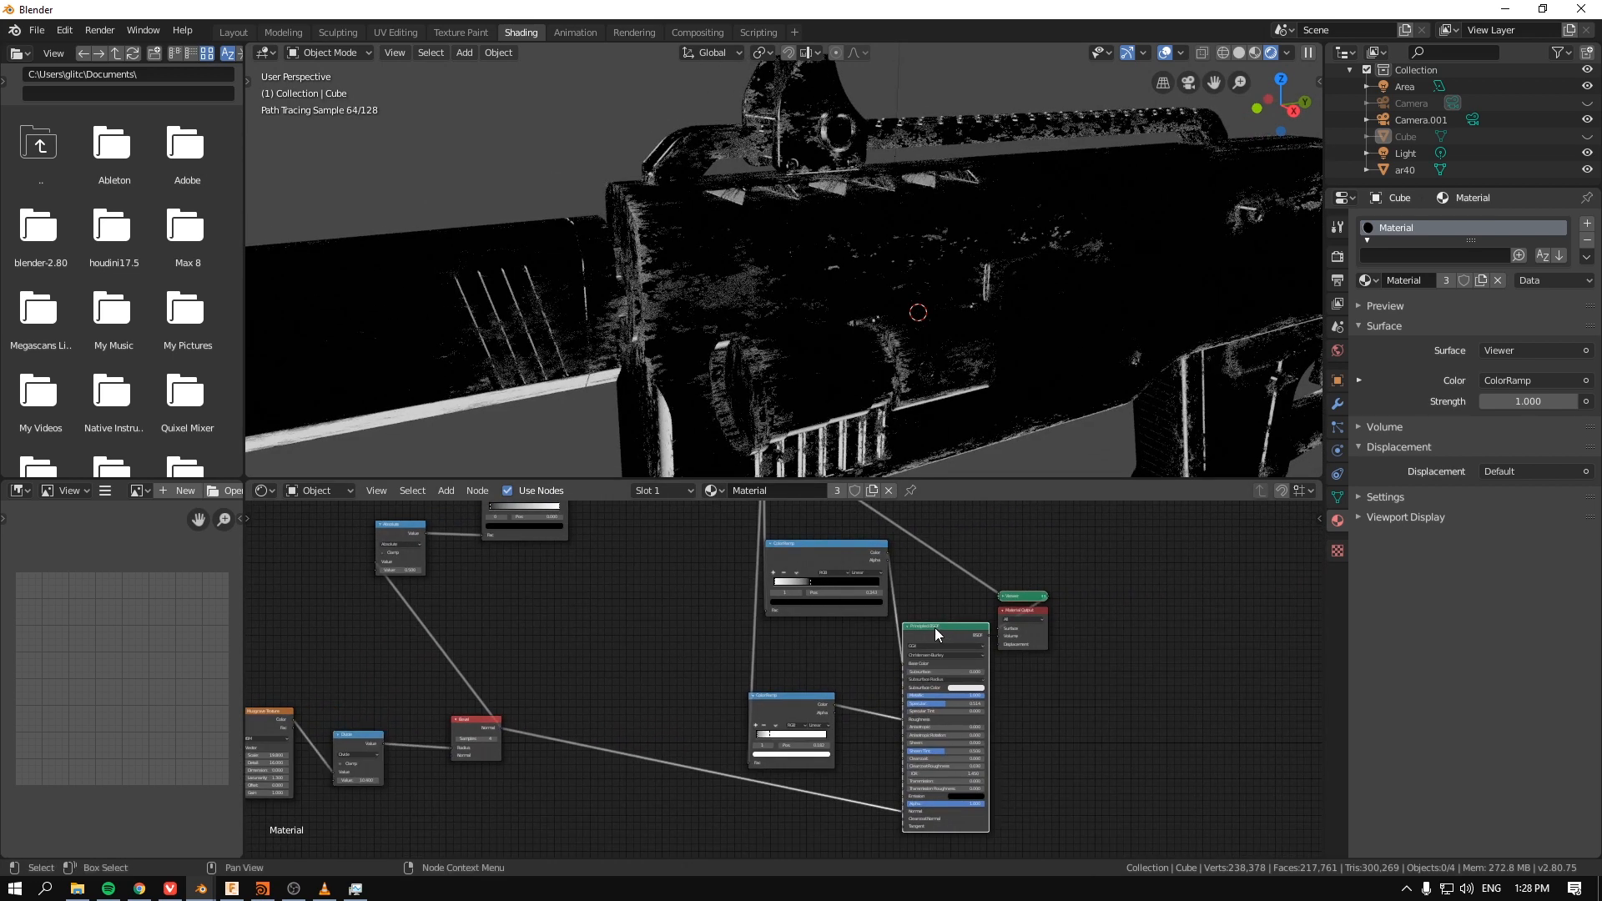
Step: Reconnect the Principled BSDF to Material Output and open a shader colour swatch
{"action": "left_click_drag", "start_coordinate": [938, 631], "coordinate": [1091, 686]}
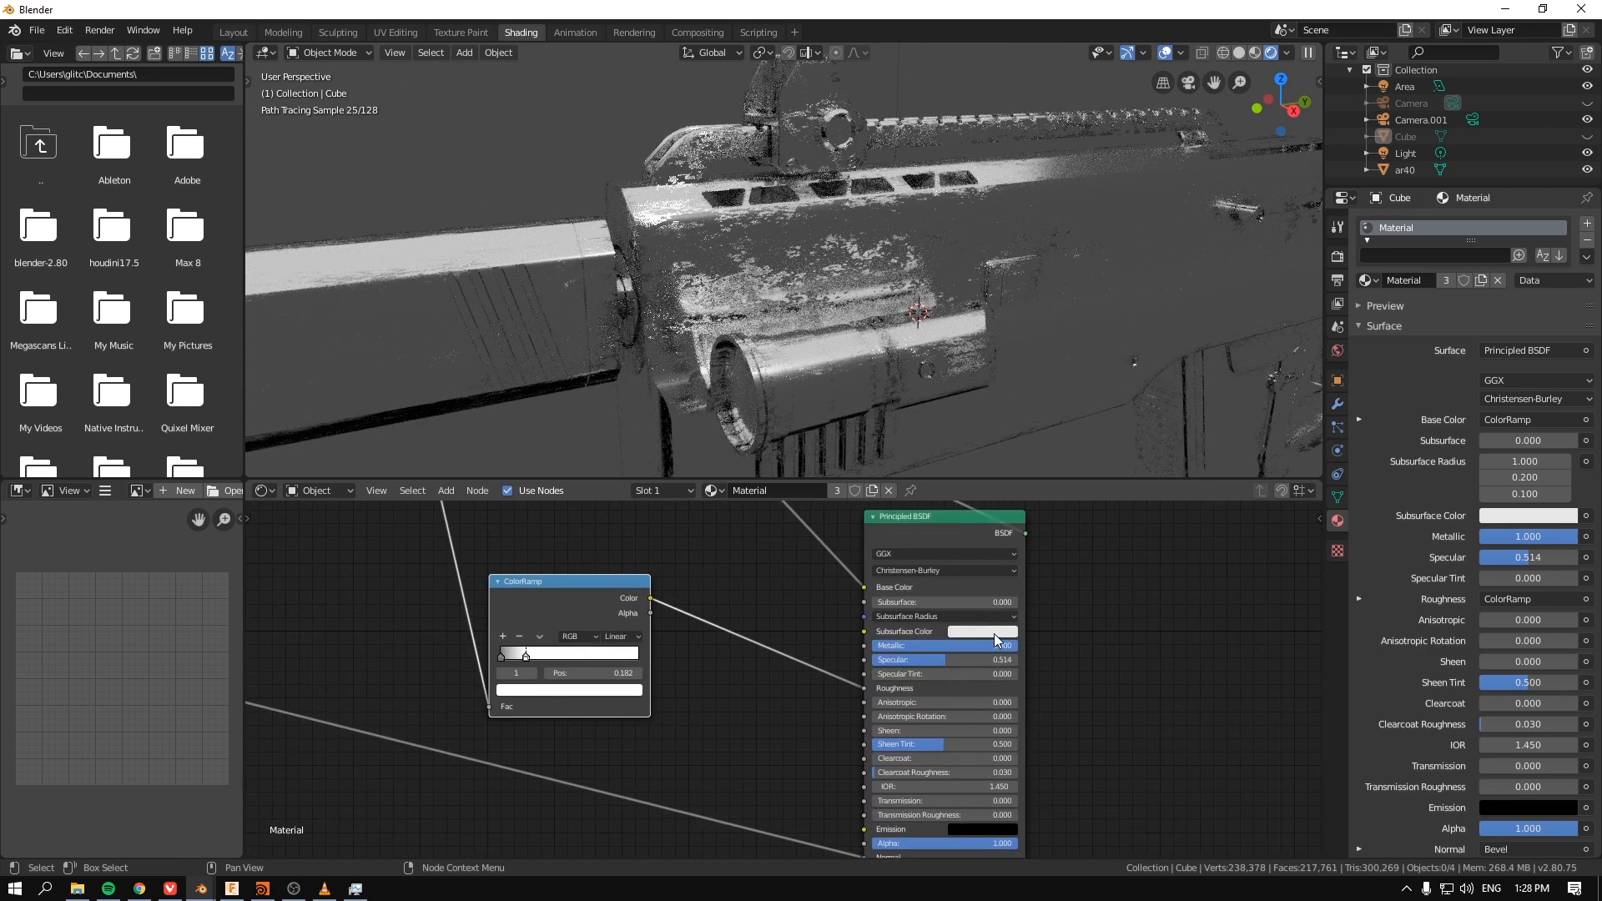
{"action": "left_click", "coordinate": [982, 631]}
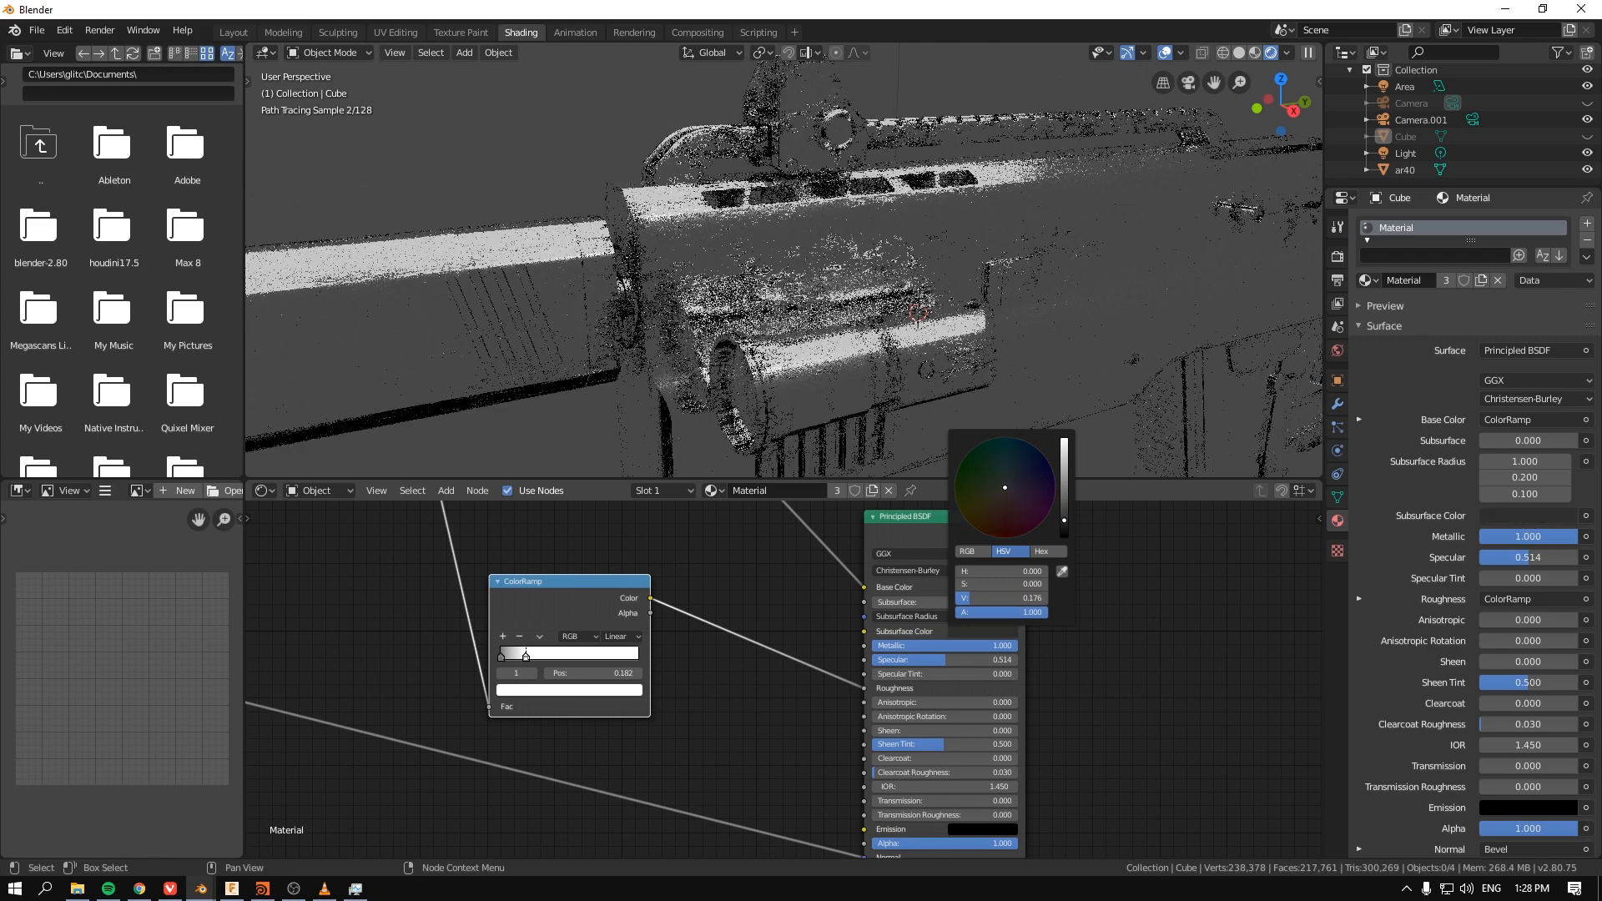